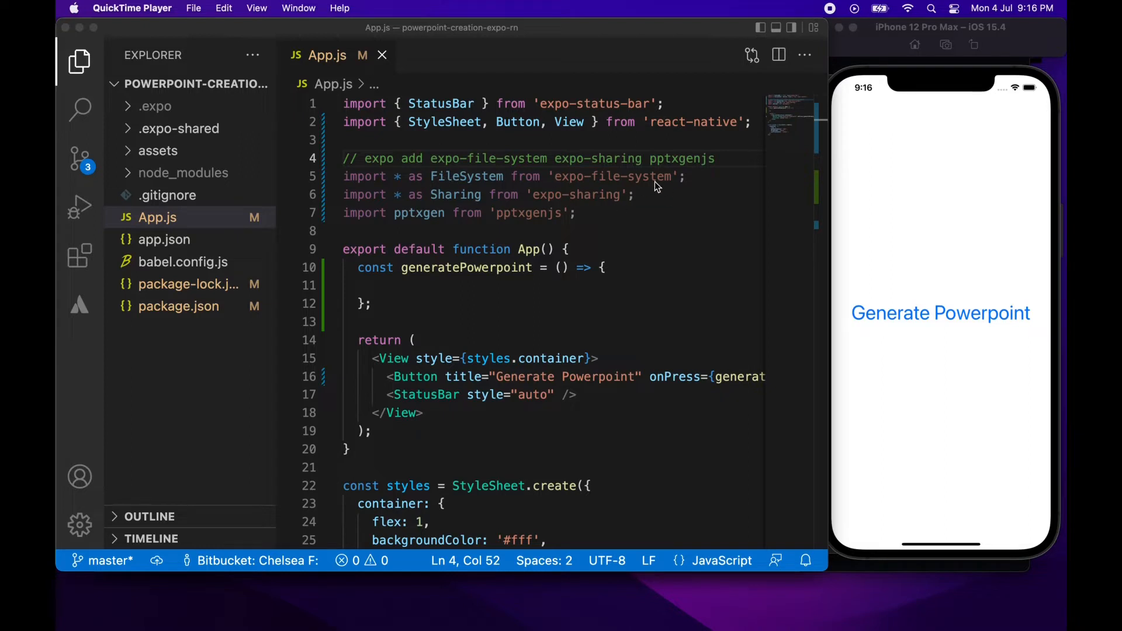
{"action": "mouse_move", "coordinate": [343, 201]}
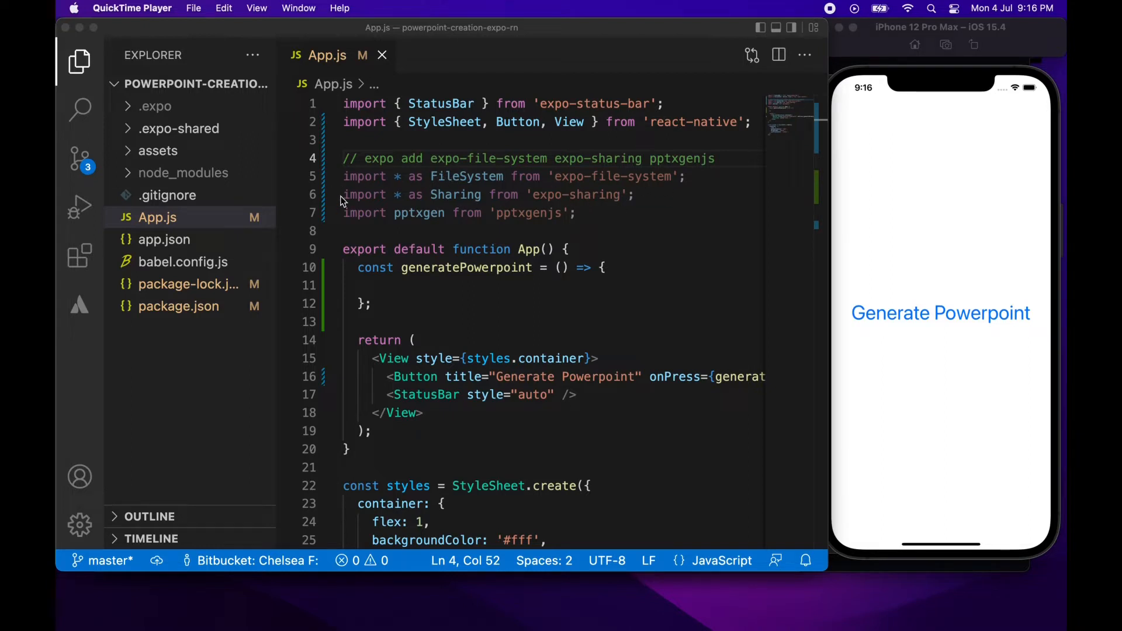
{"action": "mouse_move", "coordinate": [484, 224]}
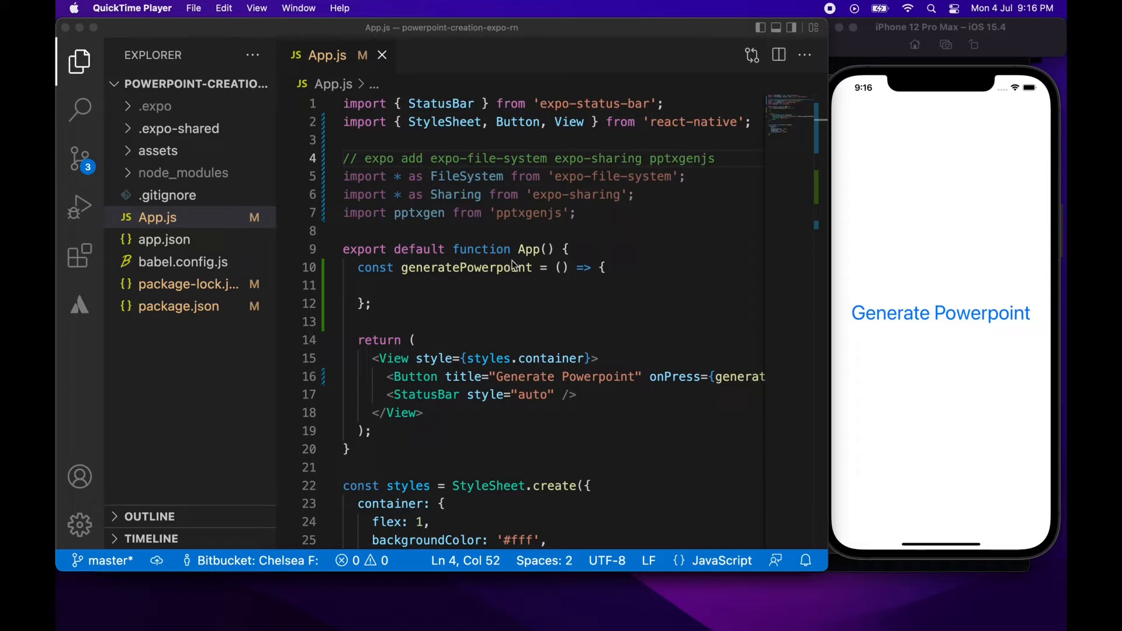
{"action": "mouse_move", "coordinate": [453, 372]}
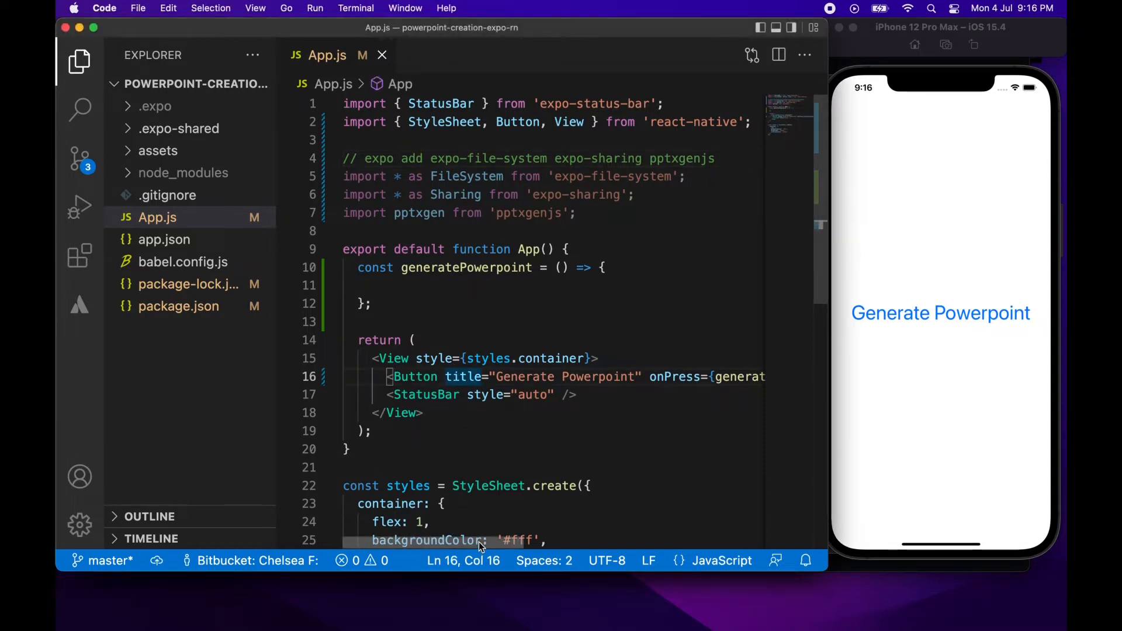
{"action": "mouse_move", "coordinate": [429, 408]}
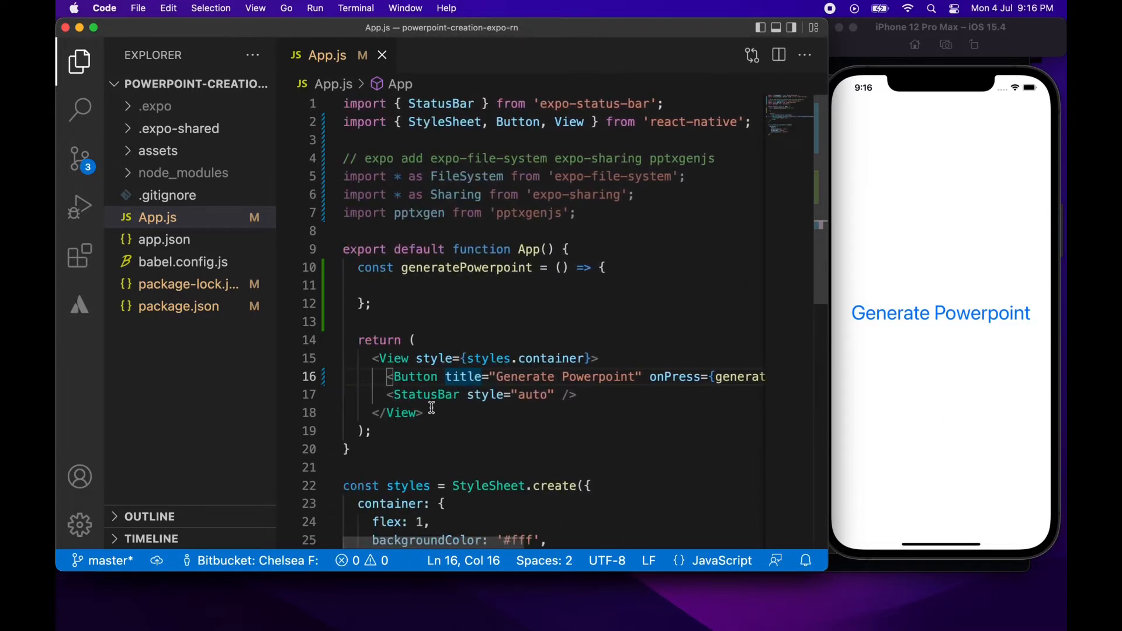
Create a new pptxgen presentation with let ppt = new pptxgen(); inside generatePowerpoint.
{"action": "left_click", "coordinate": [390, 284]}
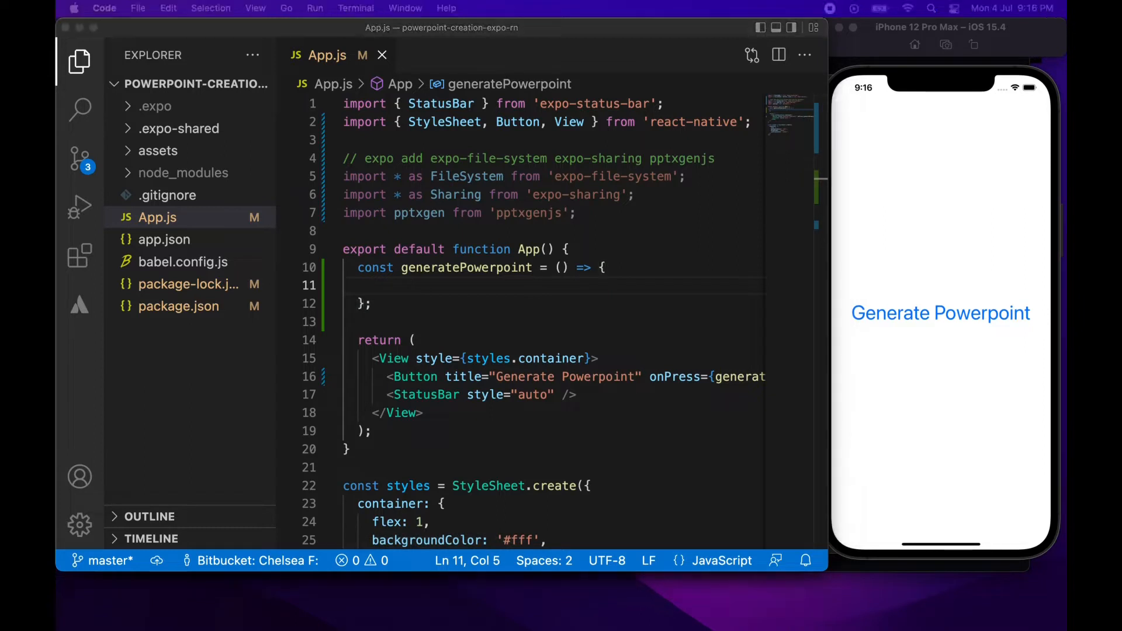
{"action": "mouse_move", "coordinate": [455, 442]}
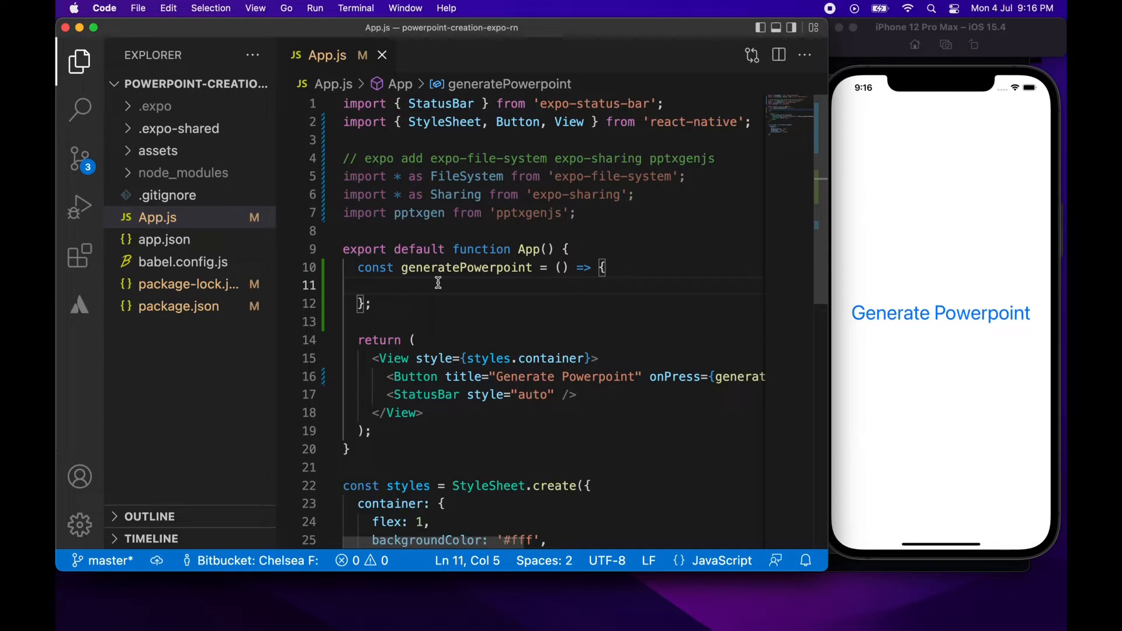
{"action": "type", "text": "let"}
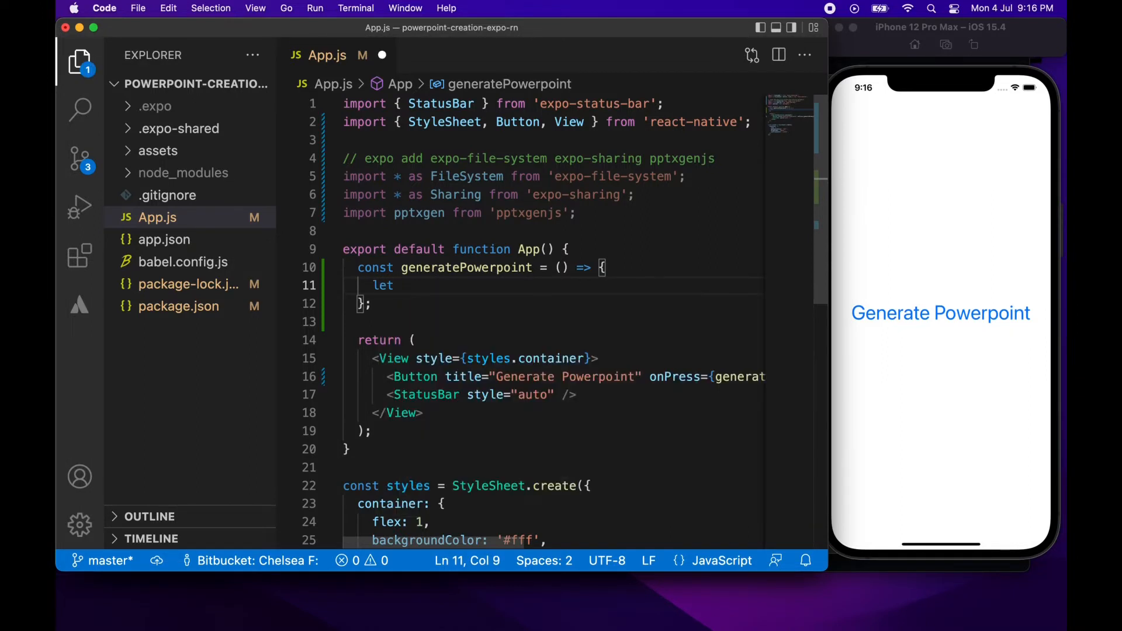
{"action": "type", "text": "ppt ="}
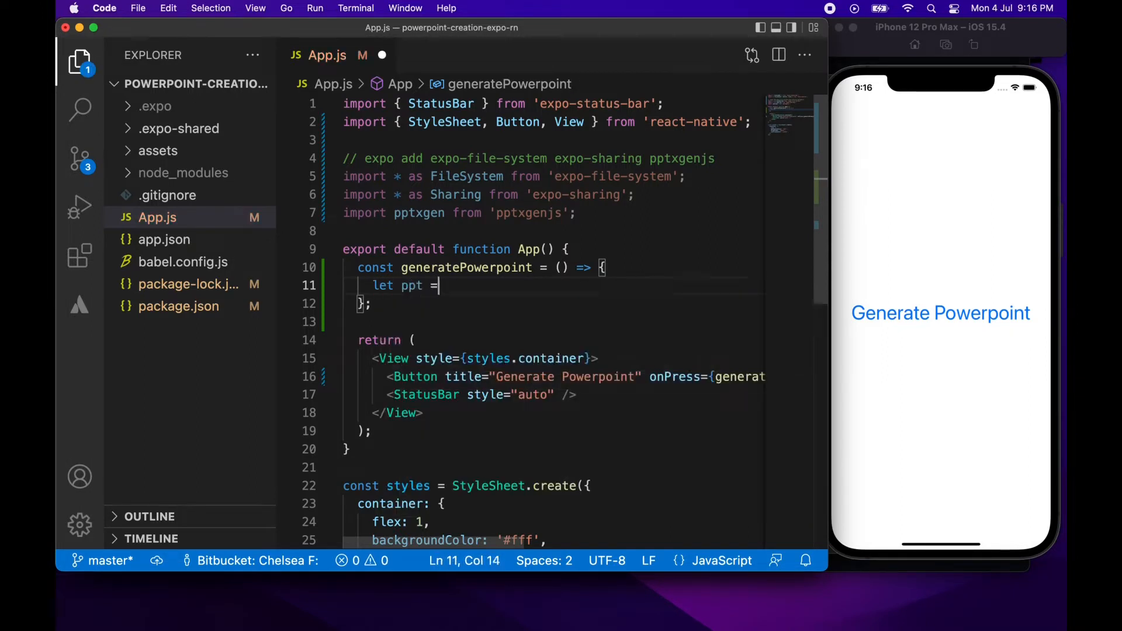
{"action": "type", "text": "new pptxgen("}
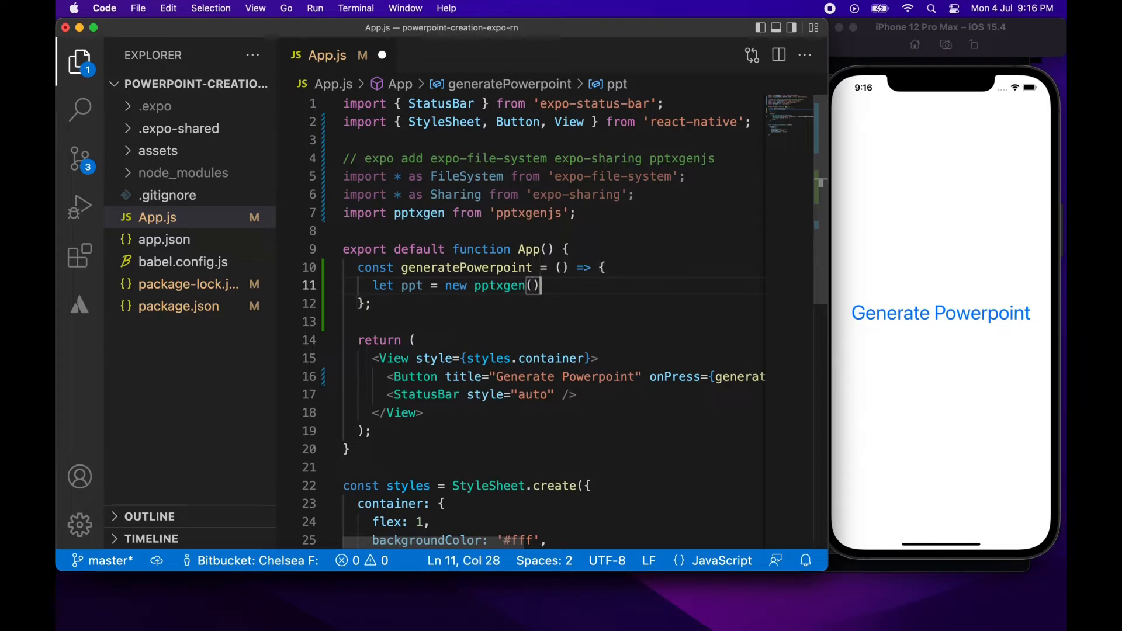
{"action": "type", "text": ";"}
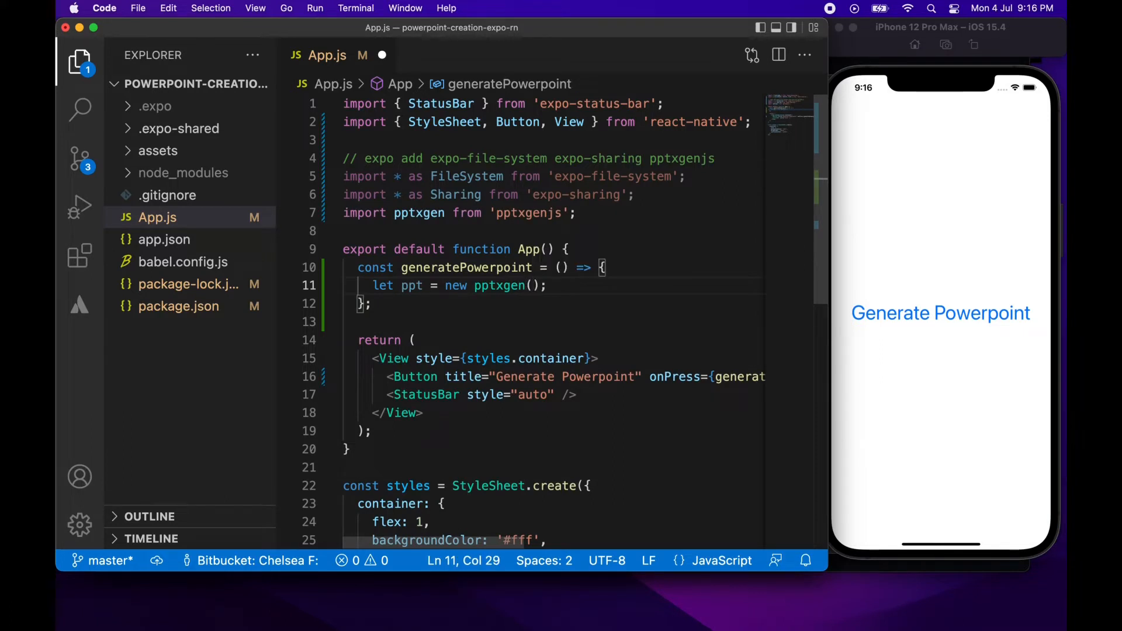
Add a slide with 'My Bullet Point Example' text at x 0, y 0, font size 48.
{"action": "type", "text": "pp"}
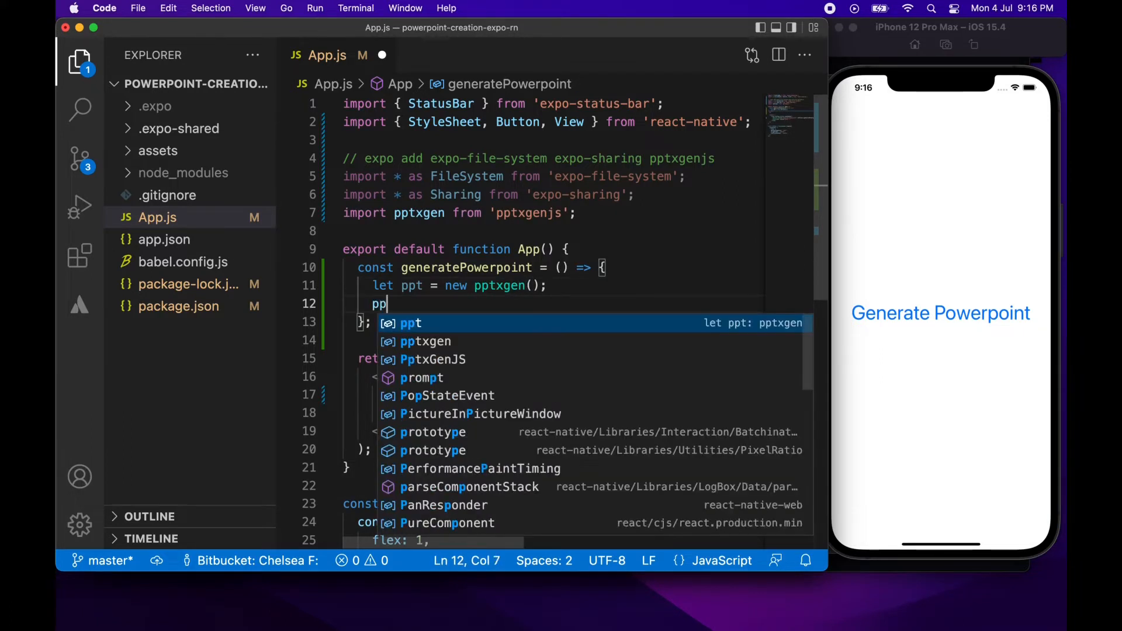
{"action": "type", "text": "t.Ad"}
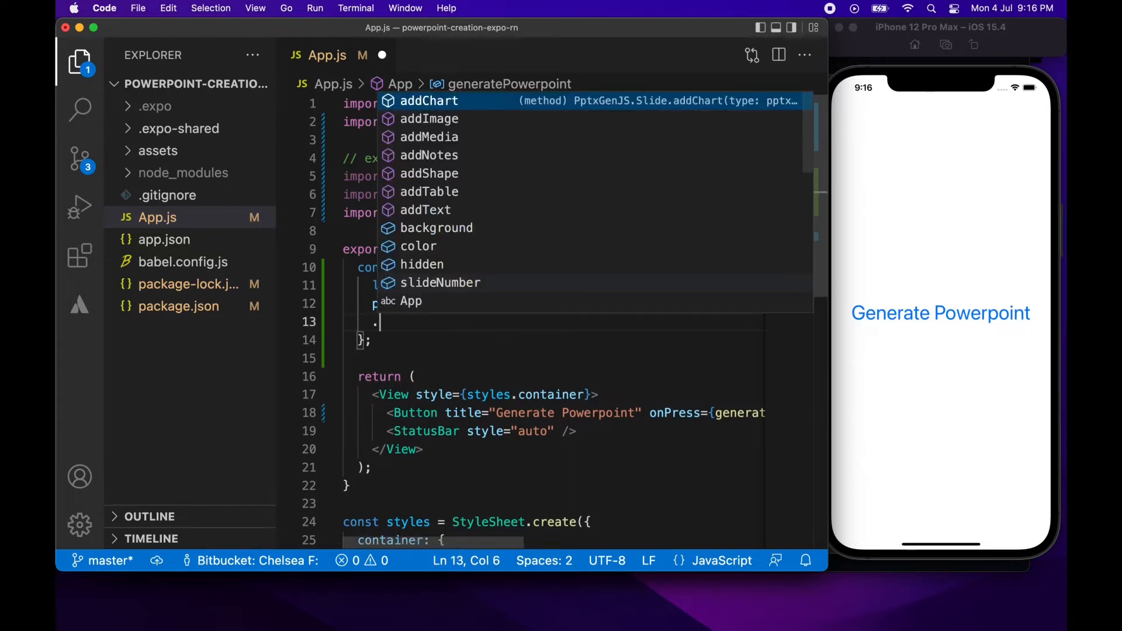
{"action": "type", "text": "add"}
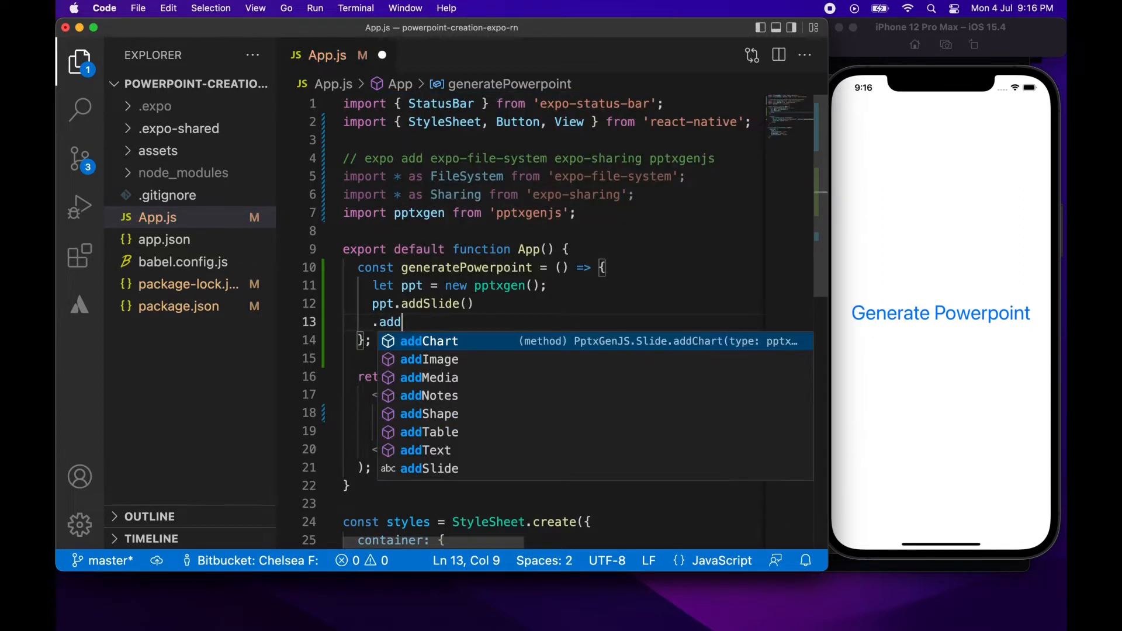
{"action": "type", "text": "Text"}
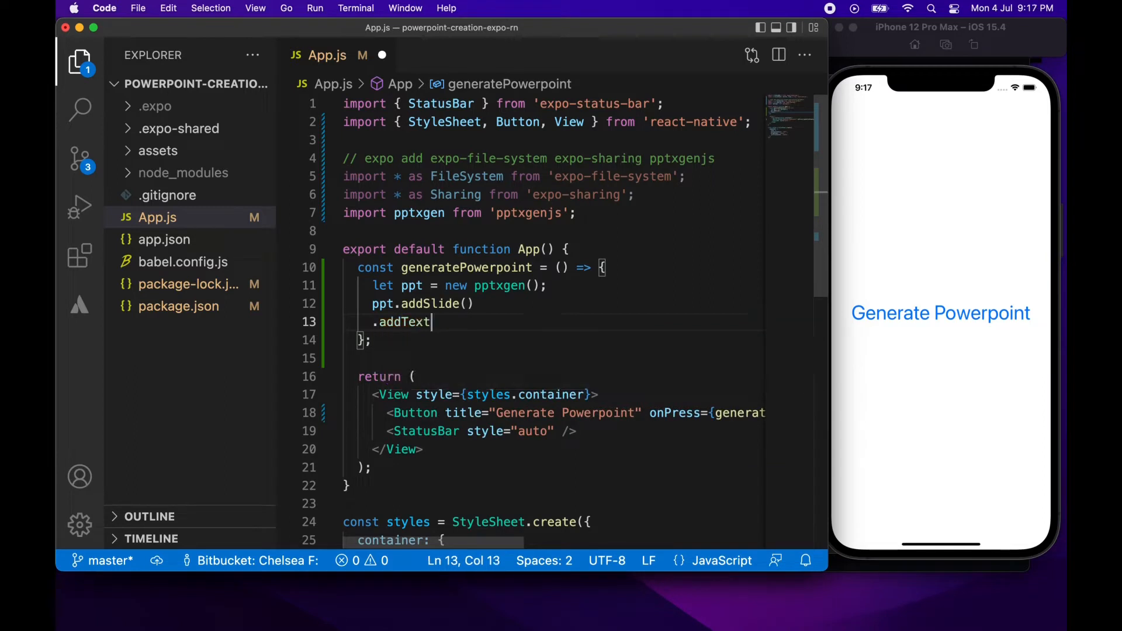
{"action": "type", "text": "(\"\")"}
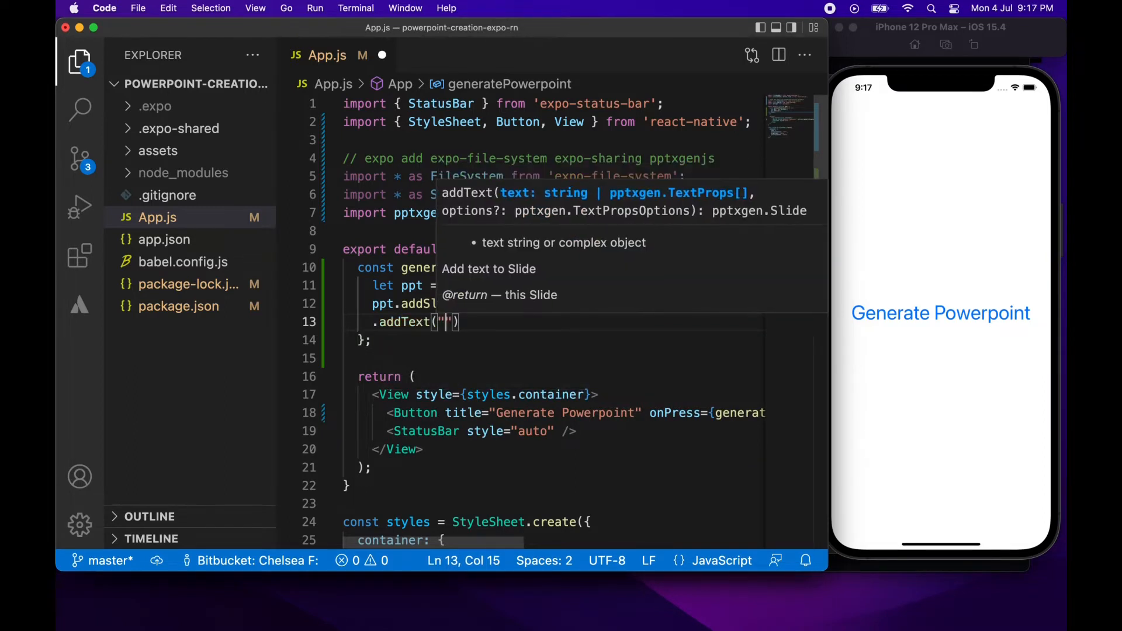
{"action": "type", "text": "My"}
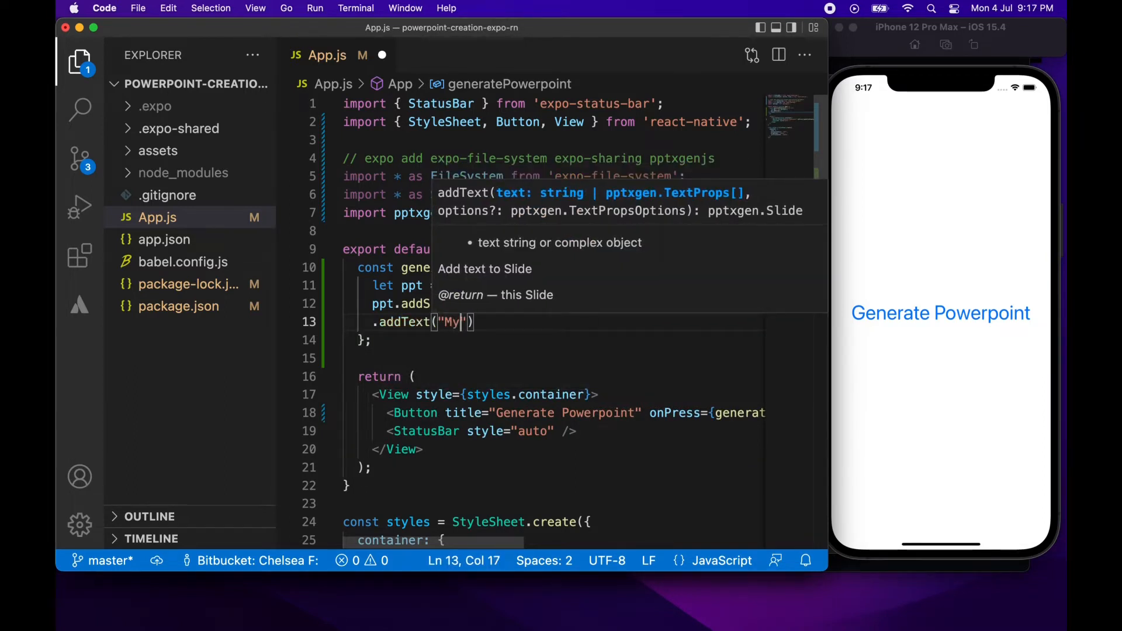
{"action": "type", "text": "Bullet Pio"}
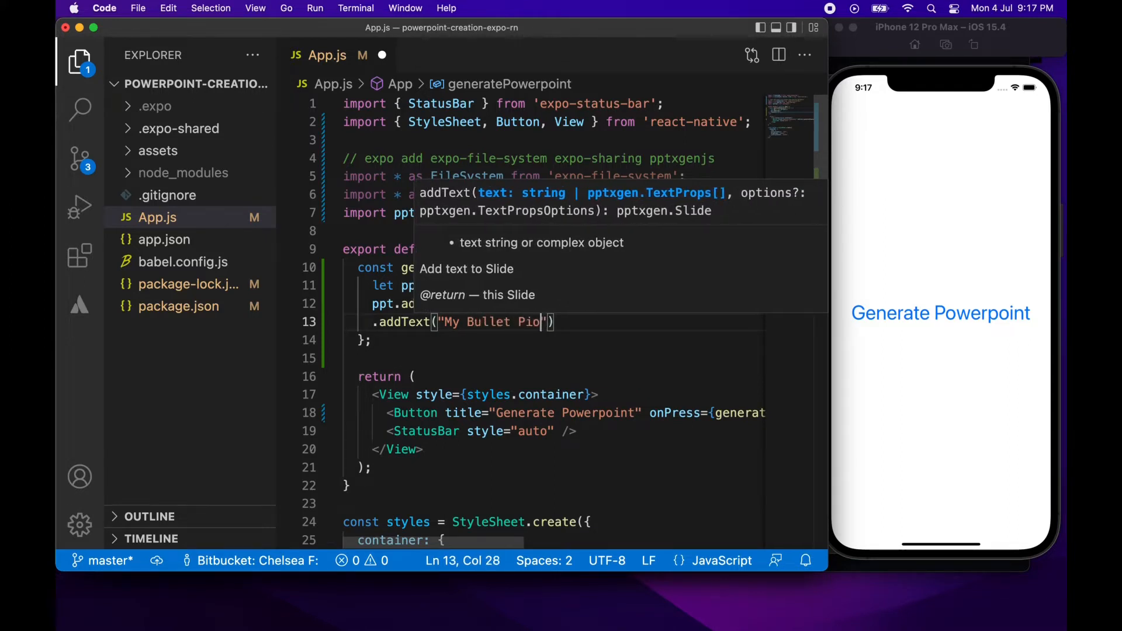
{"action": "type", "text": "int Example"}
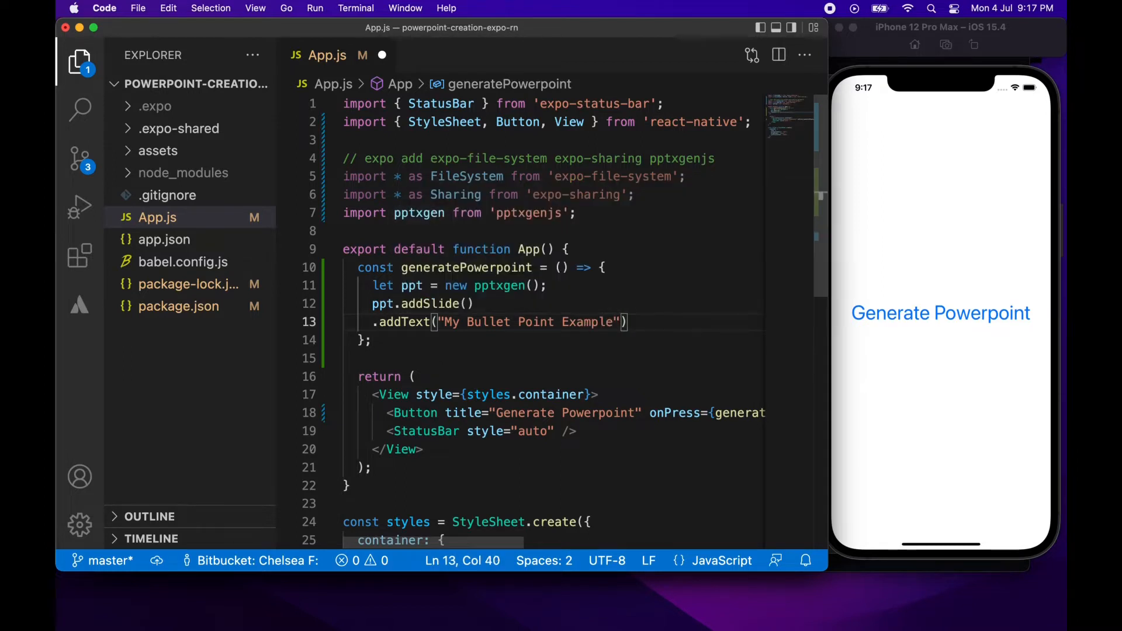
{"action": "key", "text": "Left"}
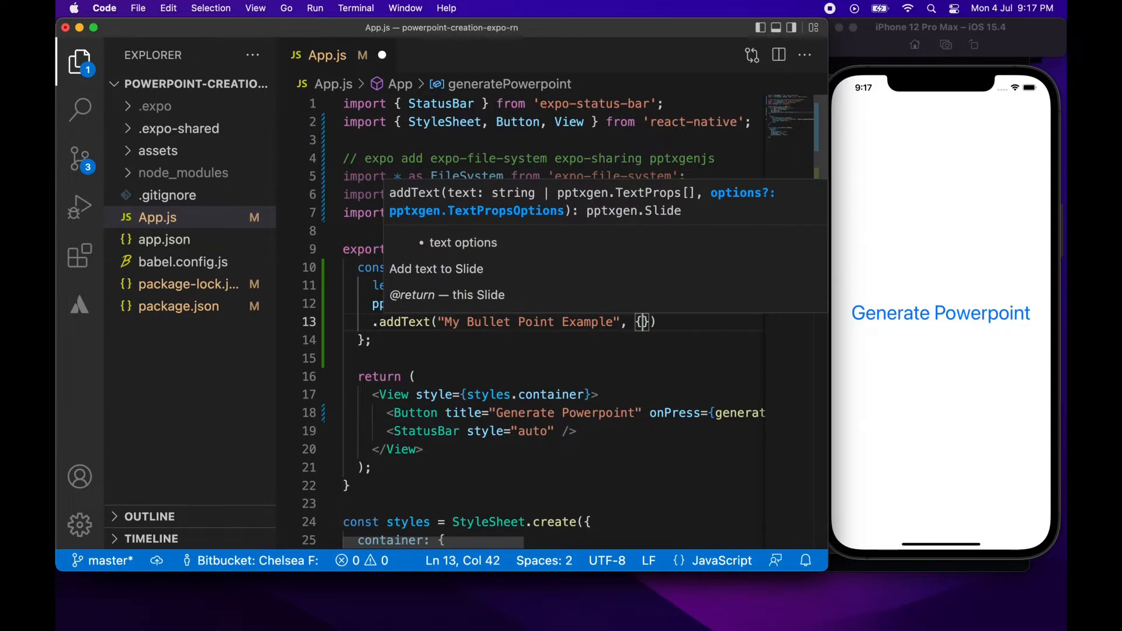
{"action": "type", "text": "x:"}
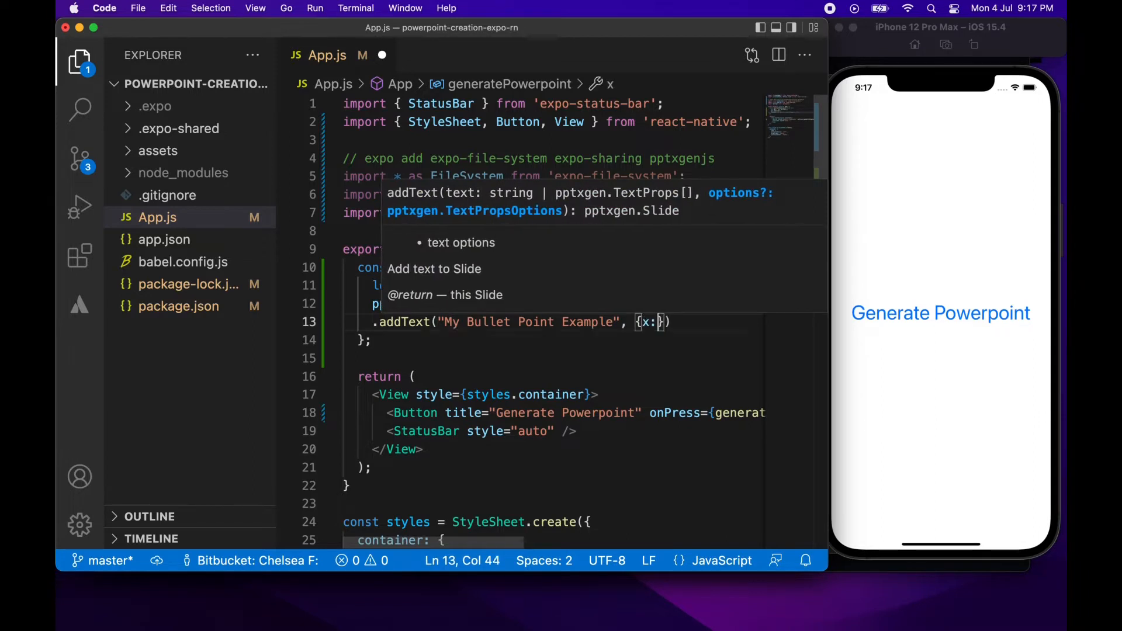
{"action": "type", "text": "0, y: 0"}
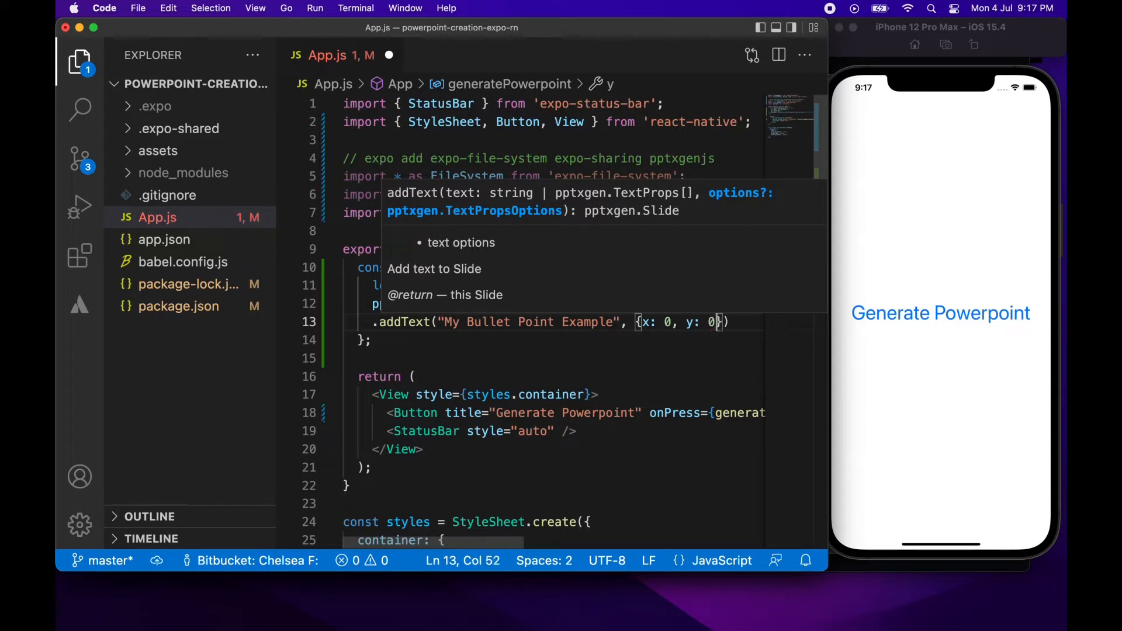
{"action": "type", "text": "fontSize: 48"}
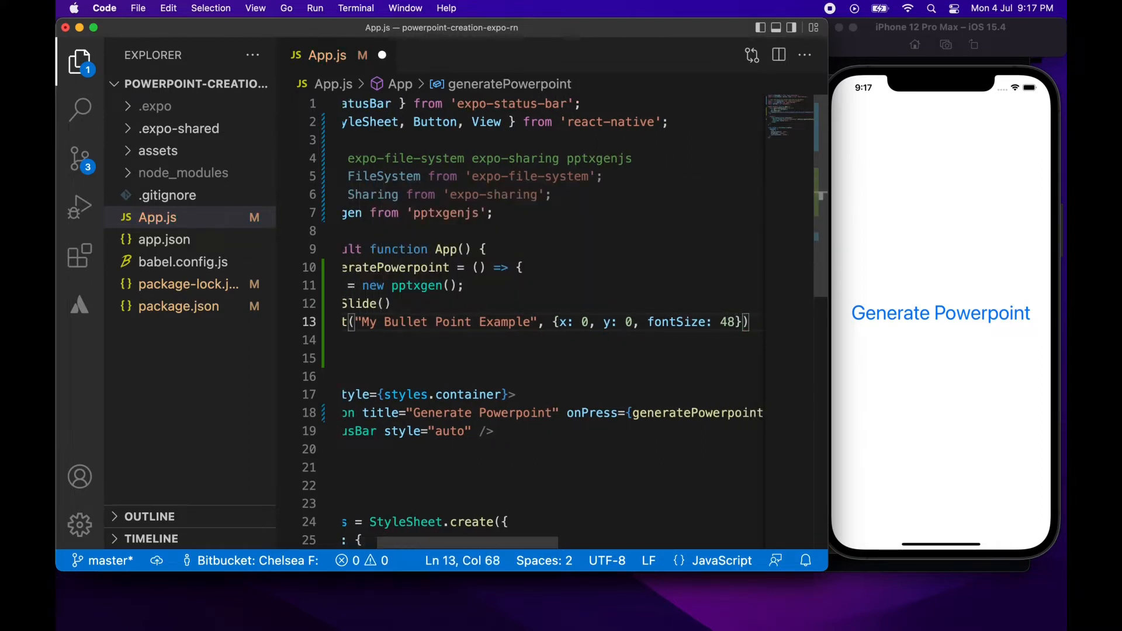
{"action": "type", "text": ";"}
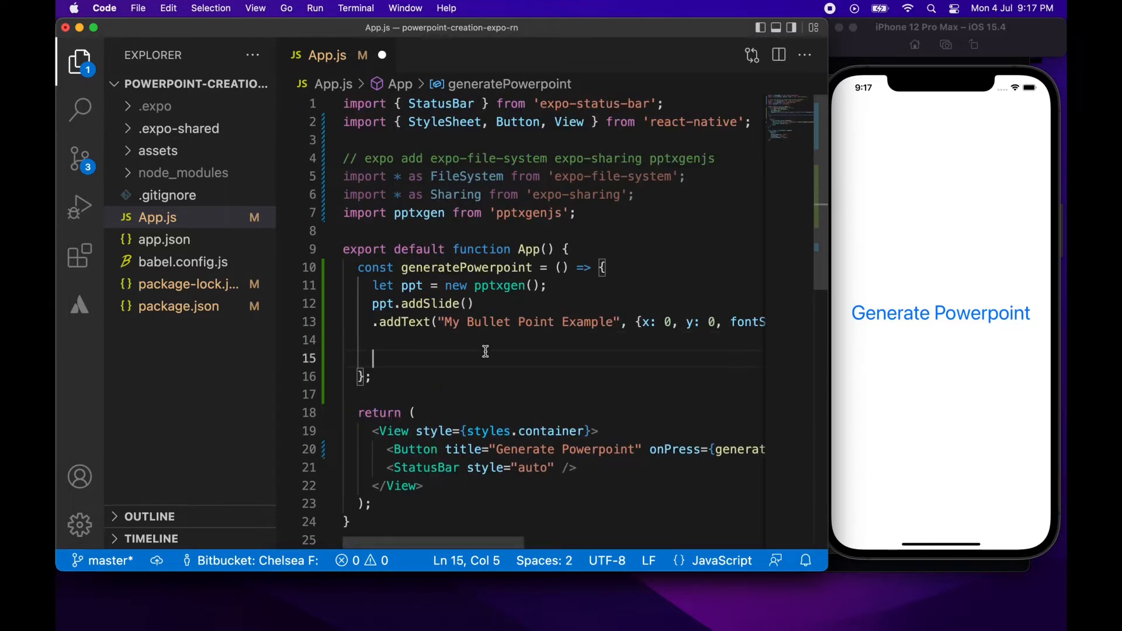
Write the presentation as base64 and chain .then with an empty base64 => { } callback.
{"action": "type", "text": "ppt"}
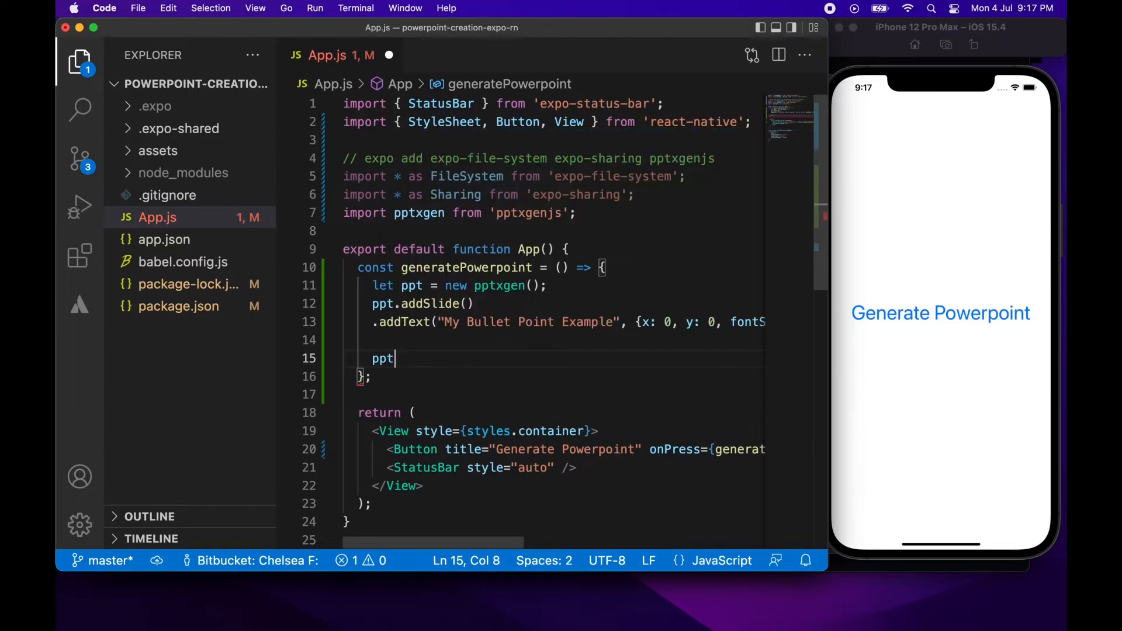
{"action": "type", "text": ".write()"}
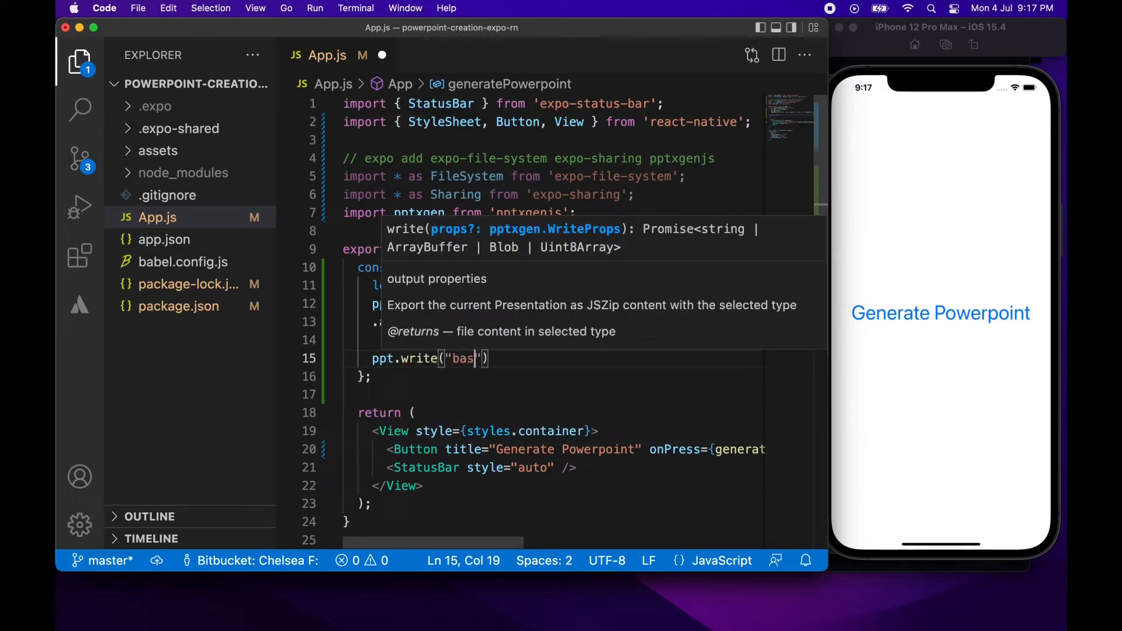
{"action": "type", "text": "e64"}
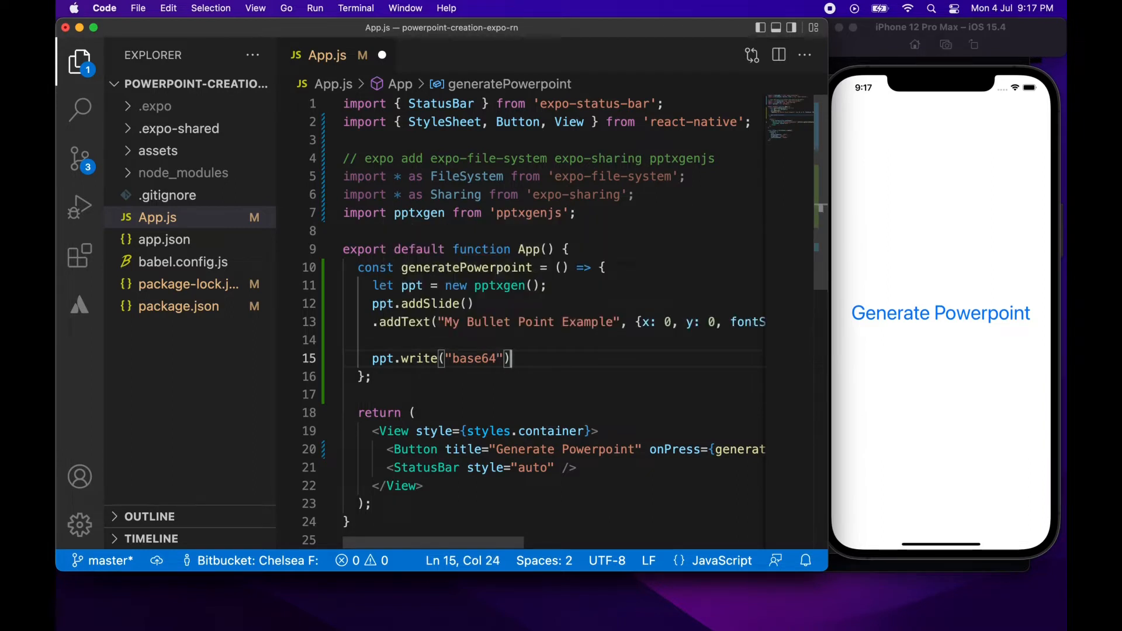
{"action": "type", "text": ".then(ba"}
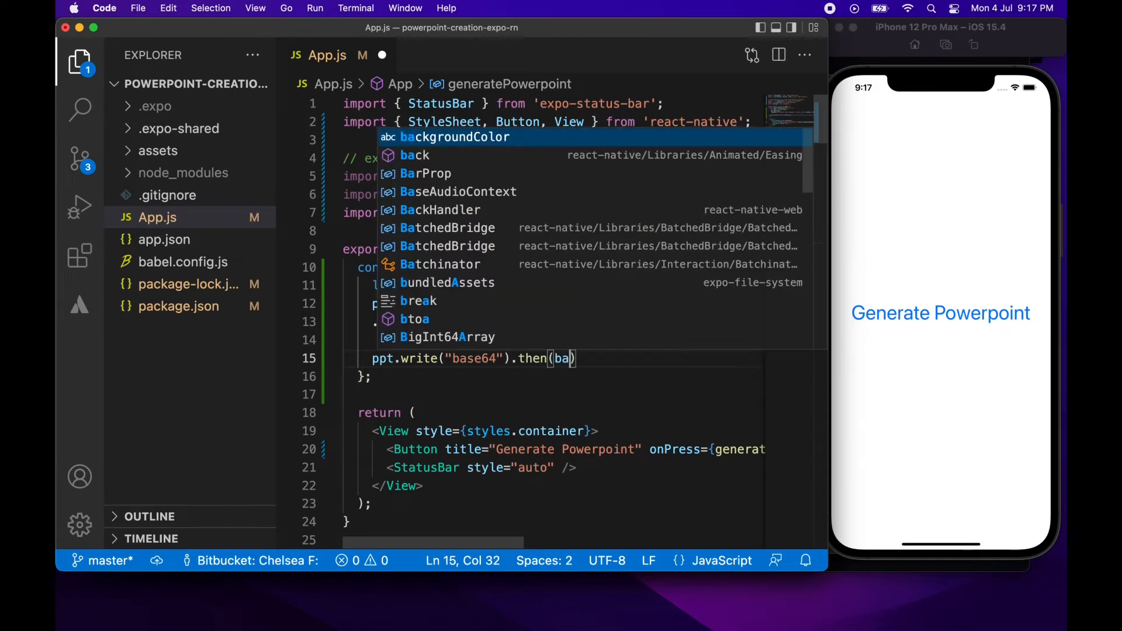
{"action": "type", "text": "se"}
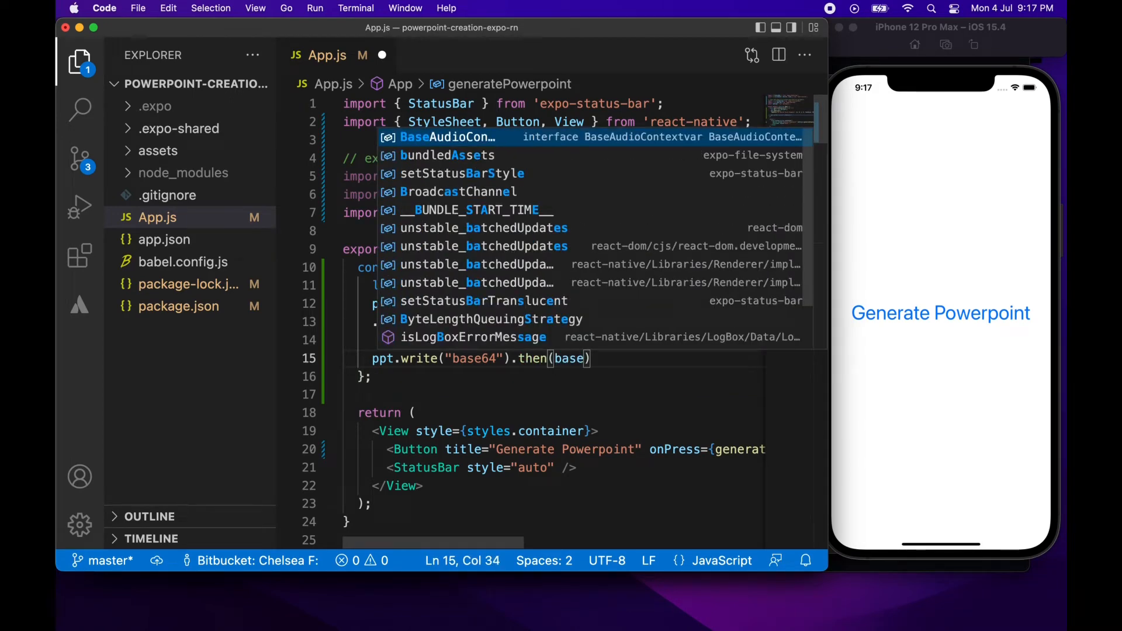
{"action": "type", "text": "64"}
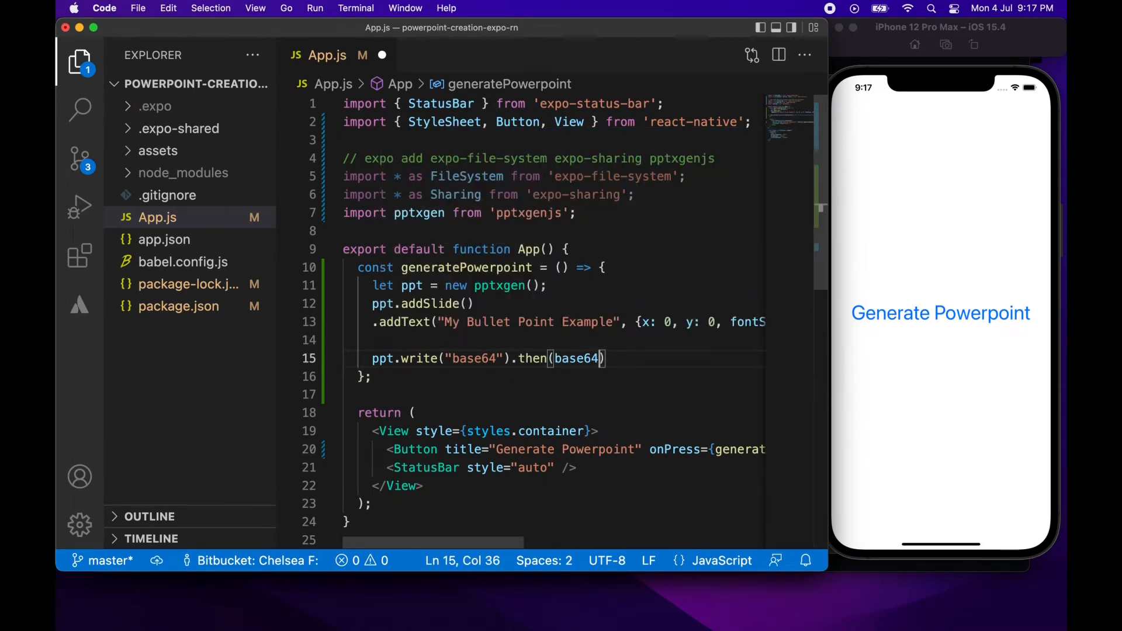
{"action": "type", "text": "=> {}"}
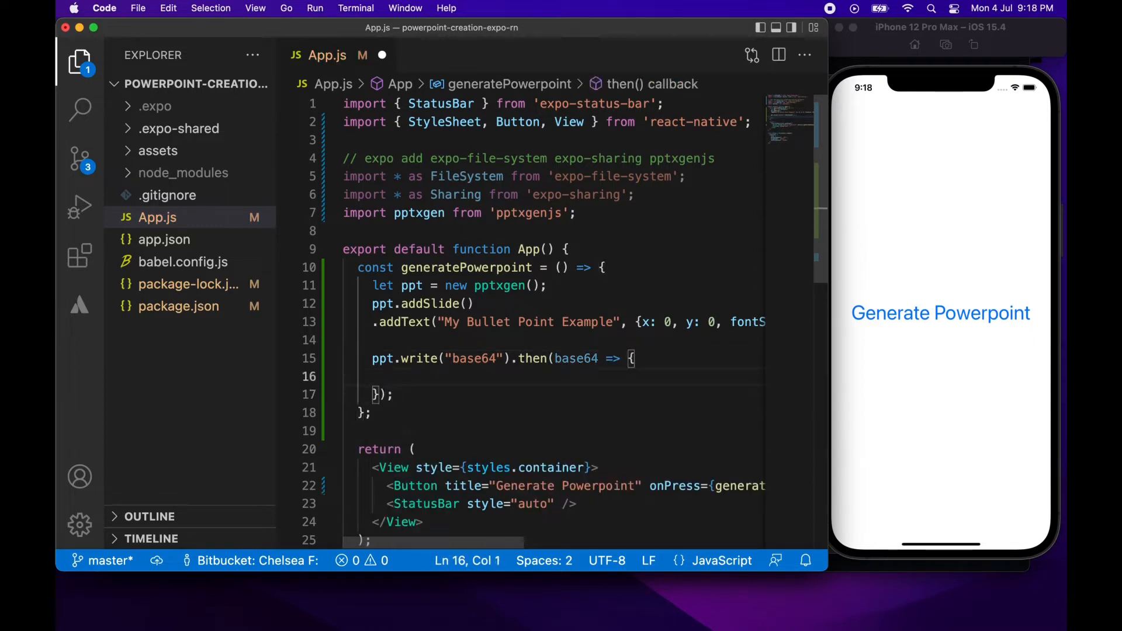
Declare const filename = FileSystem.documentDirectory + "MyPowerpoint.pptx"; inside the callback.
{"action": "type", "text": "const filename ="}
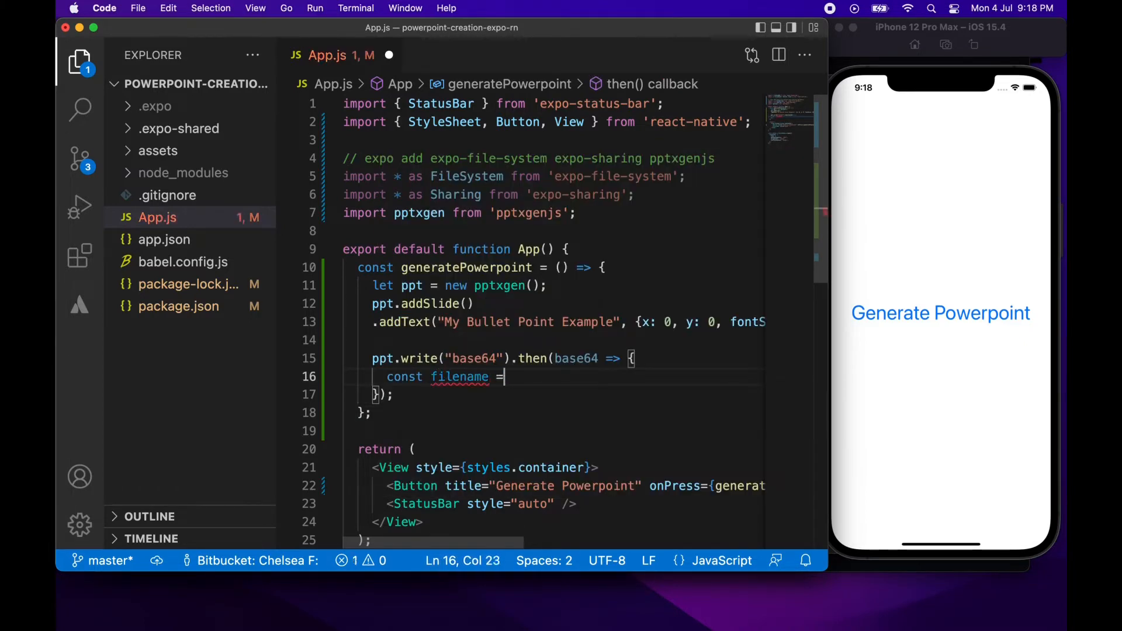
{"action": "type", "text": "FileS"}
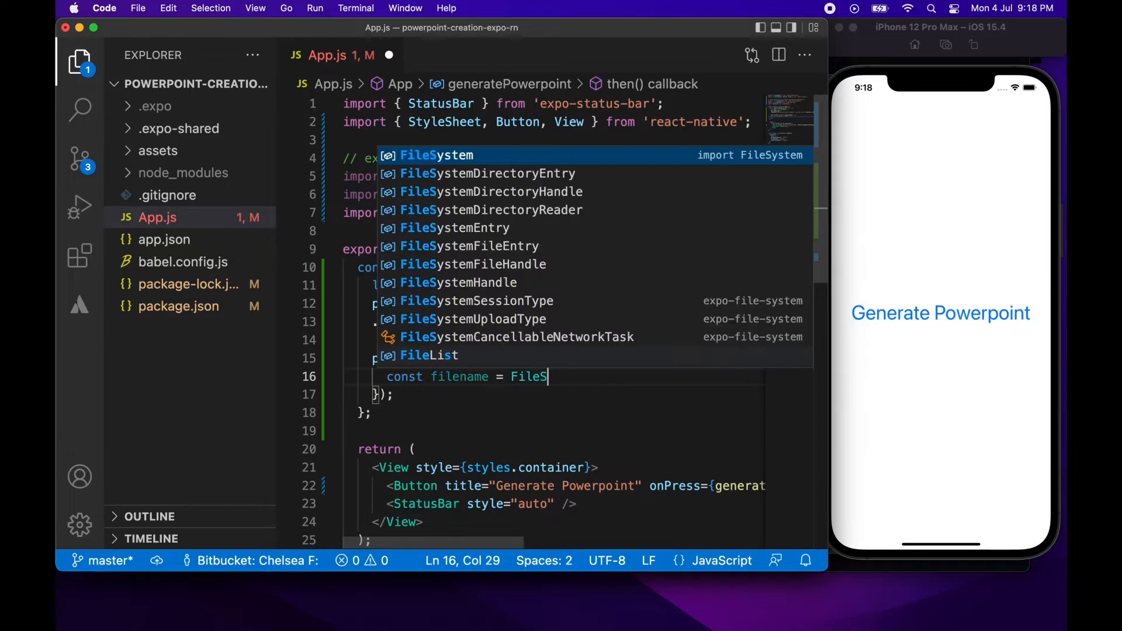
{"action": "type", "text": "ystem."}
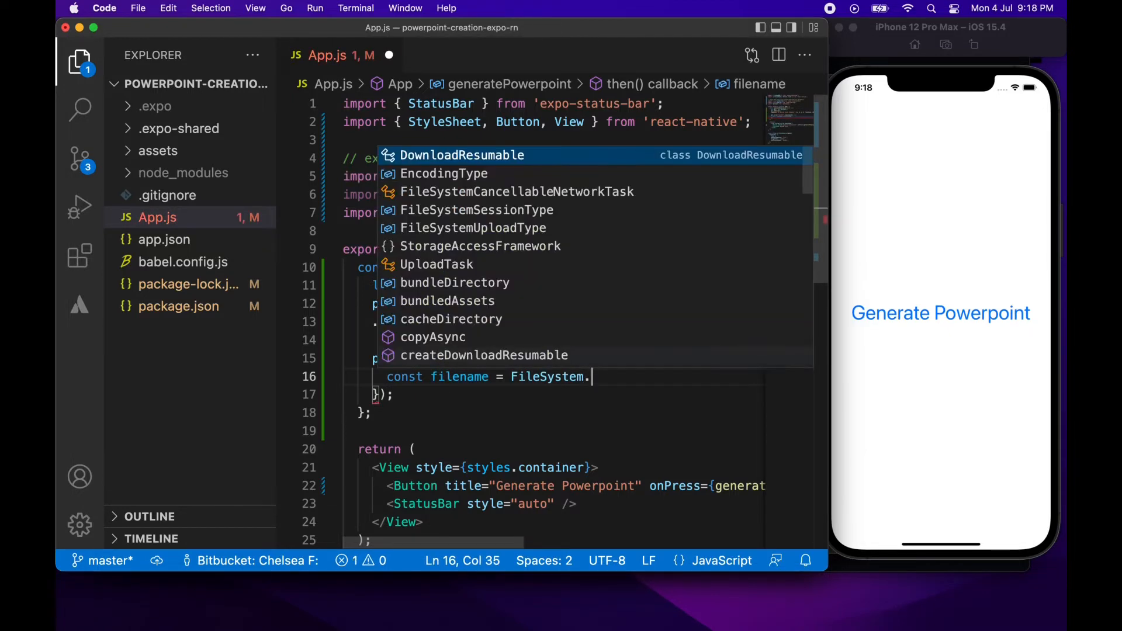
{"action": "type", "text": "documentDirectory"}
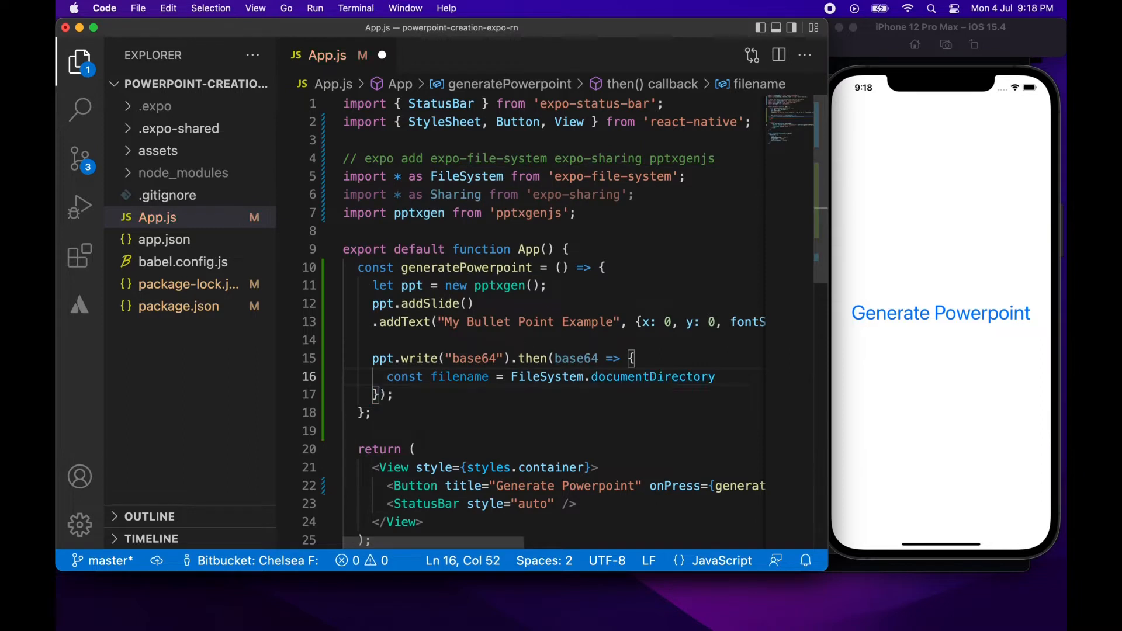
{"action": "type", "text": "+"}
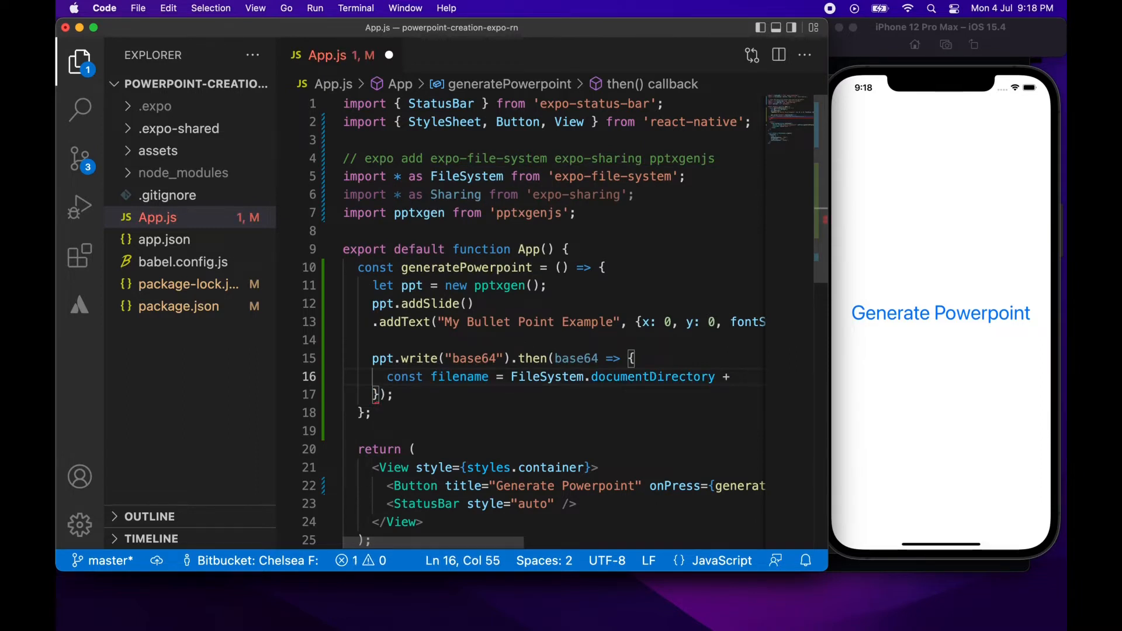
{"action": "type", "text": "\"MyPowerpoint."}
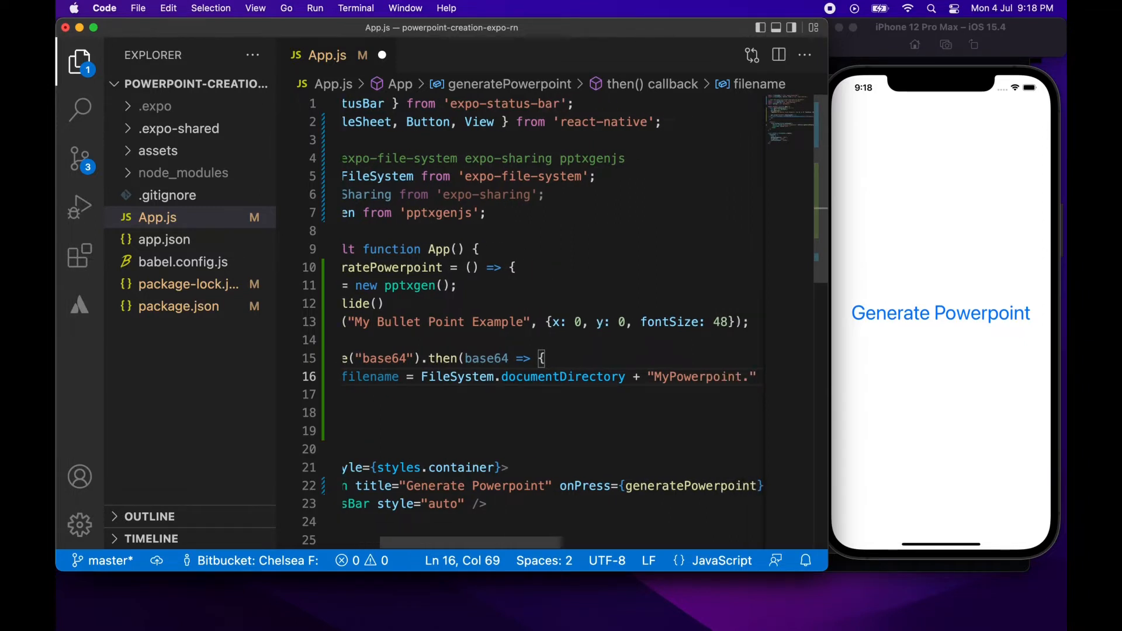
{"action": "type", "text": "pptx"}
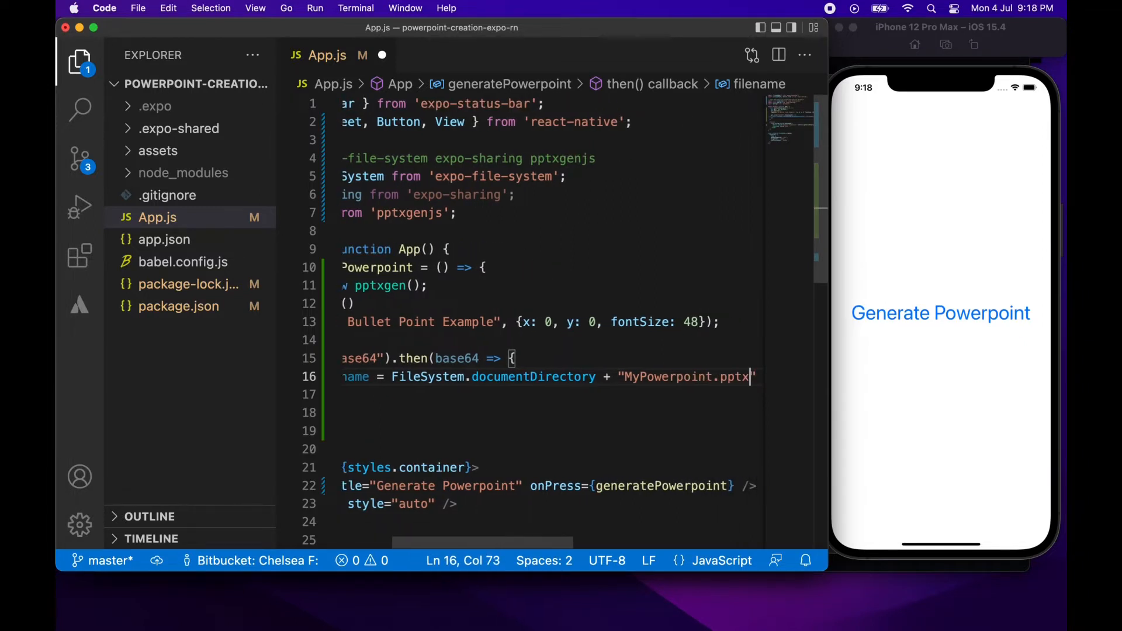
{"action": "type", "text": ";"}
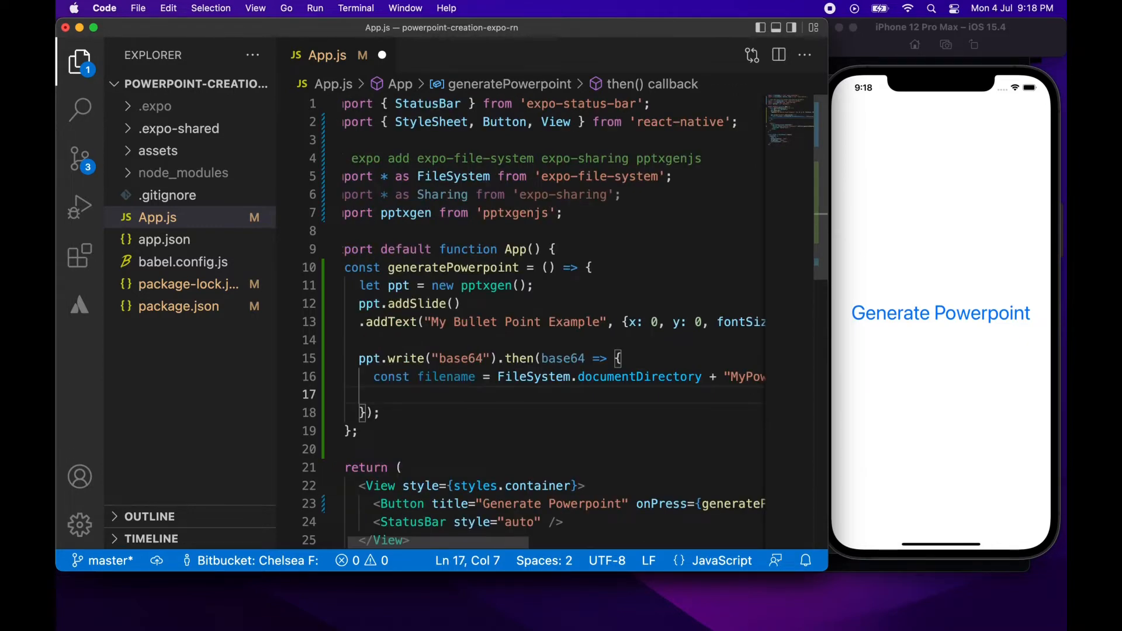
Call FileSystem.writeAsStringAsync(filename, base64) with encoding FileSystem.EncodingType.Base64.
{"action": "type", "text": "FileS"}
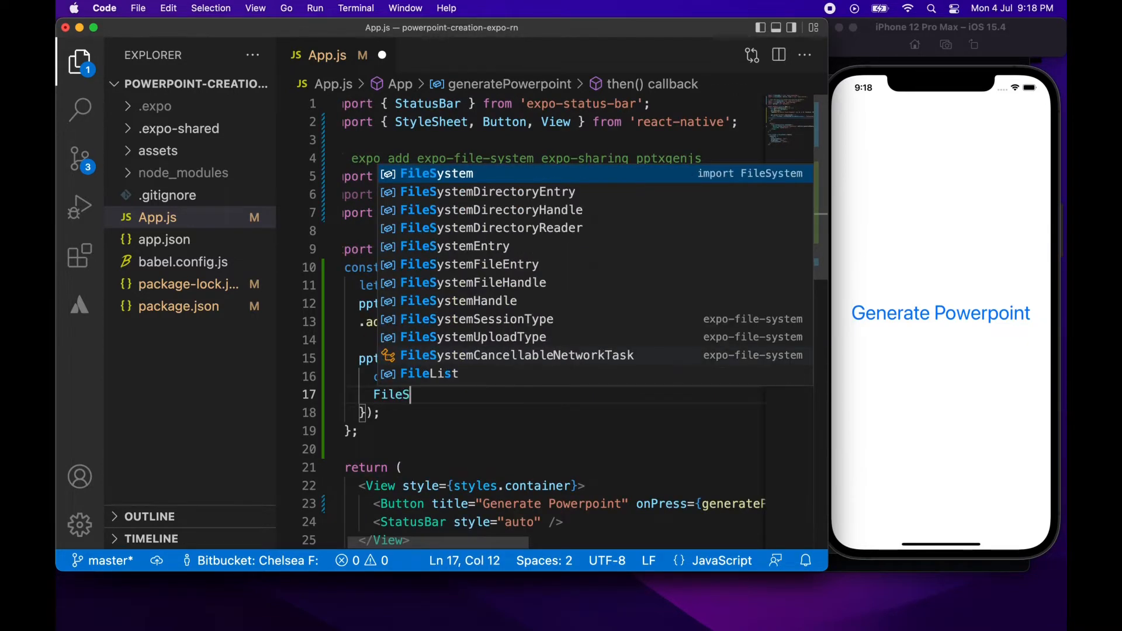
{"action": "type", "text": "ystem."}
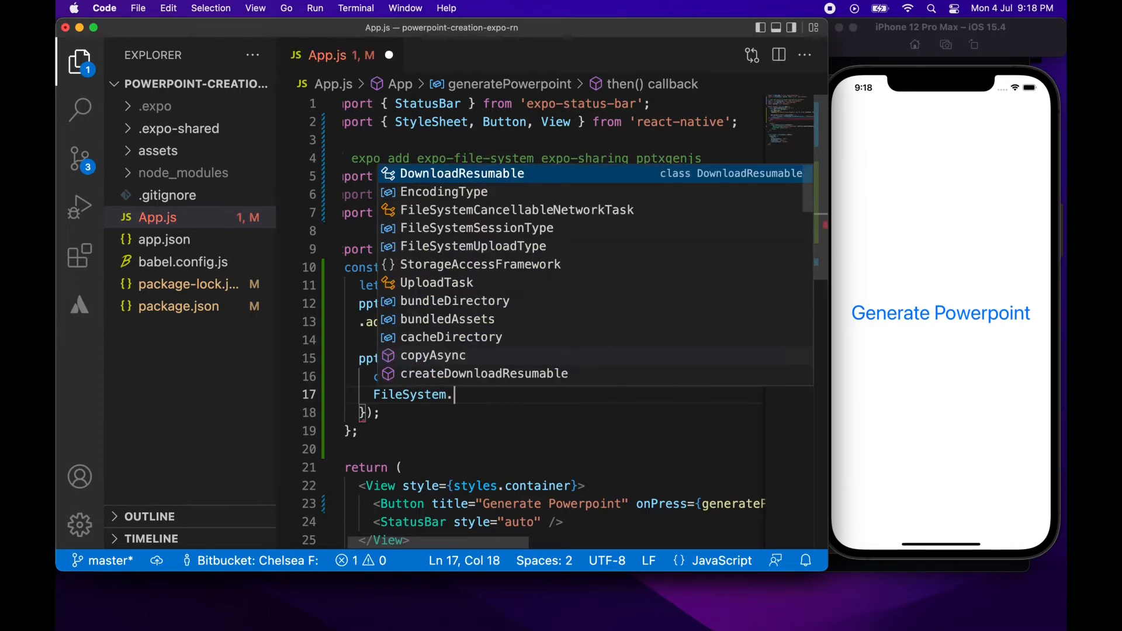
{"action": "type", "text": "wr"}
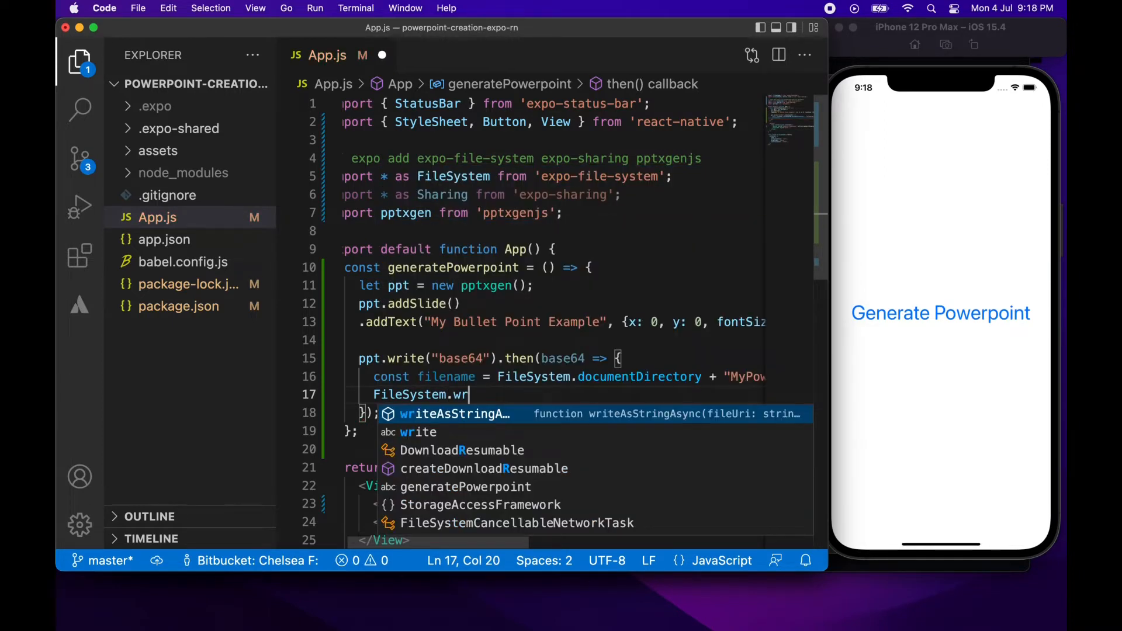
{"action": "key", "text": "Tab"}
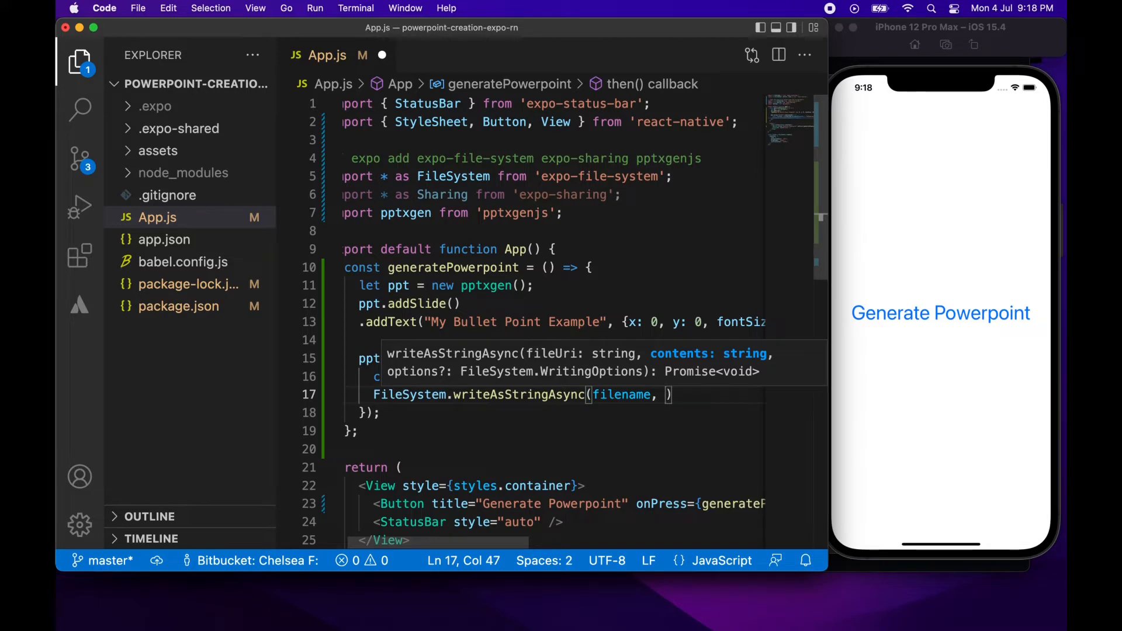
{"action": "type", "text": "base64"}
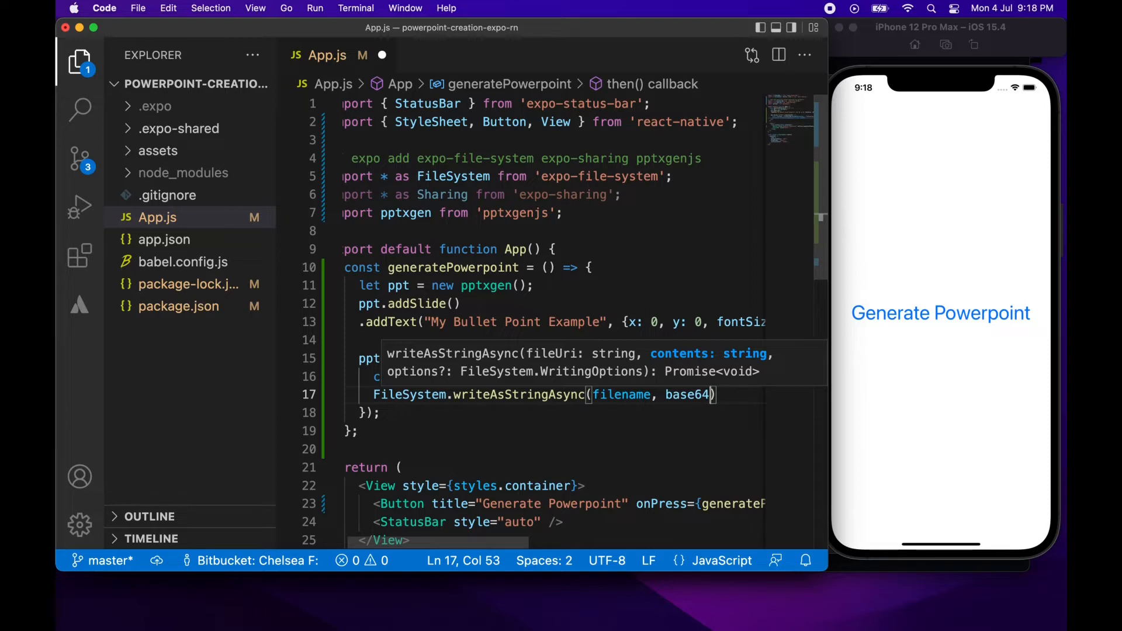
{"action": "type", "text": "{}"}
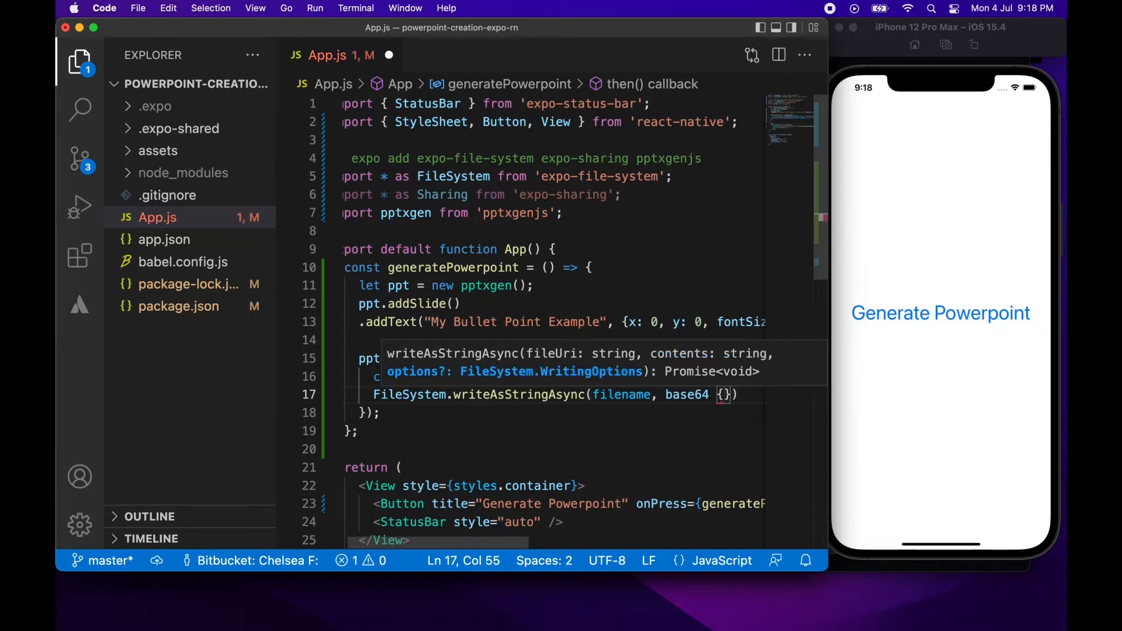
{"action": "type", "text": "encoding:"}
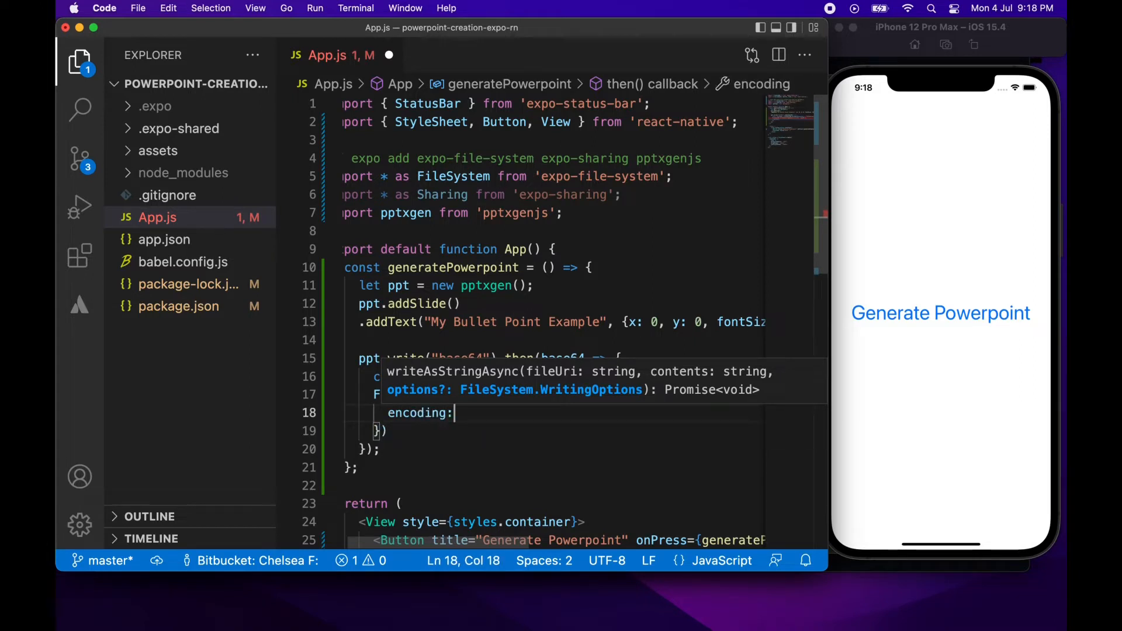
{"action": "type", "text": "FileSystem.EncodingType.b"}
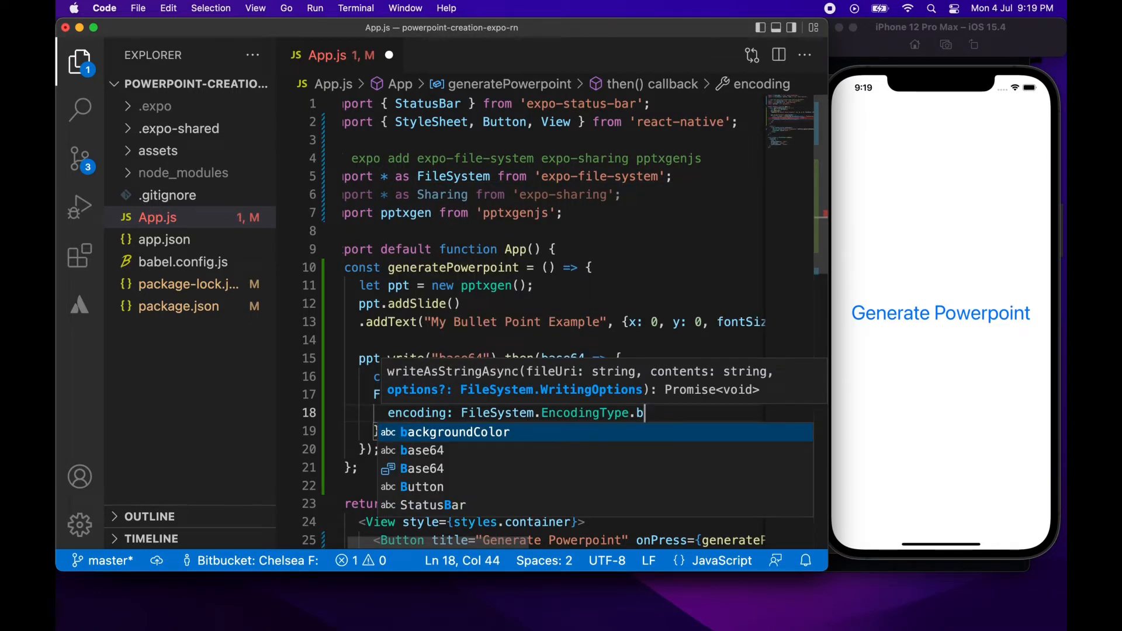
{"action": "key", "text": "Enter"}
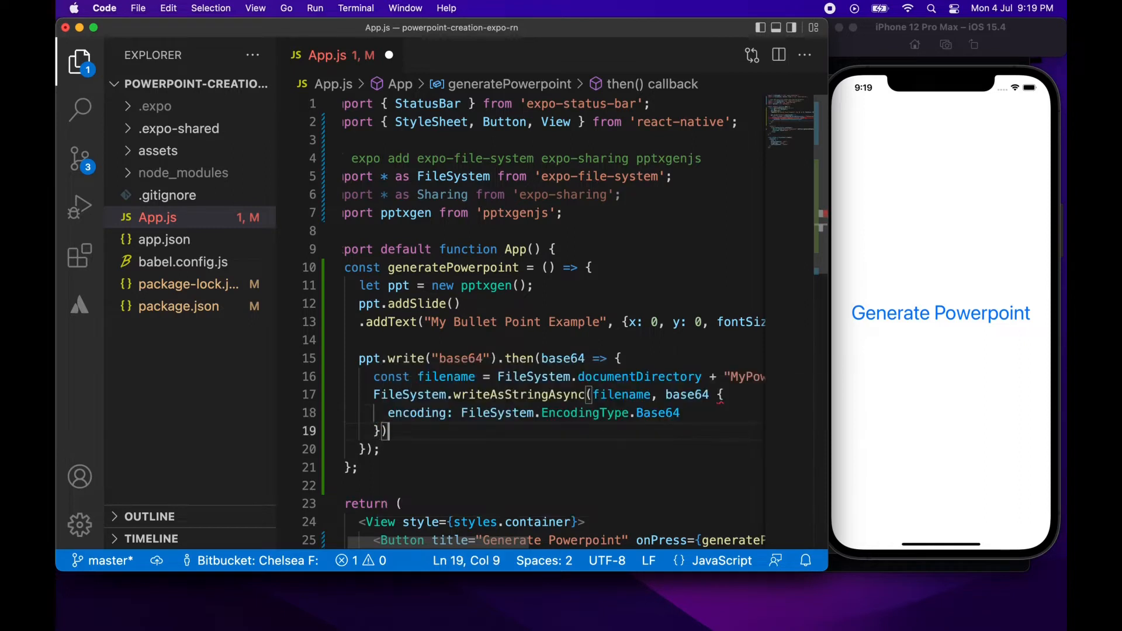
{"action": "type", "text": ".them"}
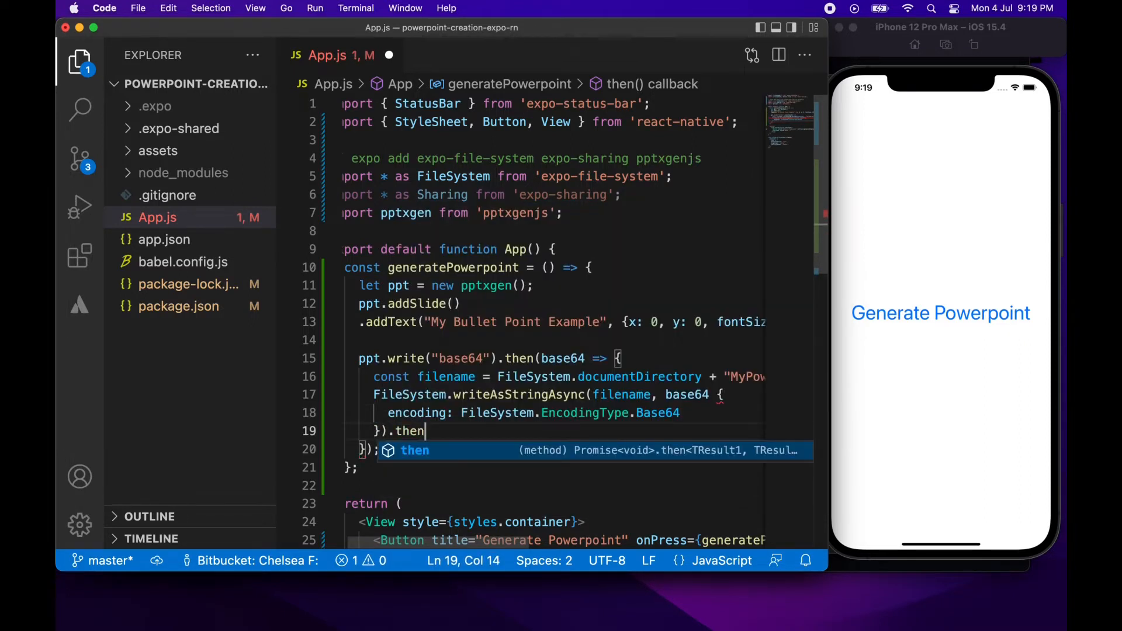
Chain a .then callback that calls Sharing.shareAsync(filename) after the file write.
{"action": "type", "text": "()"}
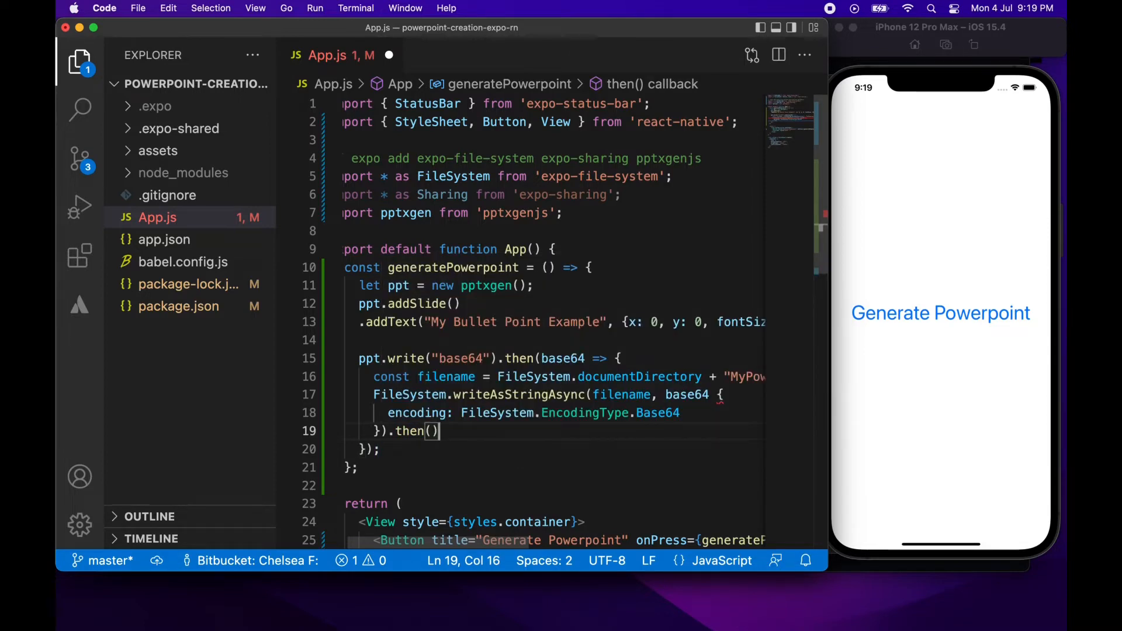
{"action": "type", "text": "("}
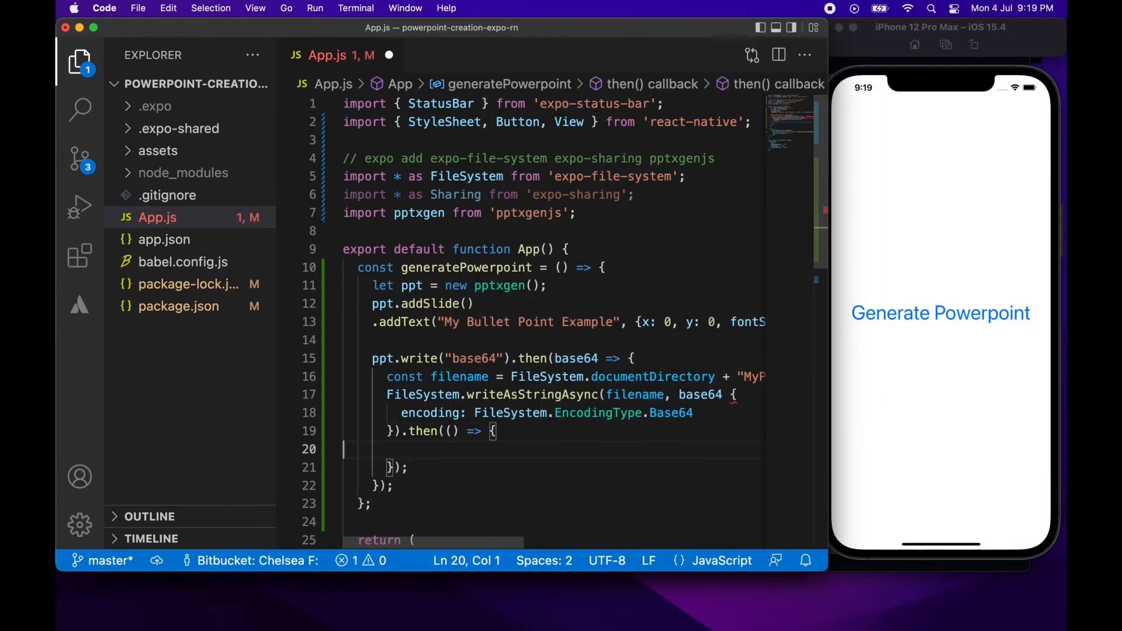
{"action": "type", "text": "S"}
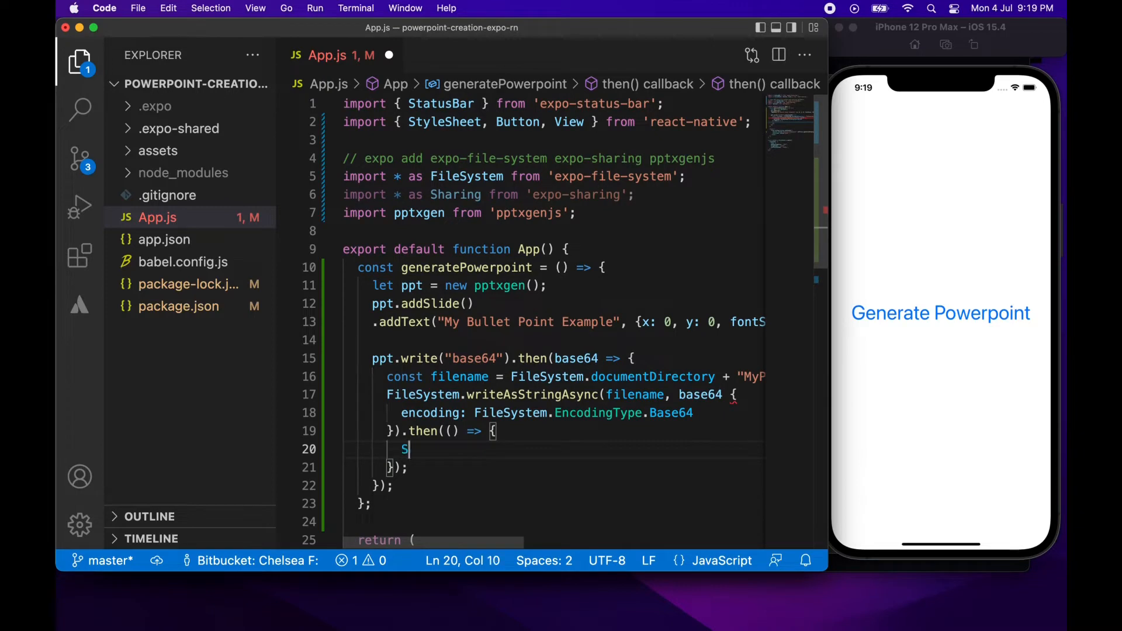
{"action": "type", "text": "haring.shareAsync"}
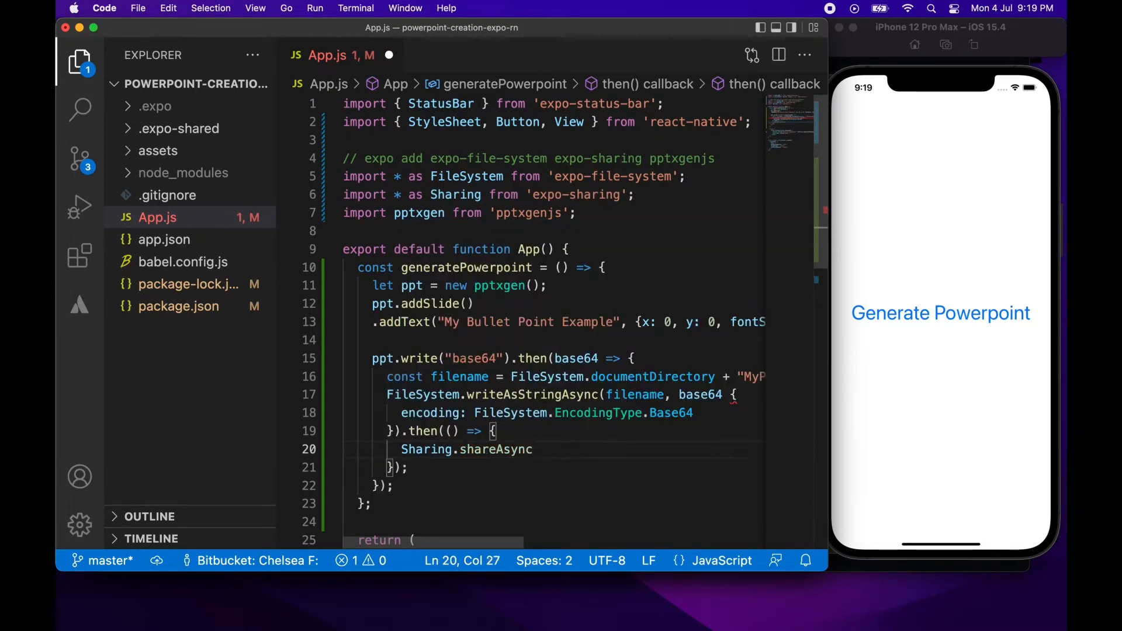
{"action": "type", "text": "()"}
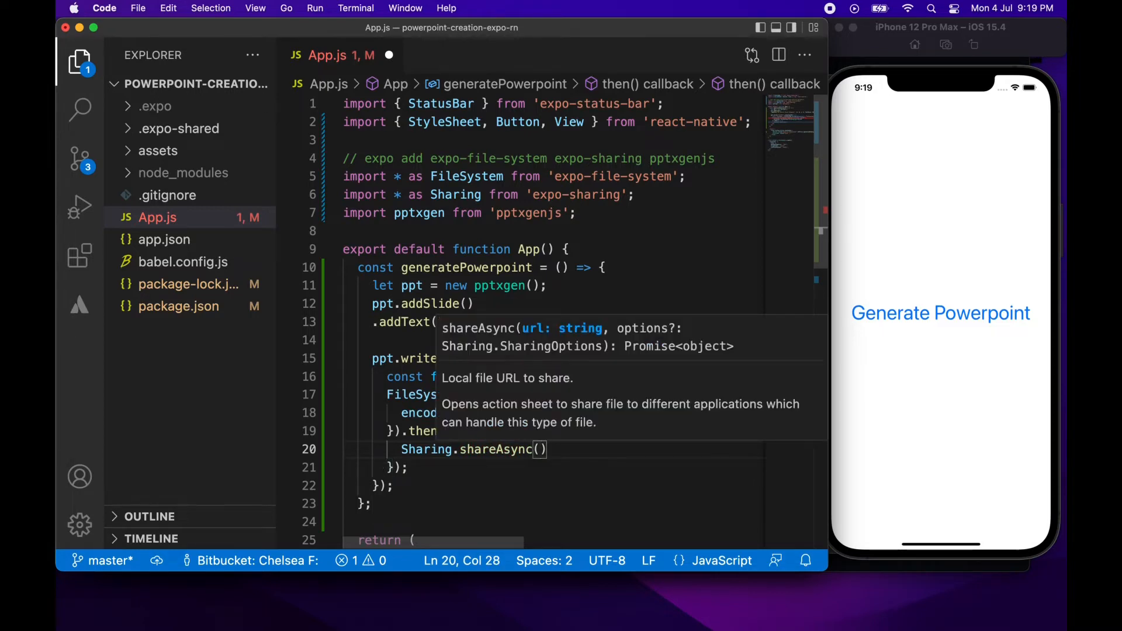
{"action": "type", "text": "filename"}
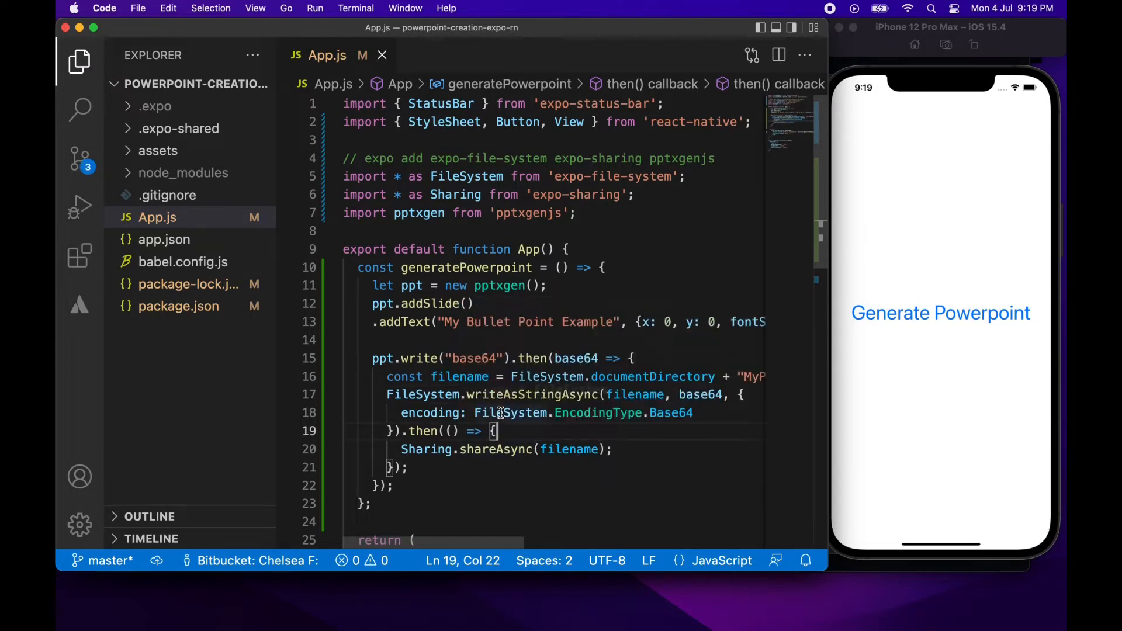
Generate the presentation in the simulator and save it to On My iPhone via Save to Files.
{"action": "left_click", "coordinate": [940, 313]}
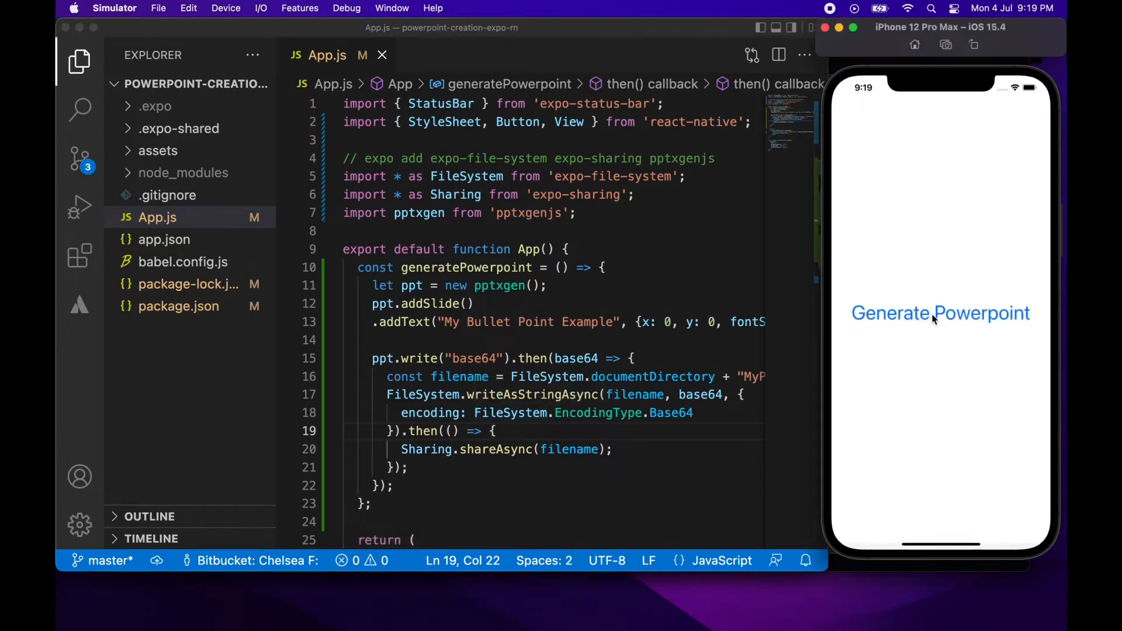
{"action": "left_click", "coordinate": [940, 313]}
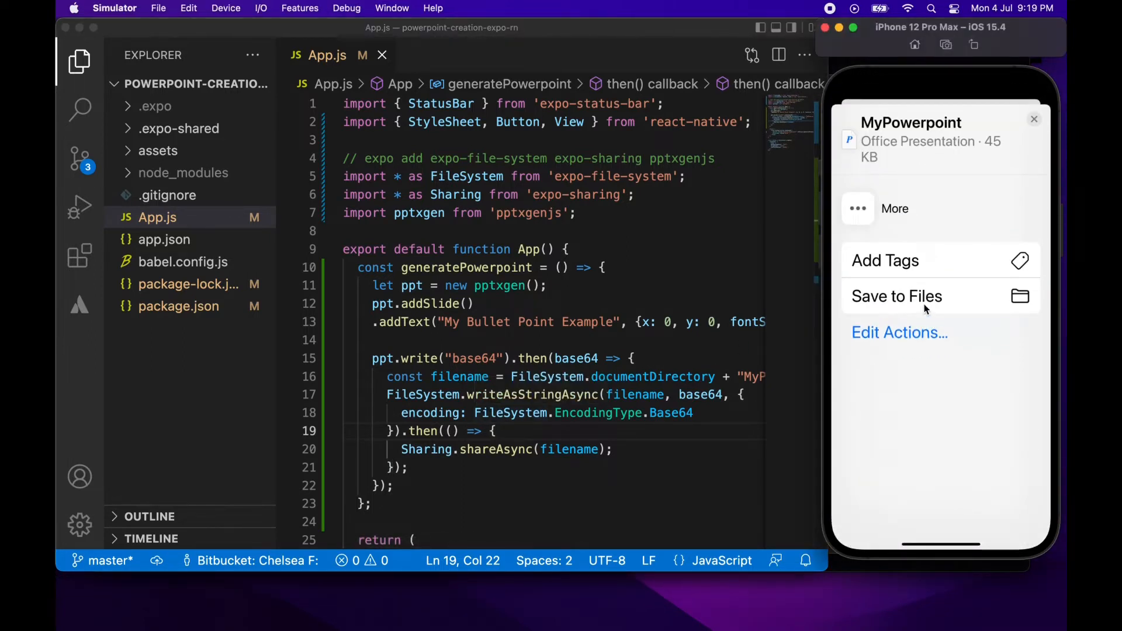
{"action": "left_click", "coordinate": [895, 296]}
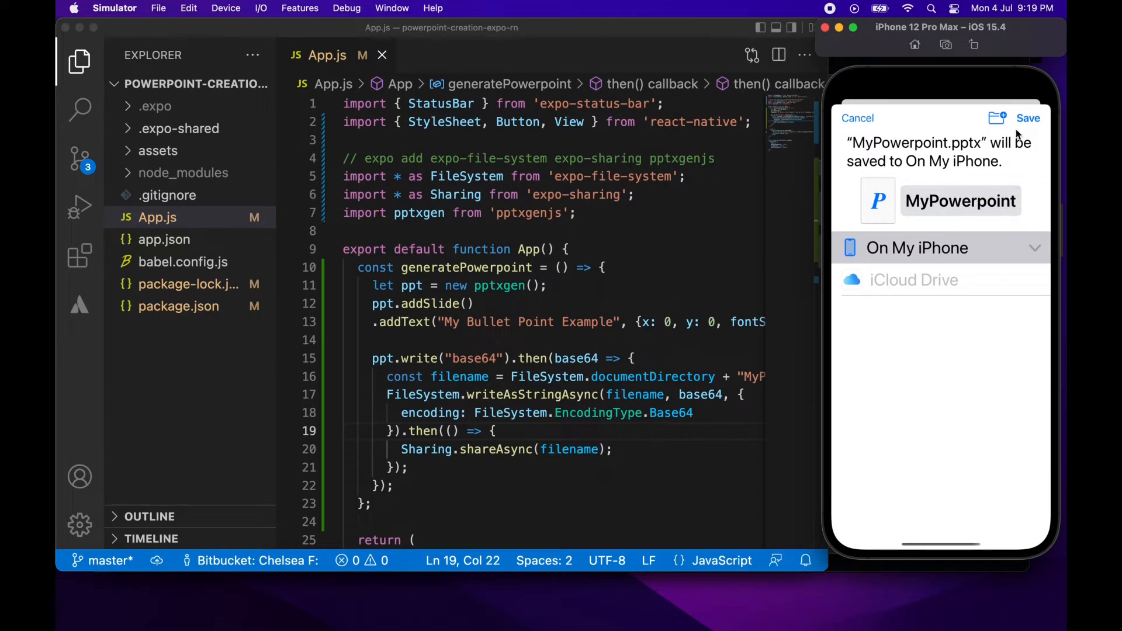
{"action": "left_click", "coordinate": [1029, 118]}
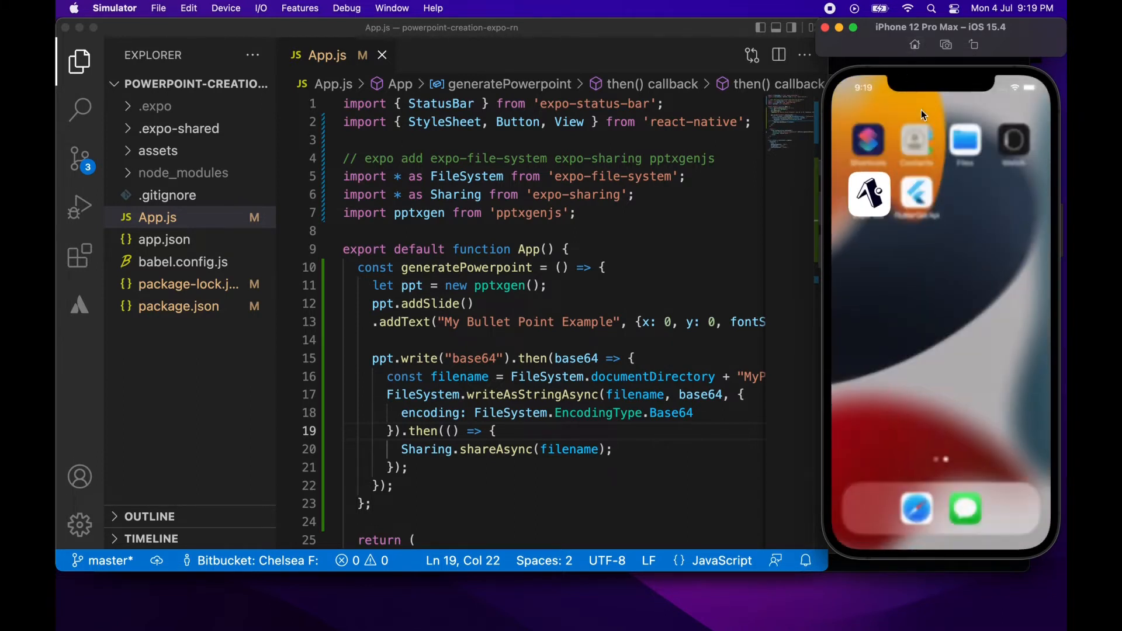
Preview MyPowerpoint in the Files app, then close the preview.
{"action": "left_click", "coordinate": [963, 141]}
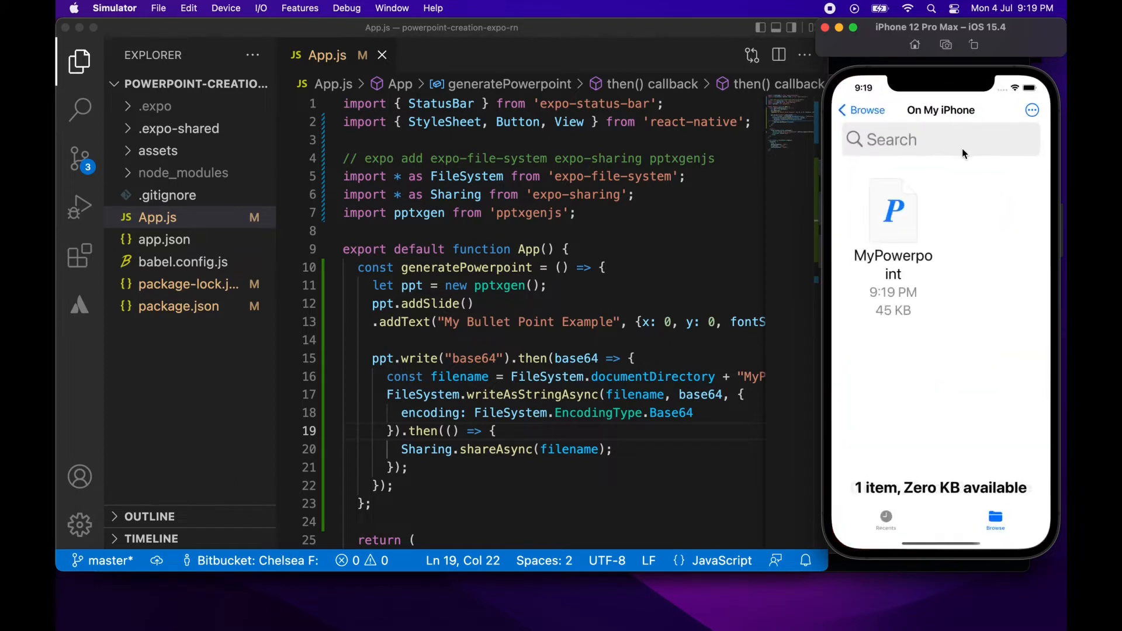
{"action": "mouse_move", "coordinate": [890, 241]}
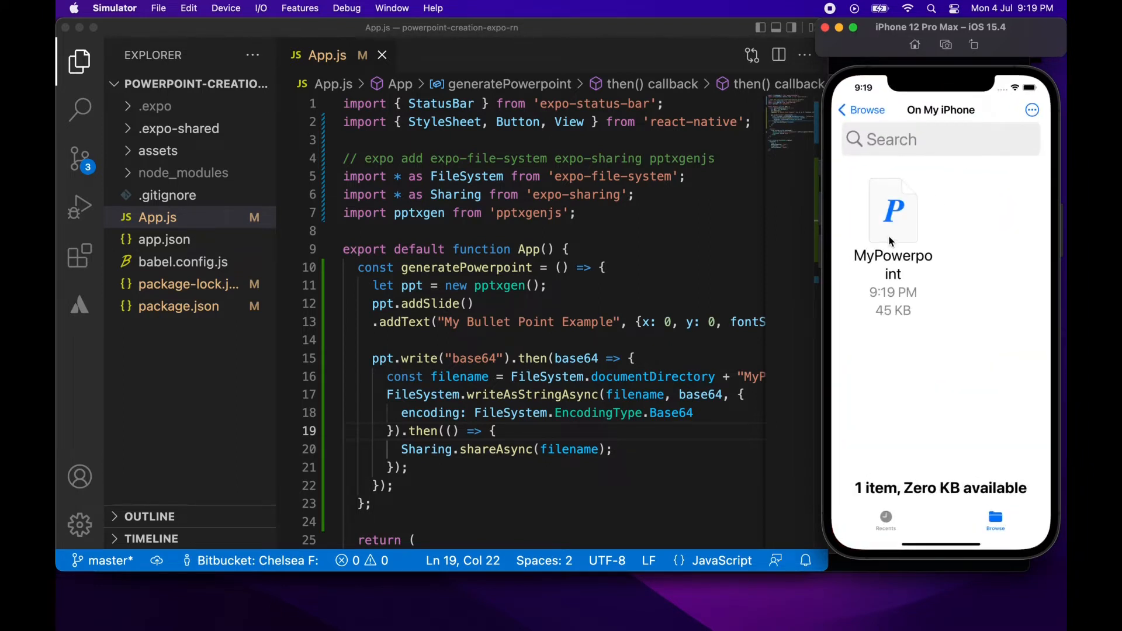
{"action": "left_click", "coordinate": [892, 211]}
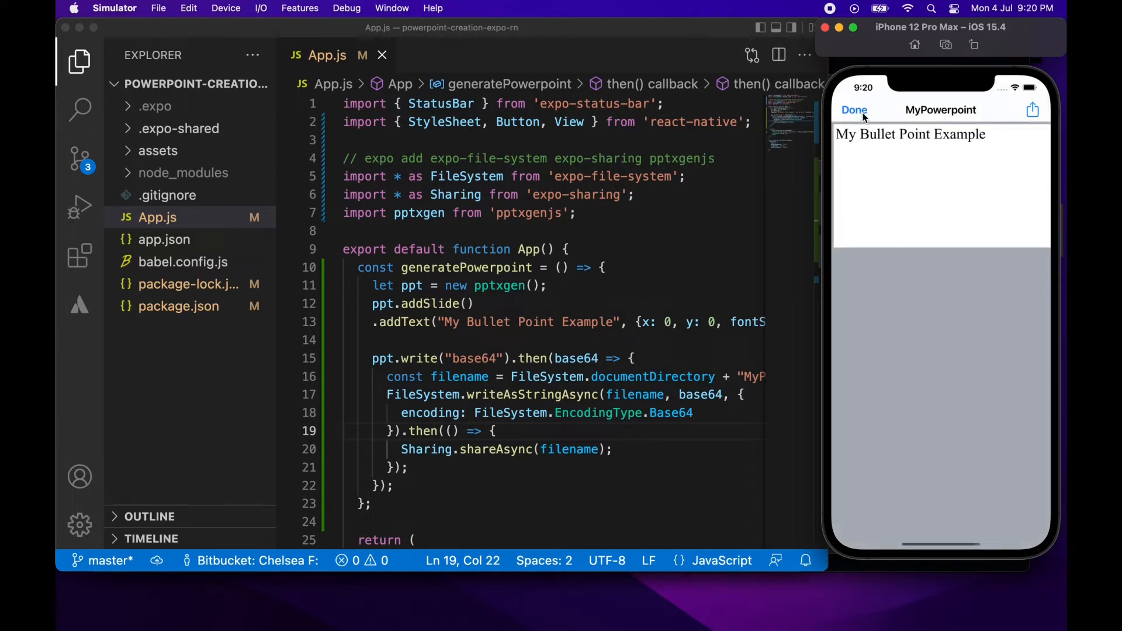
{"action": "left_click", "coordinate": [915, 45]}
{"action": "type", "text": ";"}
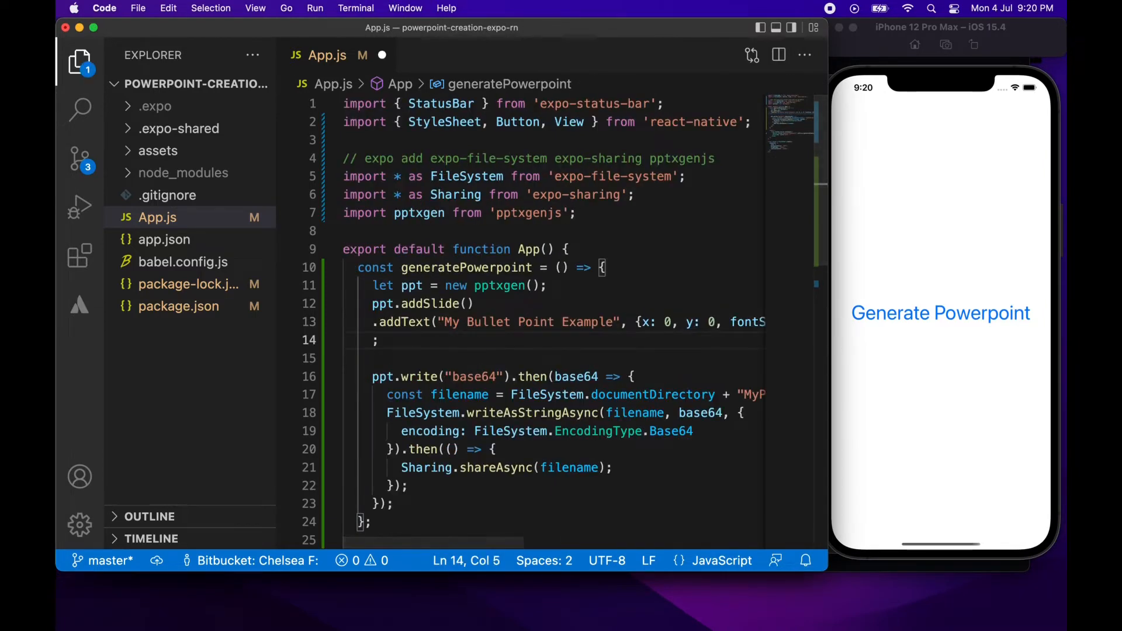
Start a second addText call holding an array with a 'My' text item.
{"action": "type", "text": ".add"}
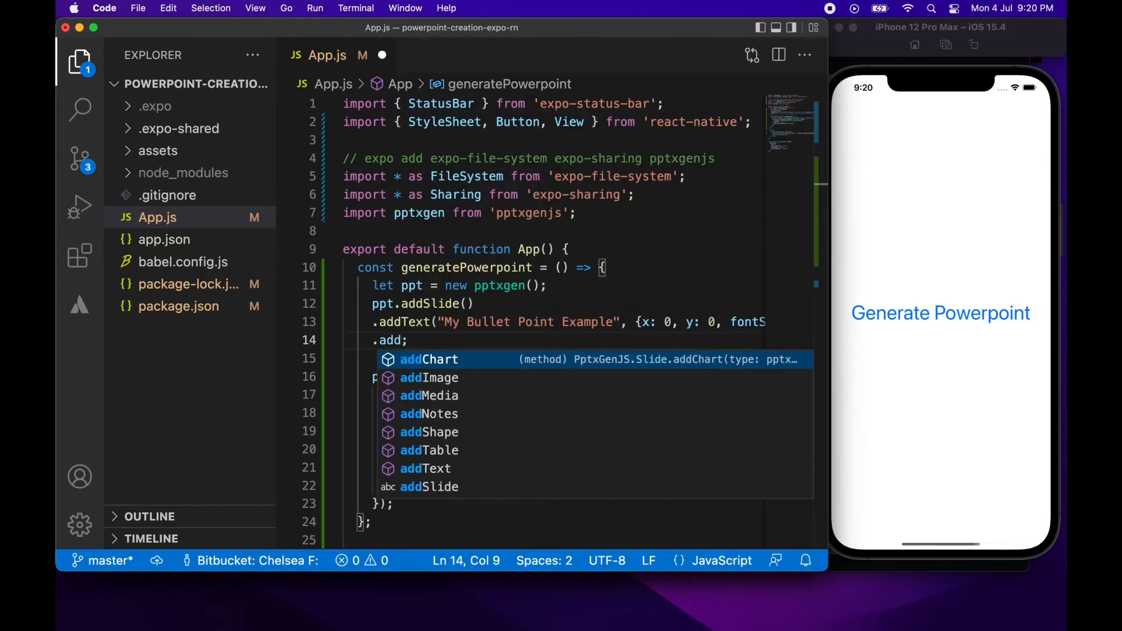
{"action": "key", "text": "Down"}
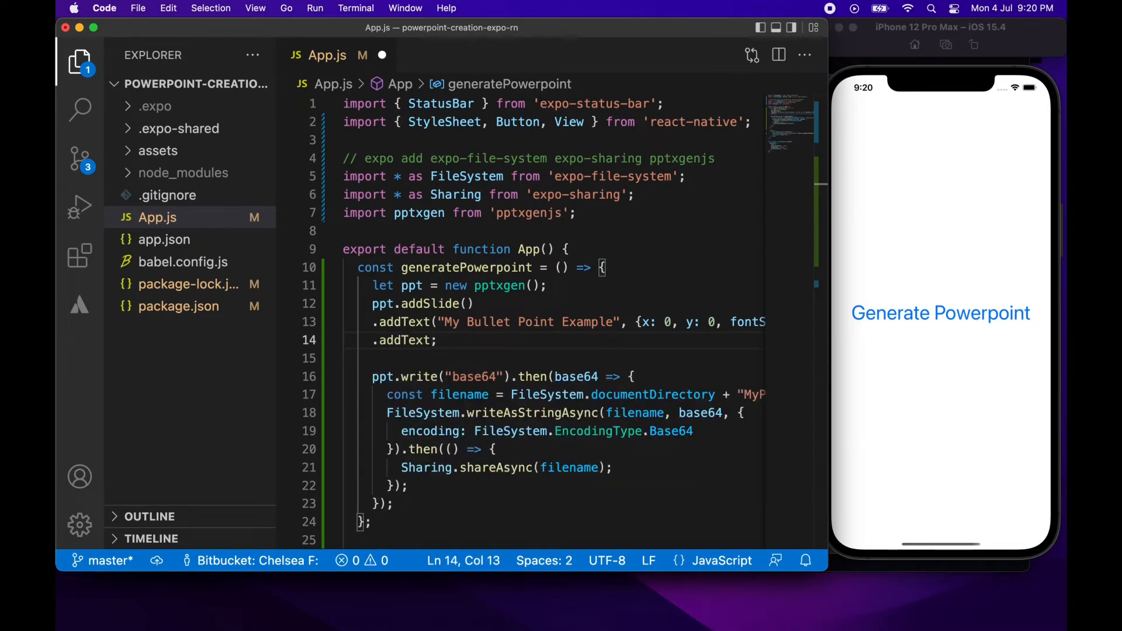
{"action": "type", "text": "("}
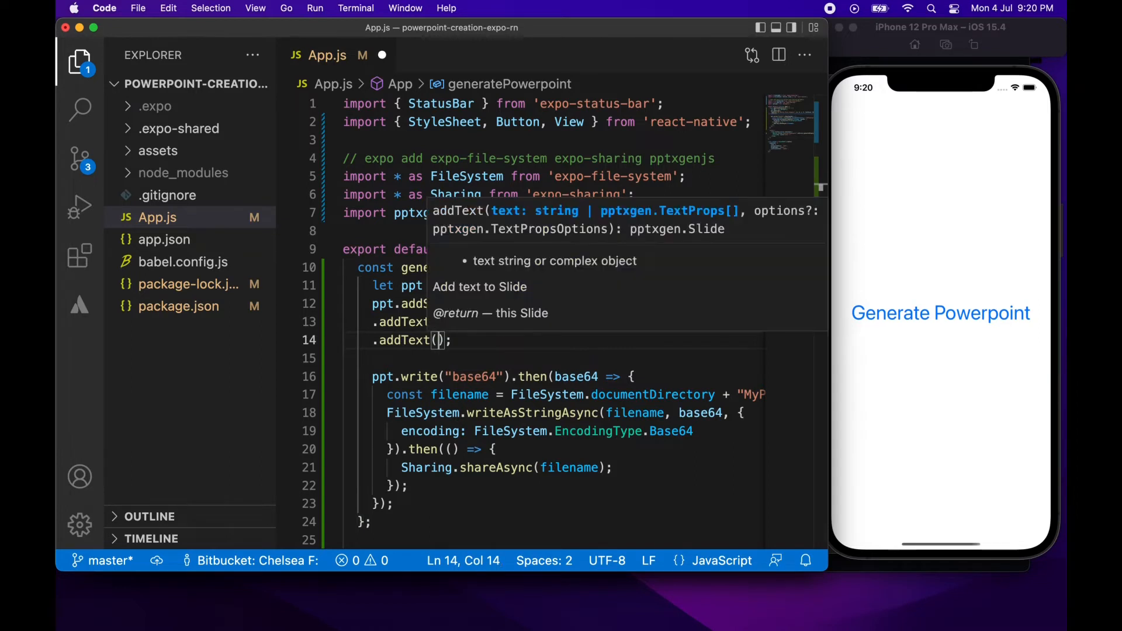
{"action": "type", "text": "["}
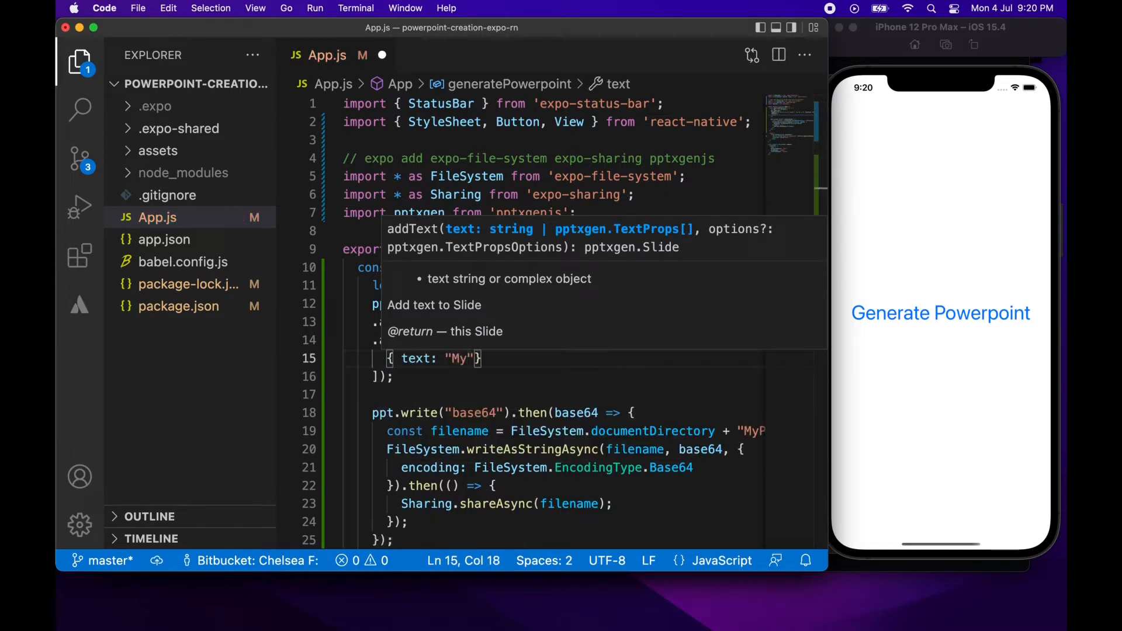
{"action": "key", "text": "right"}
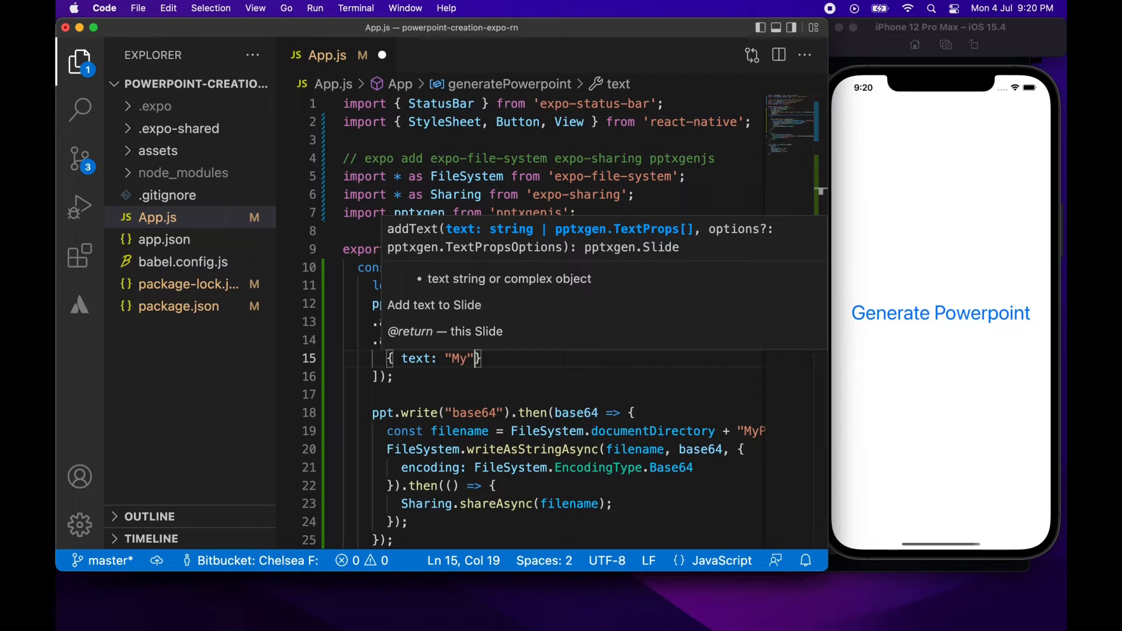
Give the 'My' item options: fontSize 32, bullet true, color FF0000, indentLevel 0.
{"action": "type", "text": ", options:"}
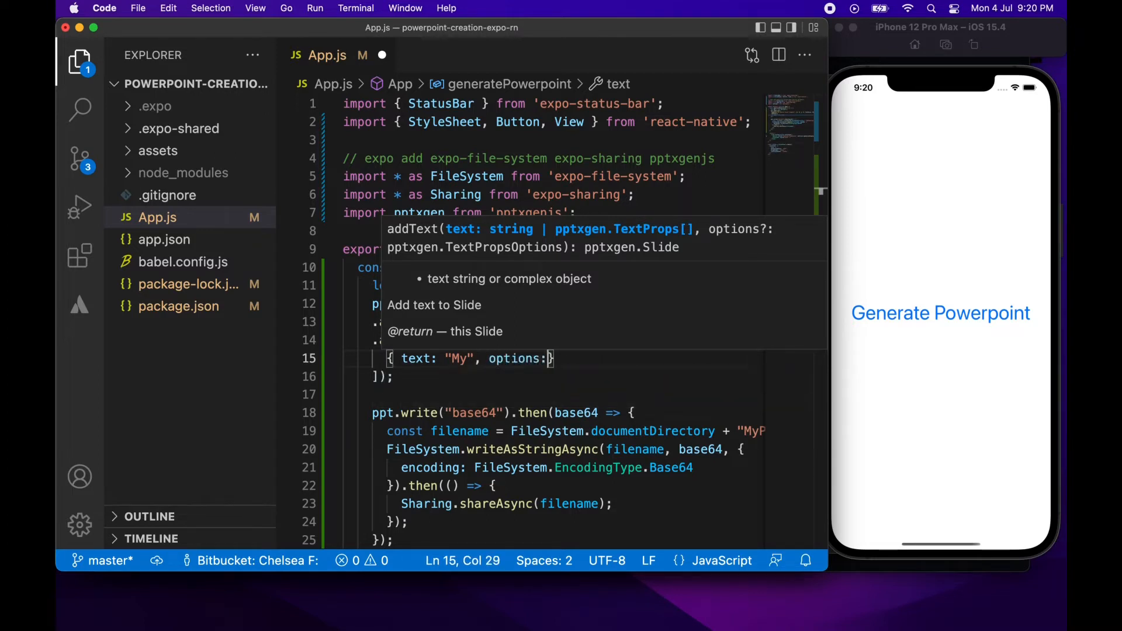
{"action": "type", "text": "{}"}
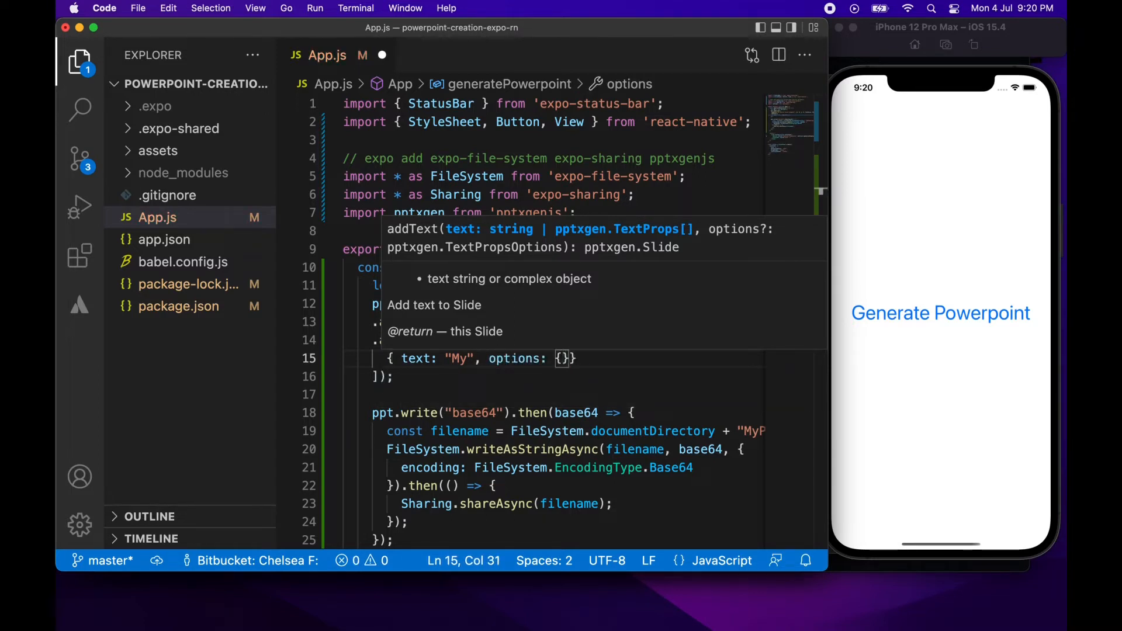
{"action": "type", "text": "fon"}
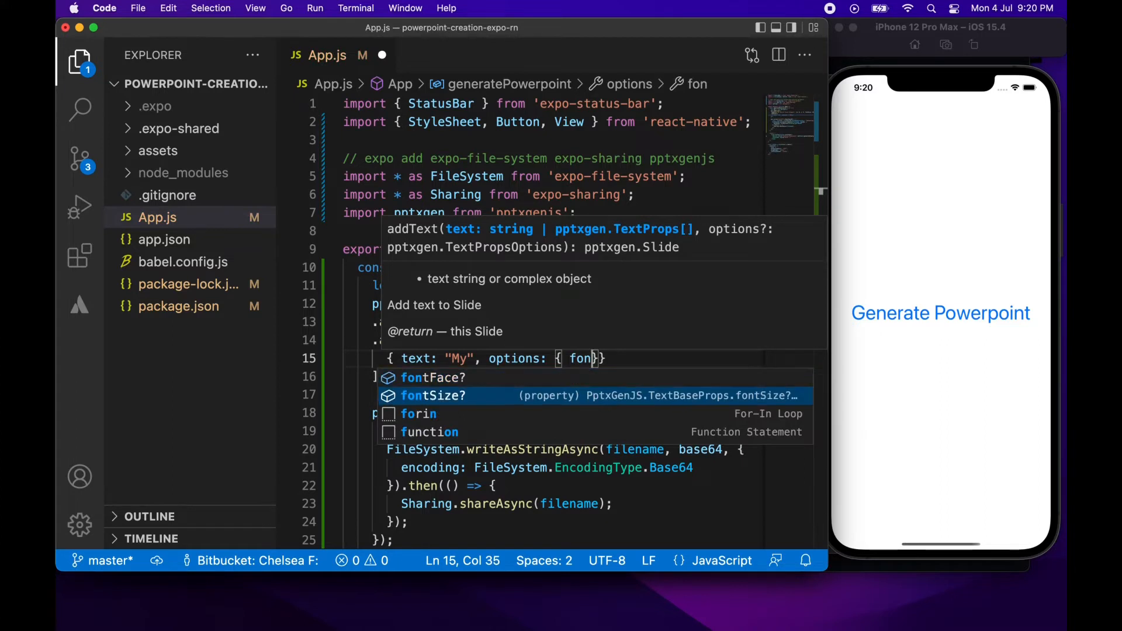
{"action": "type", "text": "tSize: 32"}
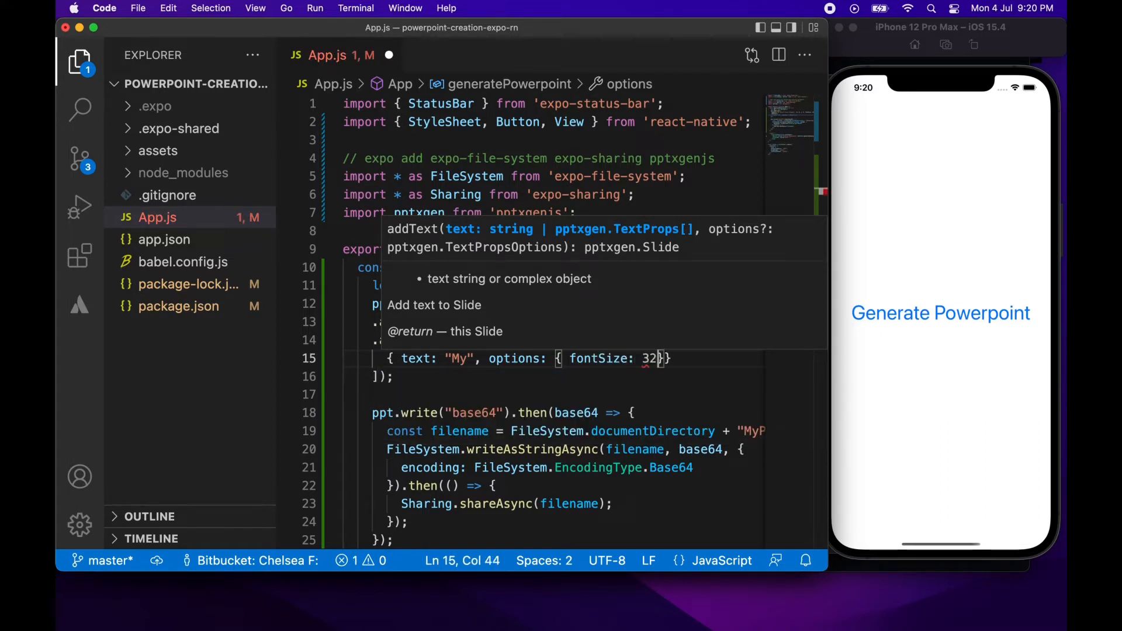
{"action": "type", "text": ","}
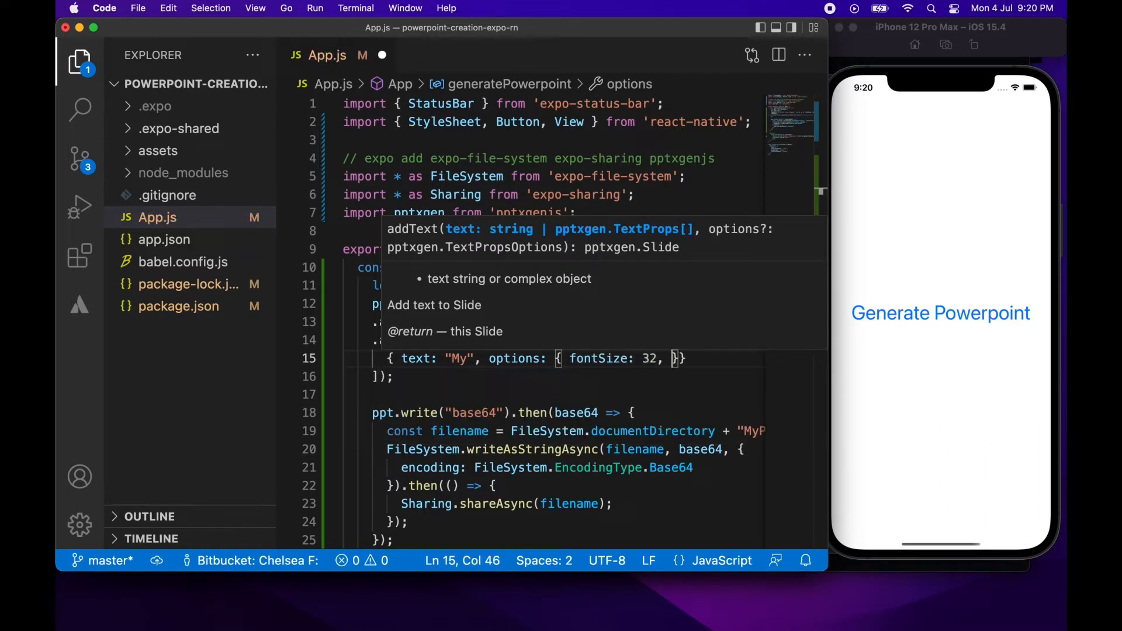
{"action": "type", "text": "bullet: true,"}
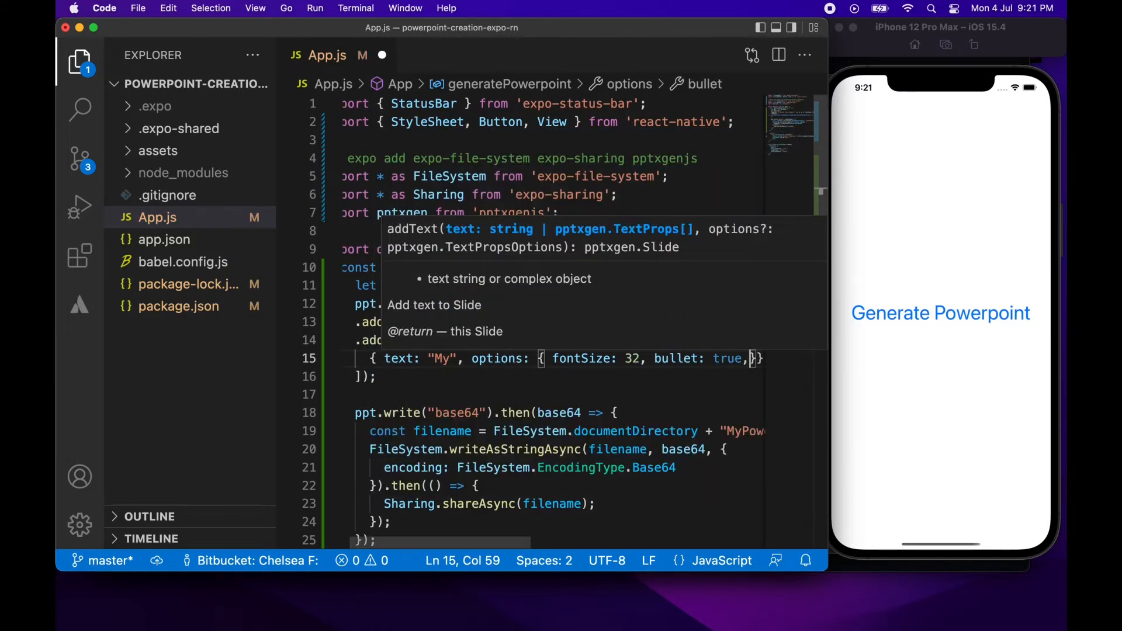
{"action": "type", "text": "color: \""}
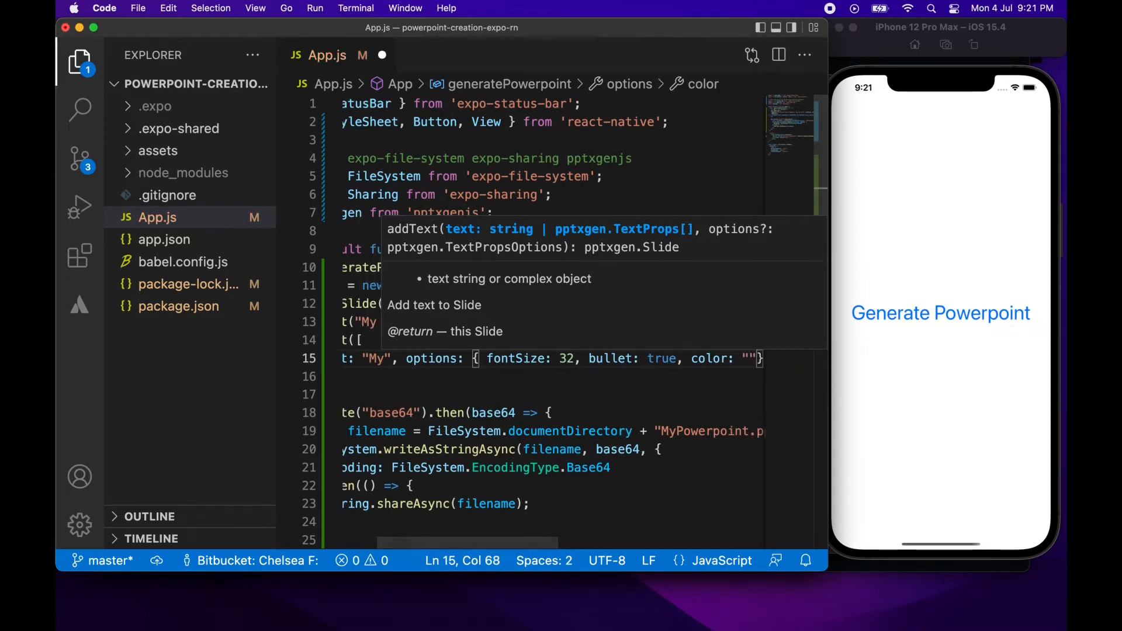
{"action": "type", "text": "FF0000"}
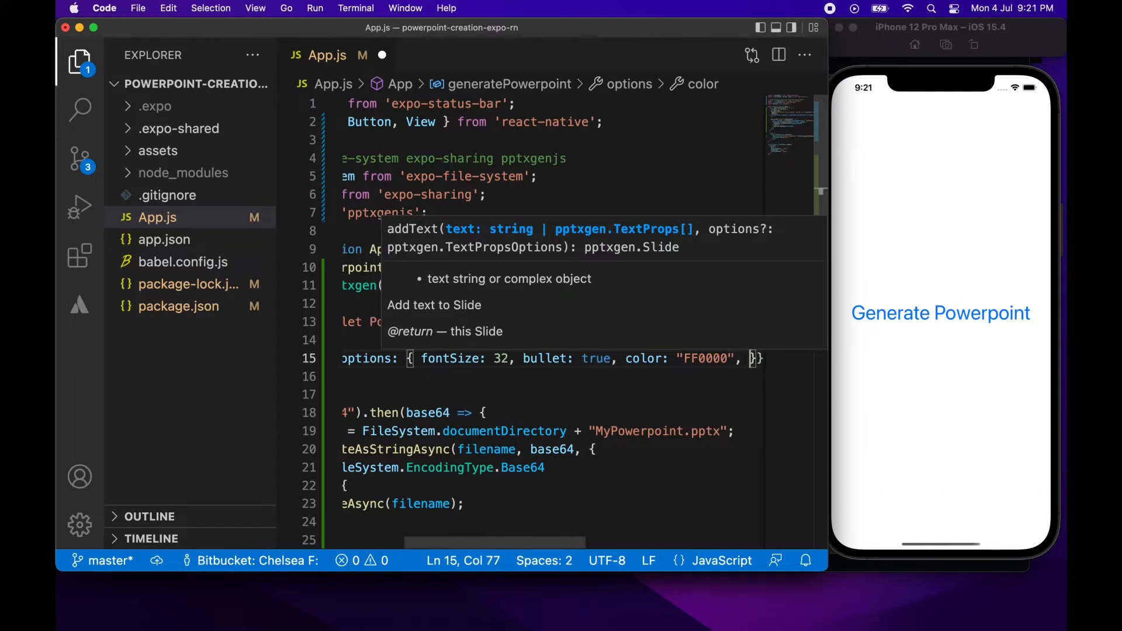
{"action": "type", "text": "indentLevel"}
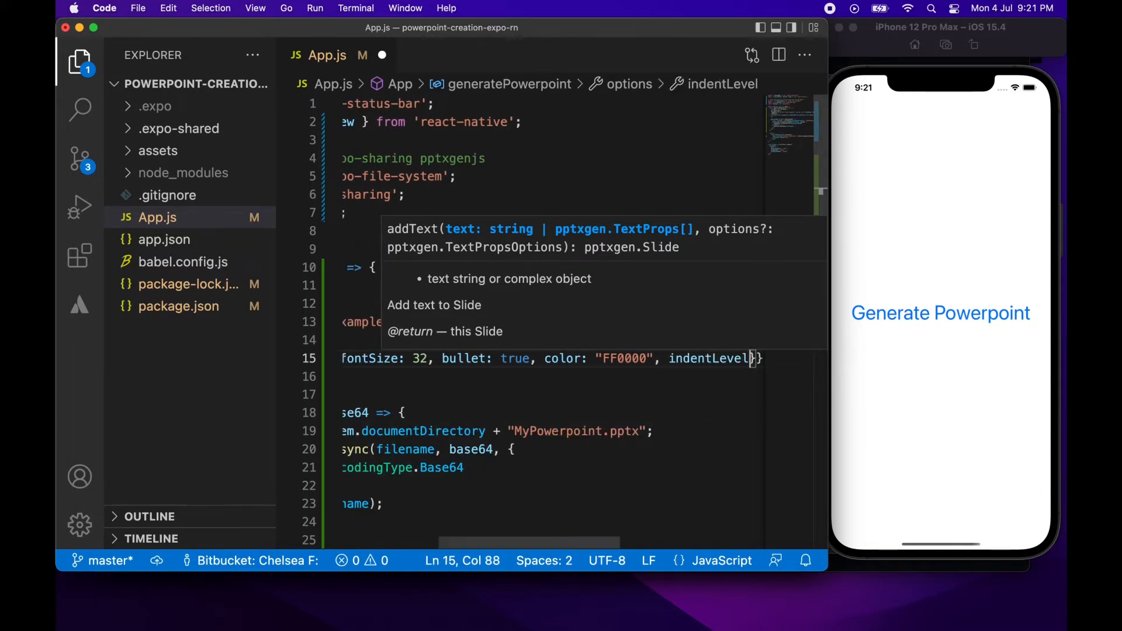
{"action": "type", "text": ": 0"}
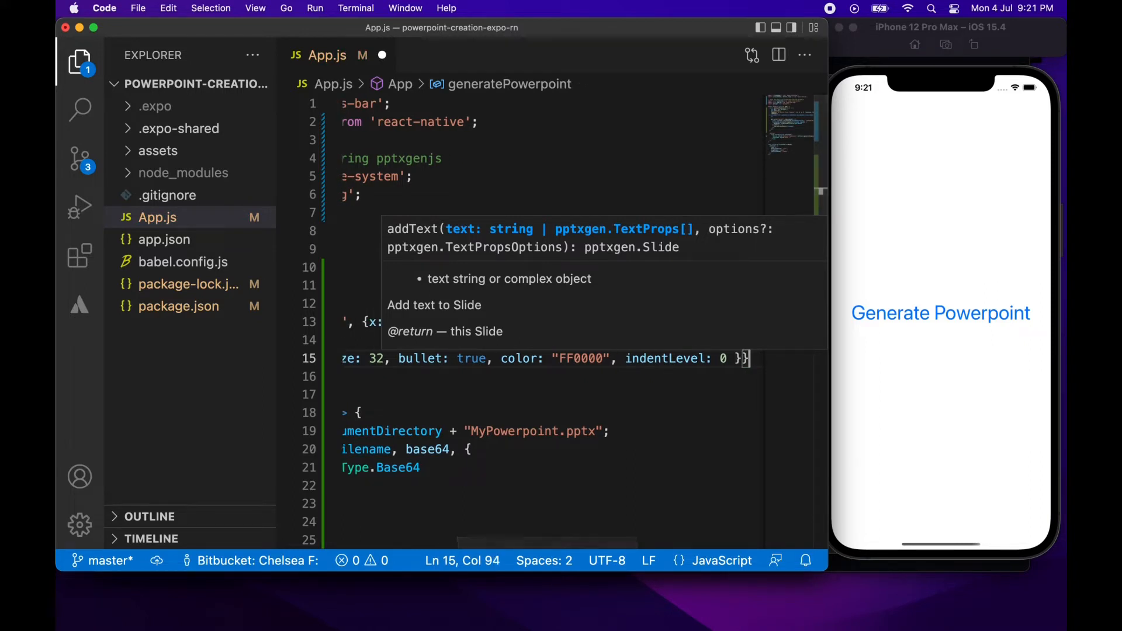
Add more bullet items, change one value to 000000, and rename them Bullet, Point, List.
{"action": "type", "text": ","}
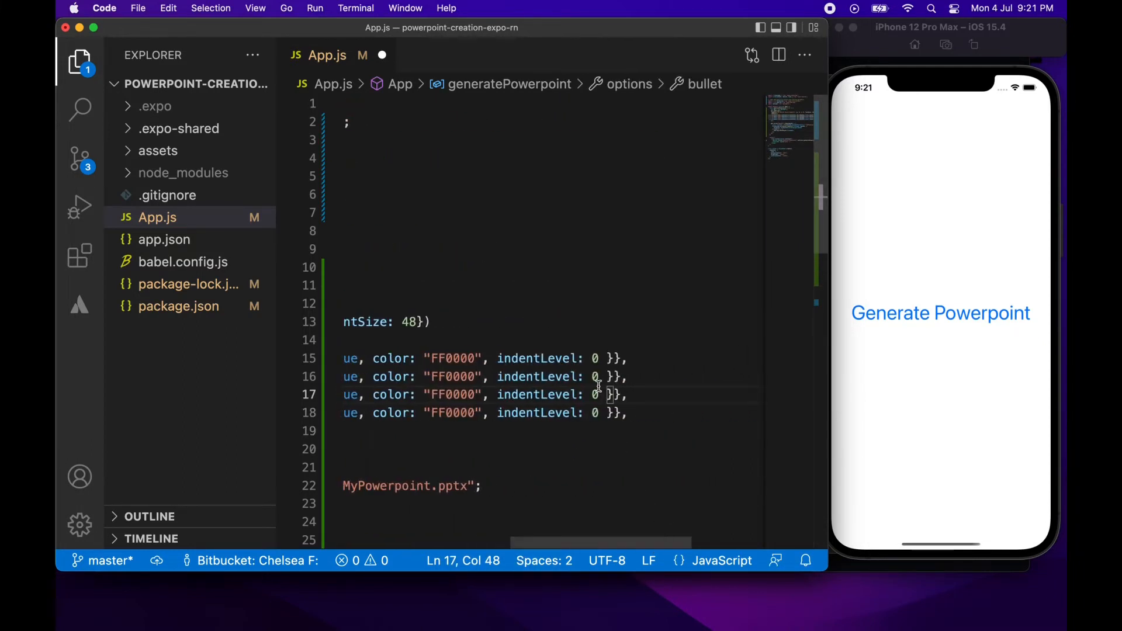
{"action": "left_click", "coordinate": [593, 394]}
{"action": "type", "text": "1"}
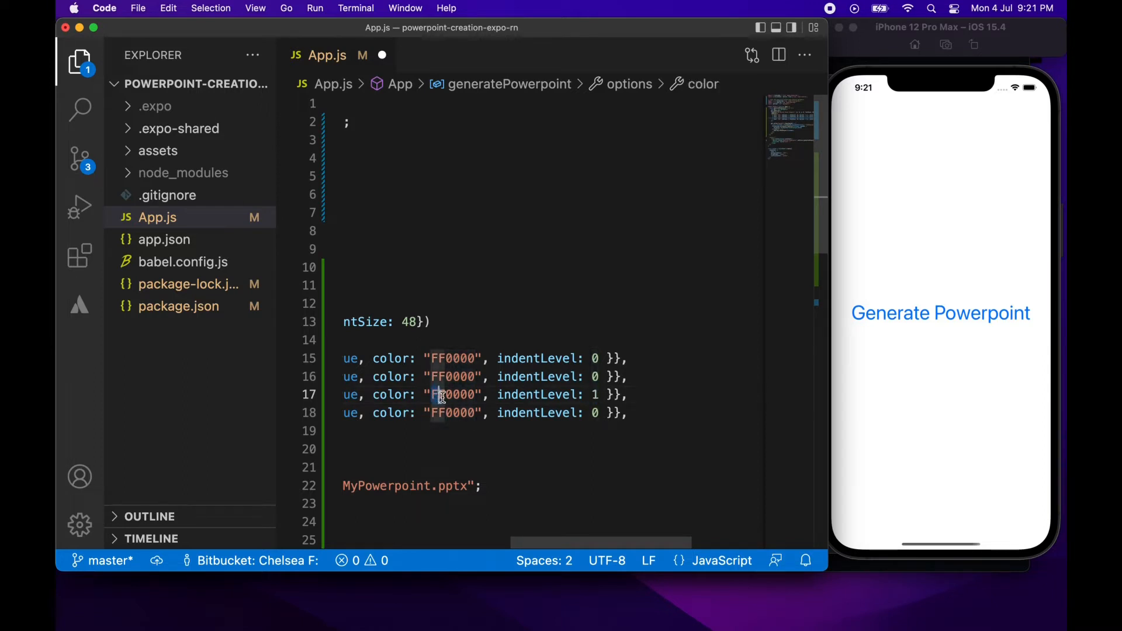
{"action": "type", "text": "000000"}
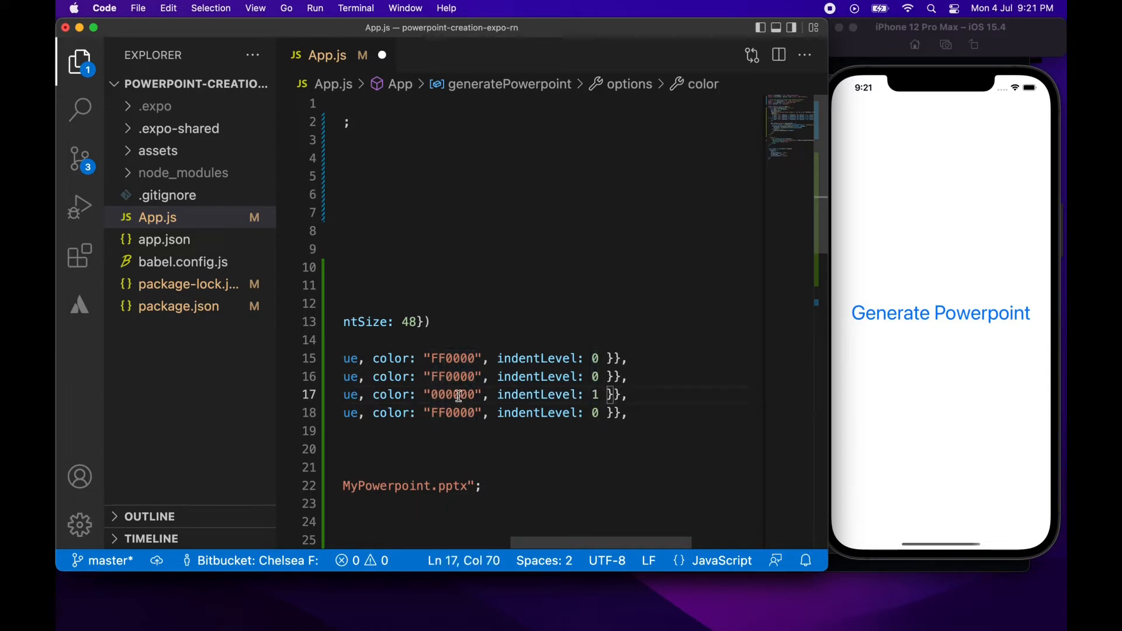
{"action": "double_click", "coordinate": [450, 395]}
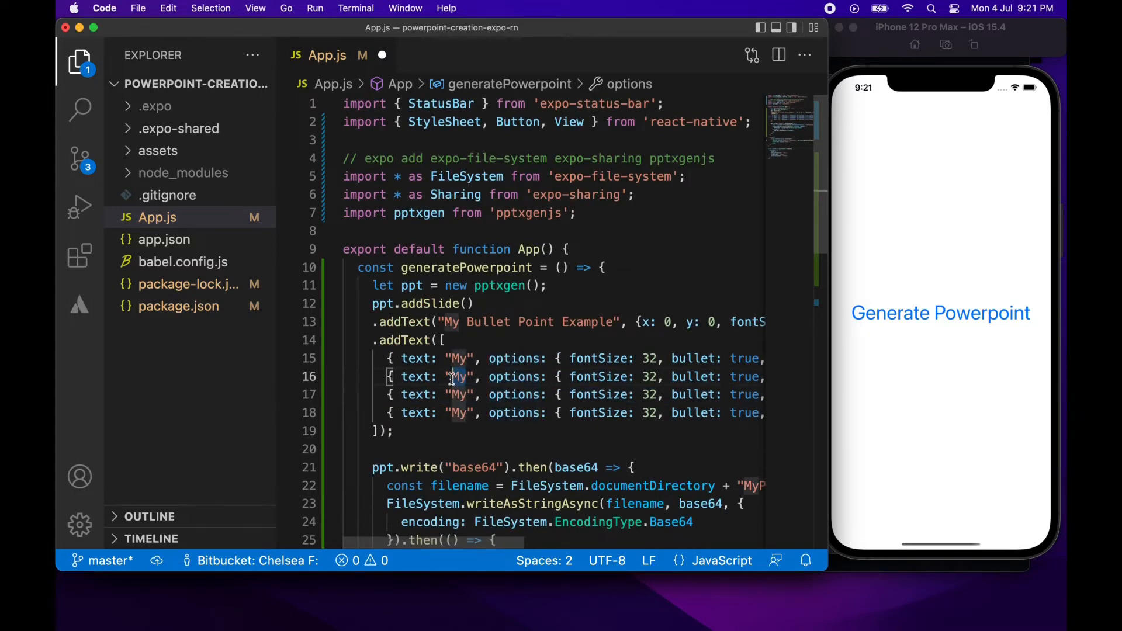
{"action": "type", "text": "Bu"}
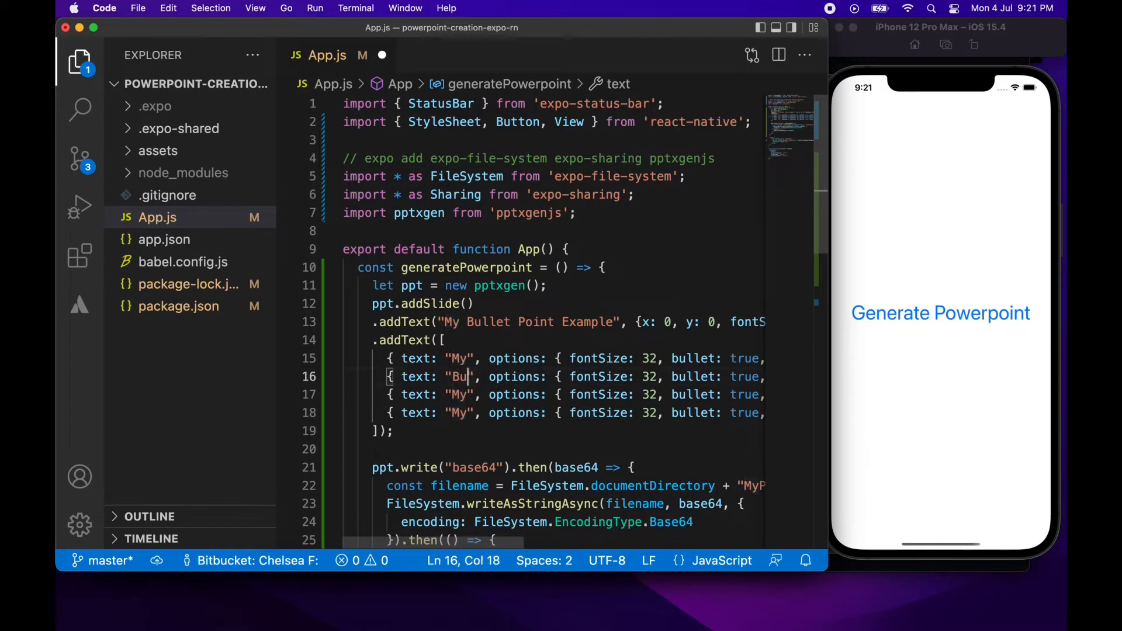
{"action": "type", "text": "llet"}
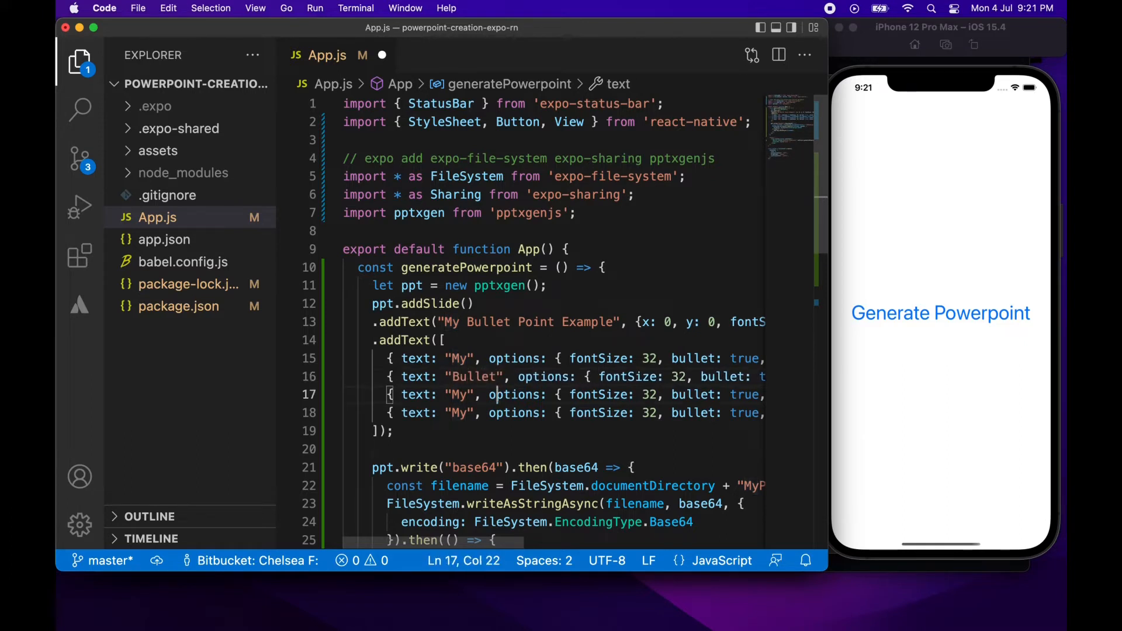
{"action": "key", "text": "Backspace"}
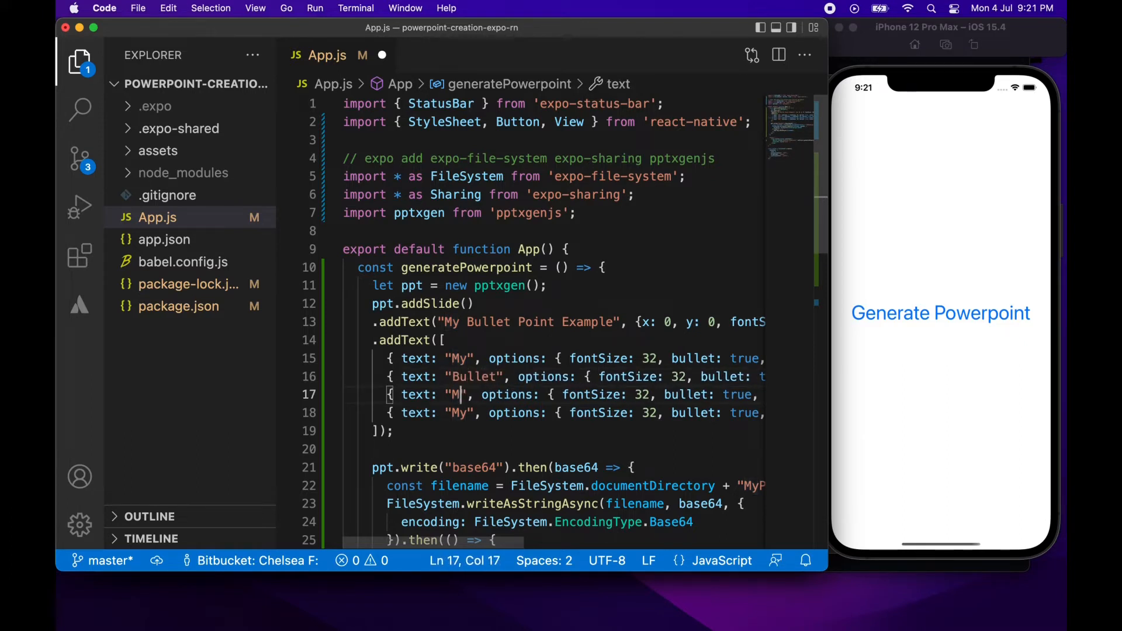
{"action": "type", "text": "P"}
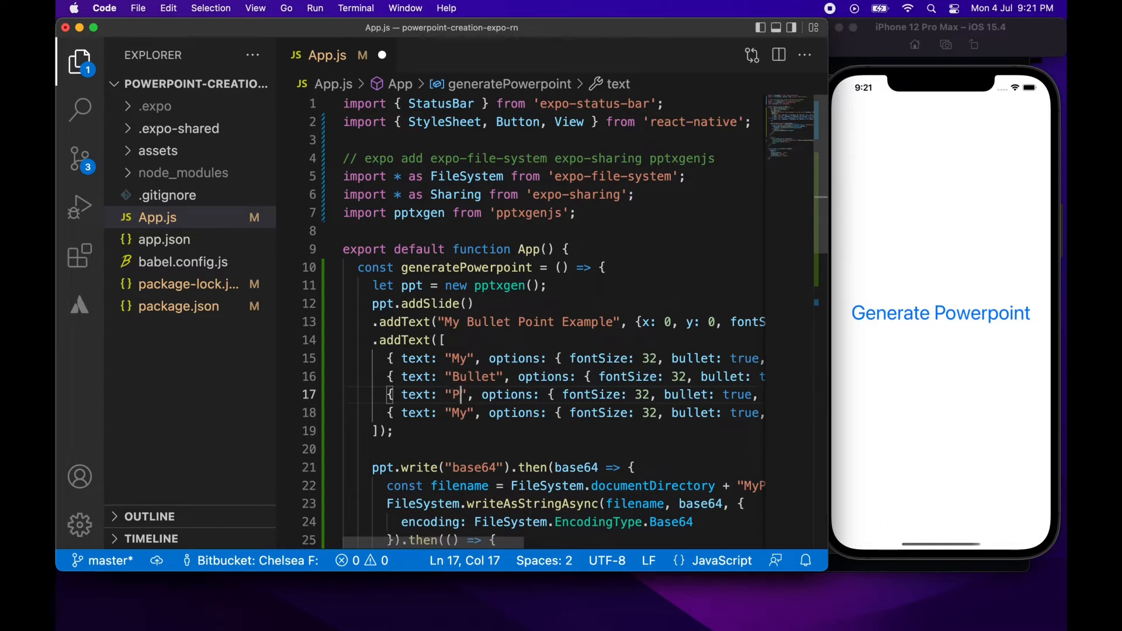
{"action": "type", "text": "oint"}
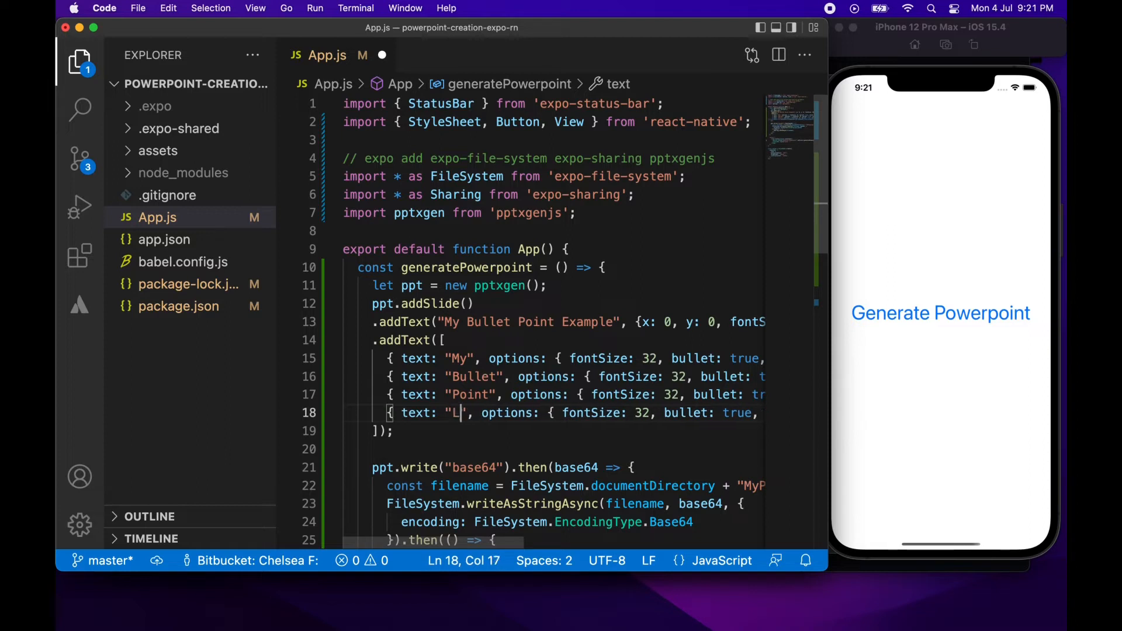
{"action": "type", "text": "ist"}
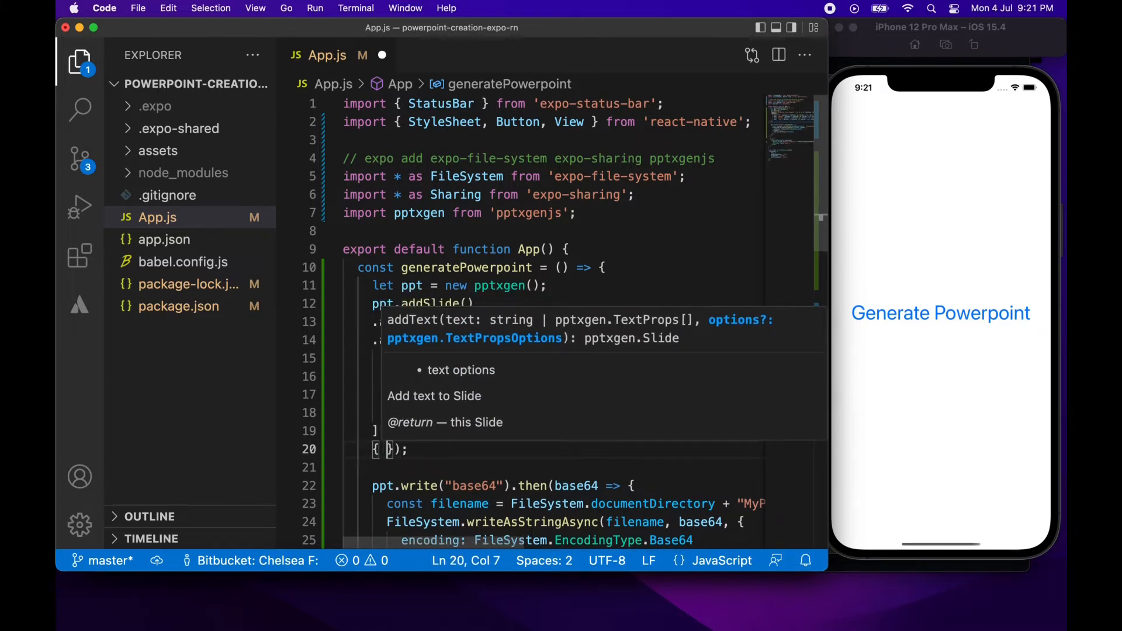
Fill the bullet list's options object with x: 0.5 and y: 1.0.
{"action": "type", "text": "x:"}
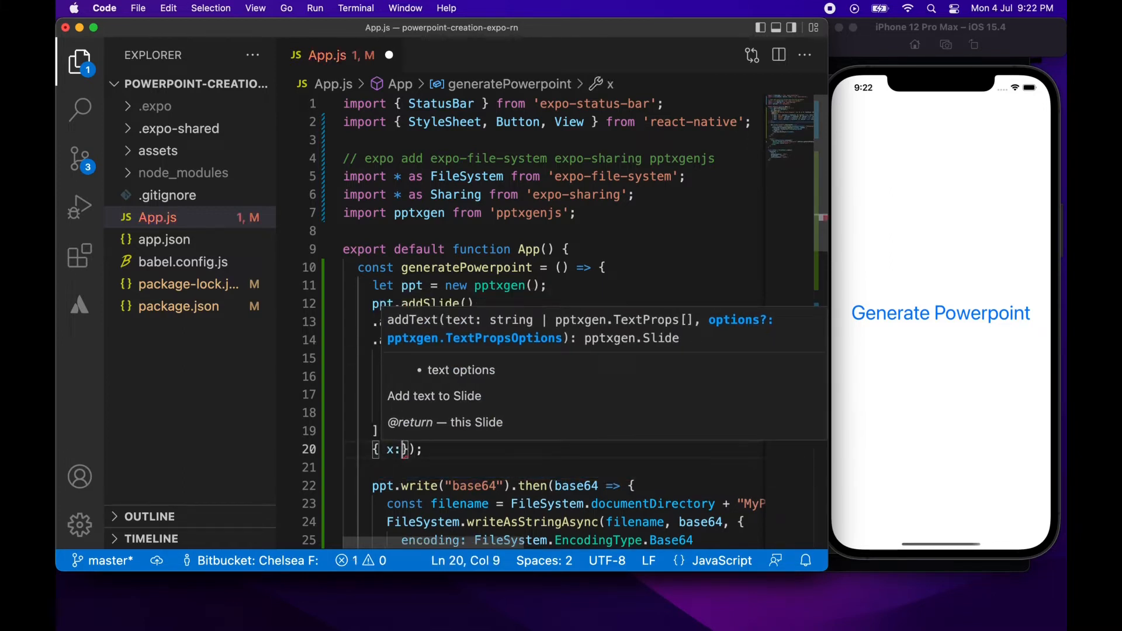
{"action": "type", "text": "0.5,"}
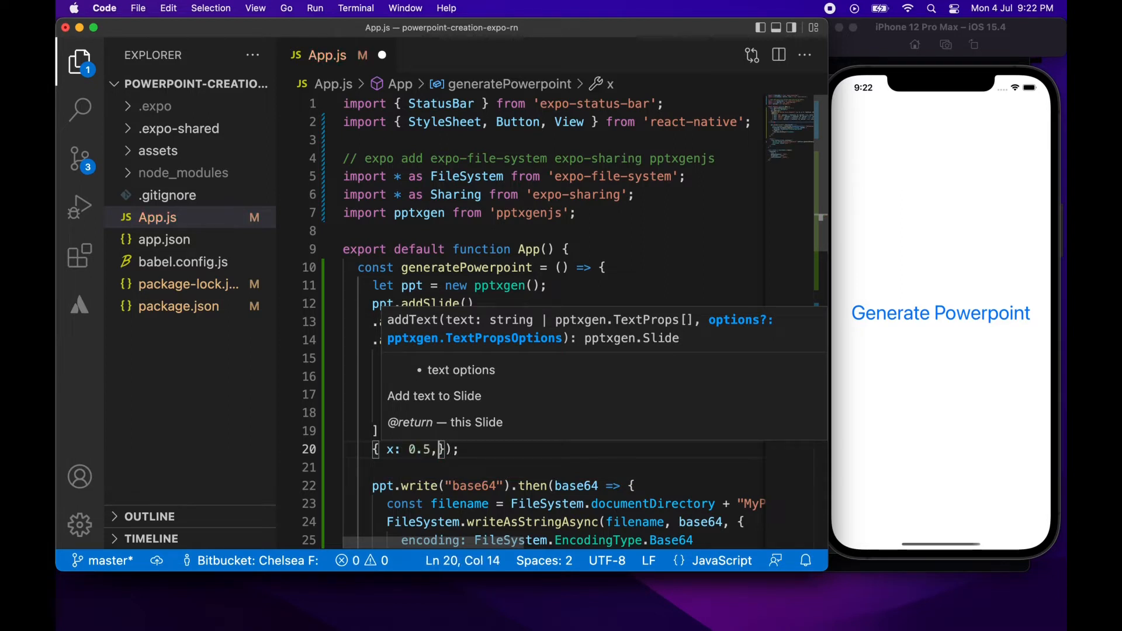
{"action": "type", "text": "y: 1"}
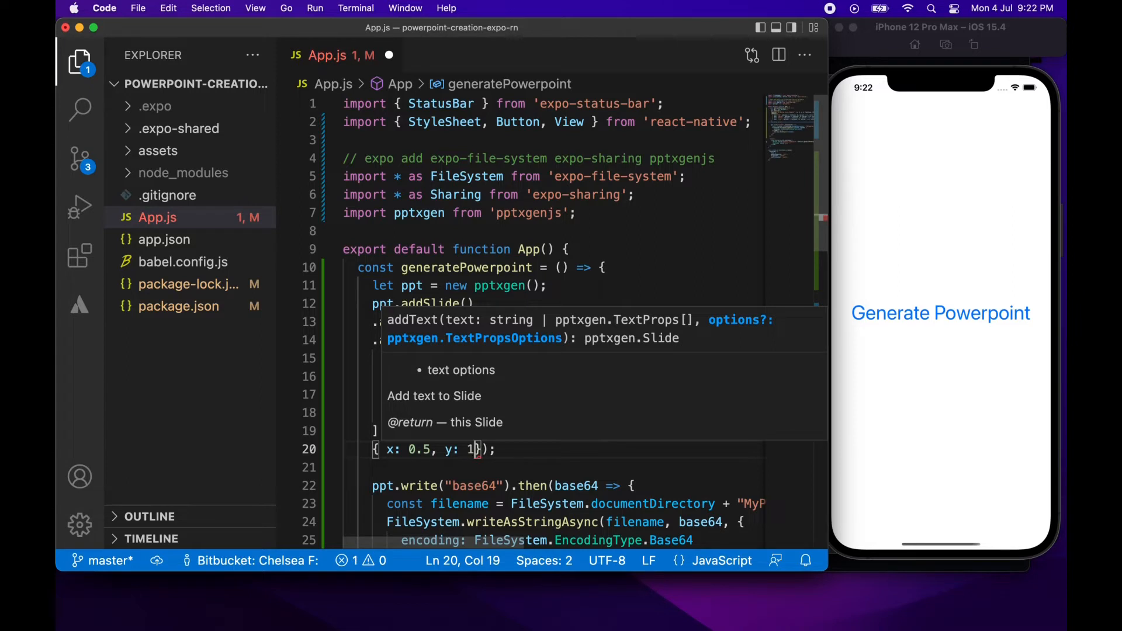
{"action": "type", "text": "."}
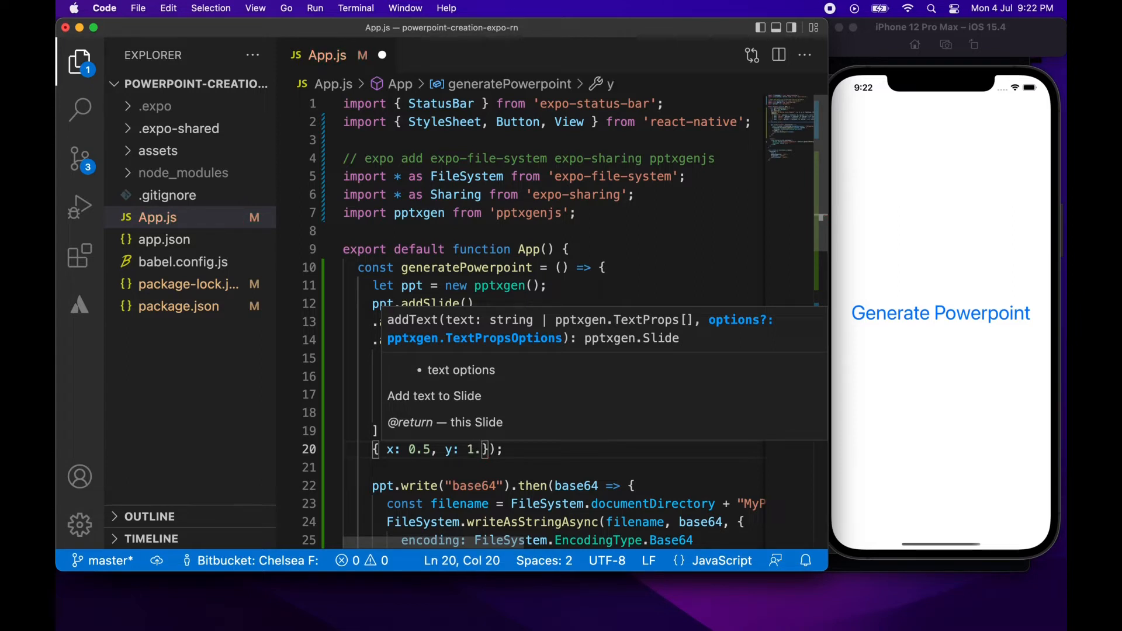
{"action": "type", "text": "0"}
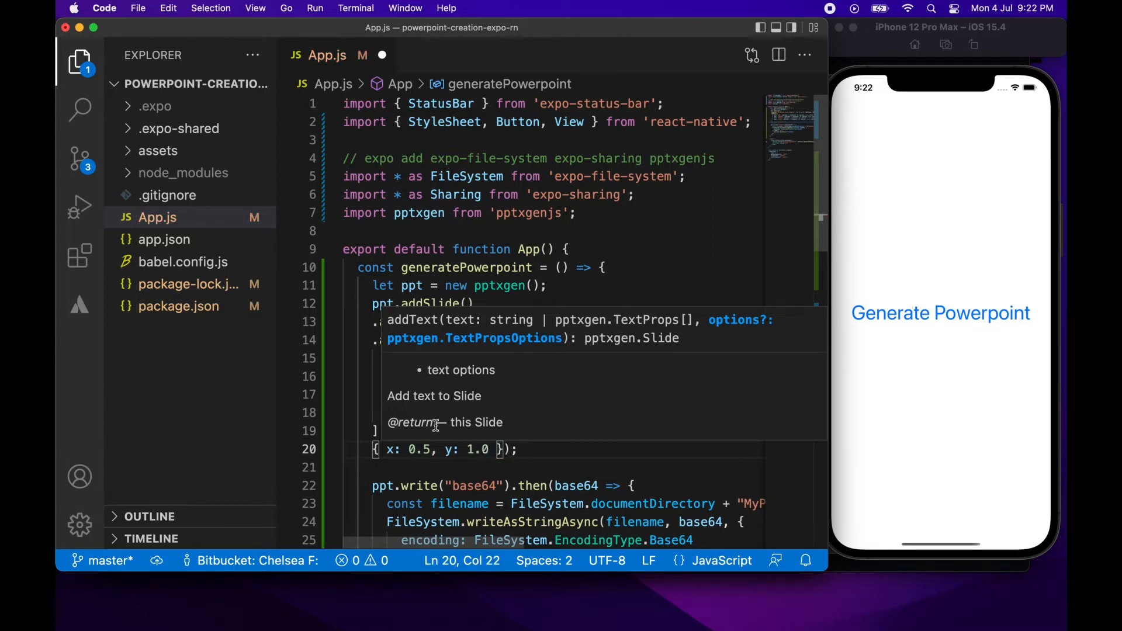
{"action": "mouse_move", "coordinate": [413, 390]}
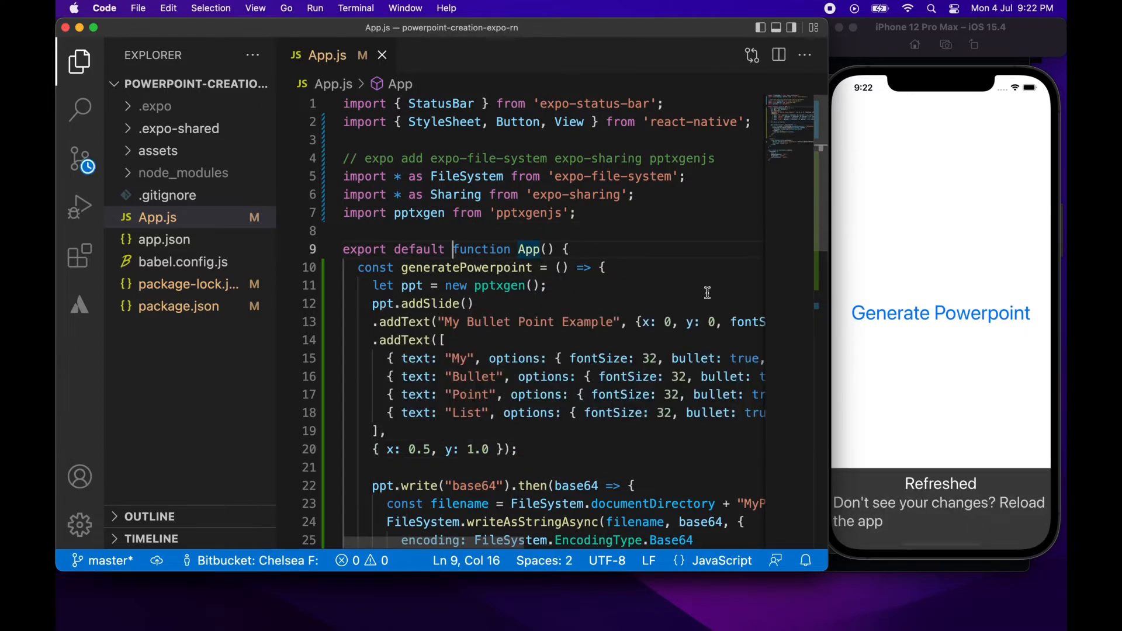
Regenerate MyPowerpoint, save it to On My iPhone, and choose Keep Both.
{"action": "left_click", "coordinate": [940, 313]}
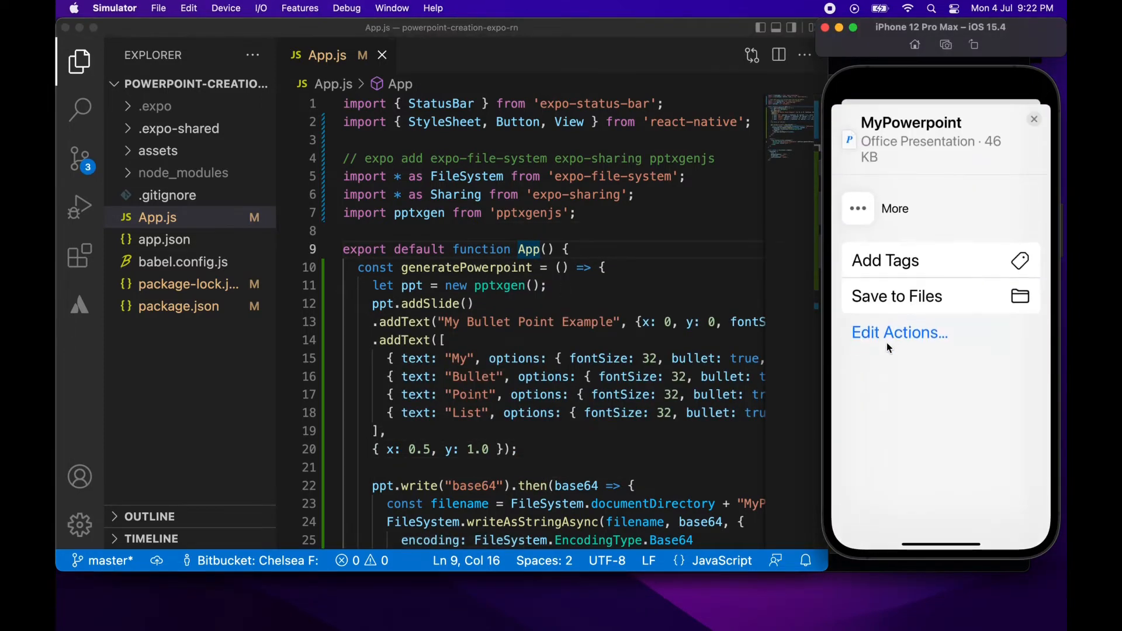
{"action": "left_click", "coordinate": [896, 296]}
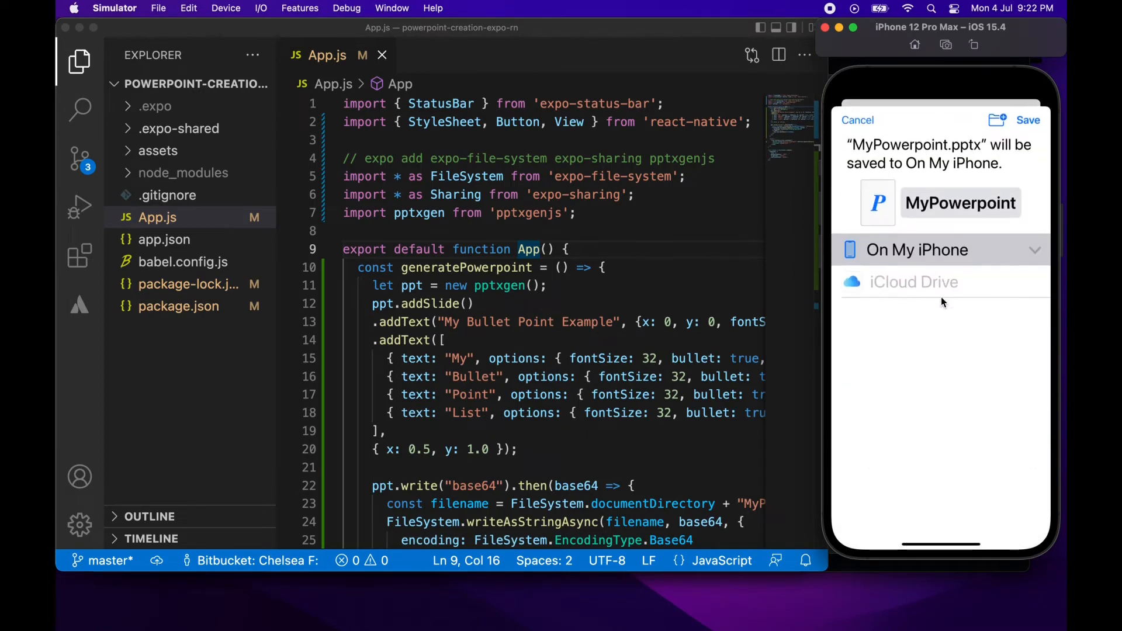
{"action": "left_click", "coordinate": [1028, 119]}
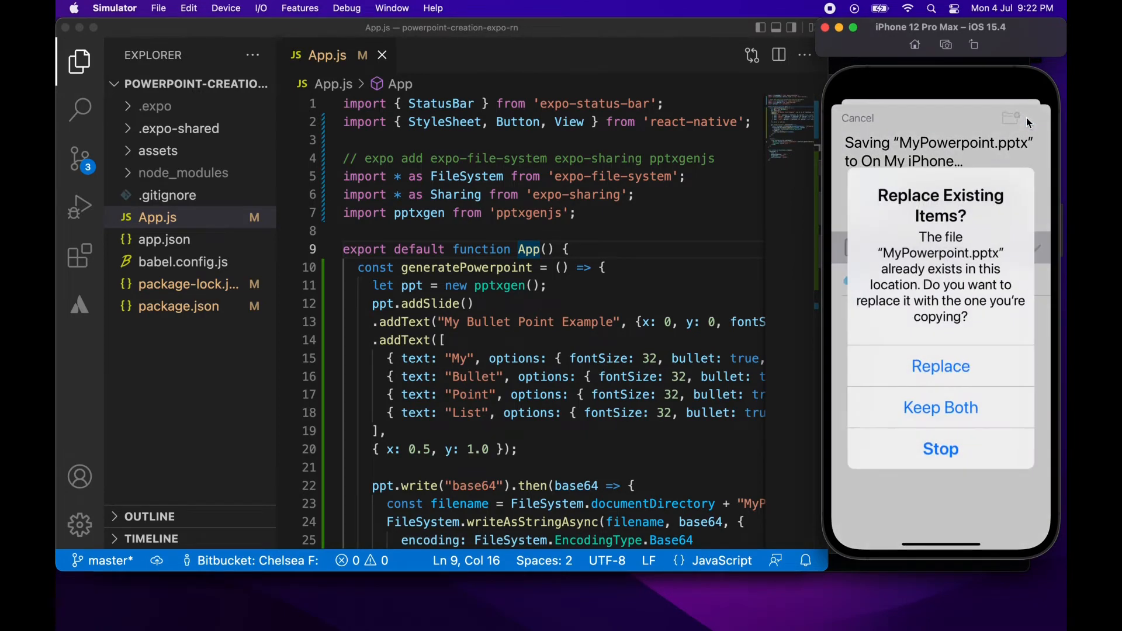
{"action": "left_click", "coordinate": [940, 366]}
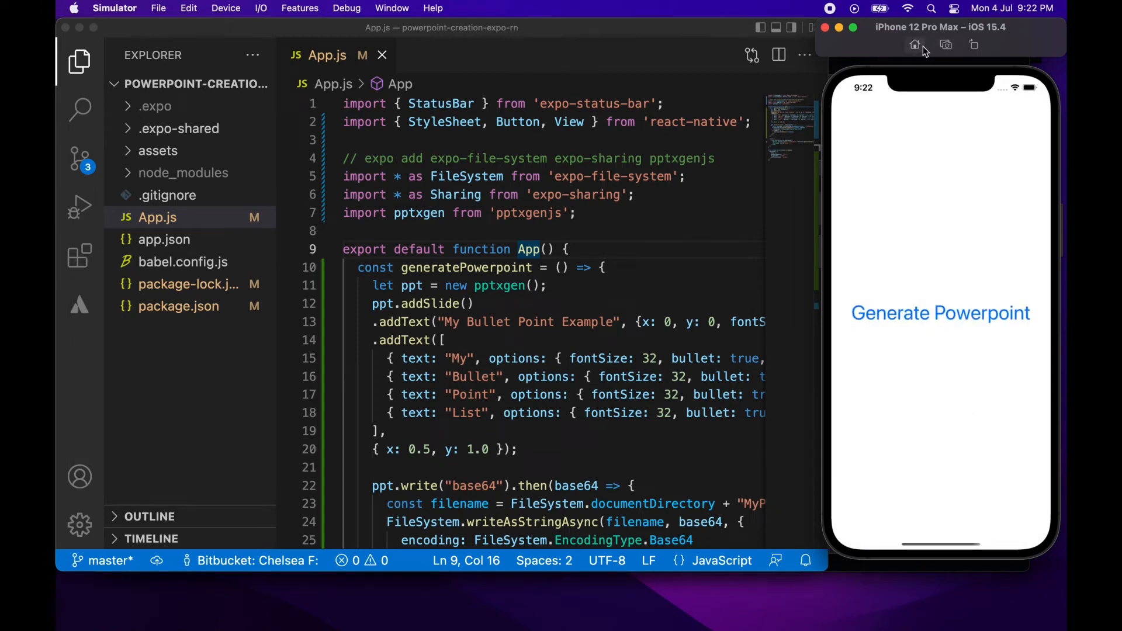
Preview MyPowerpoint 2 in Files, showing the My, Bullet, Point, List slide.
{"action": "left_click", "coordinate": [914, 44]}
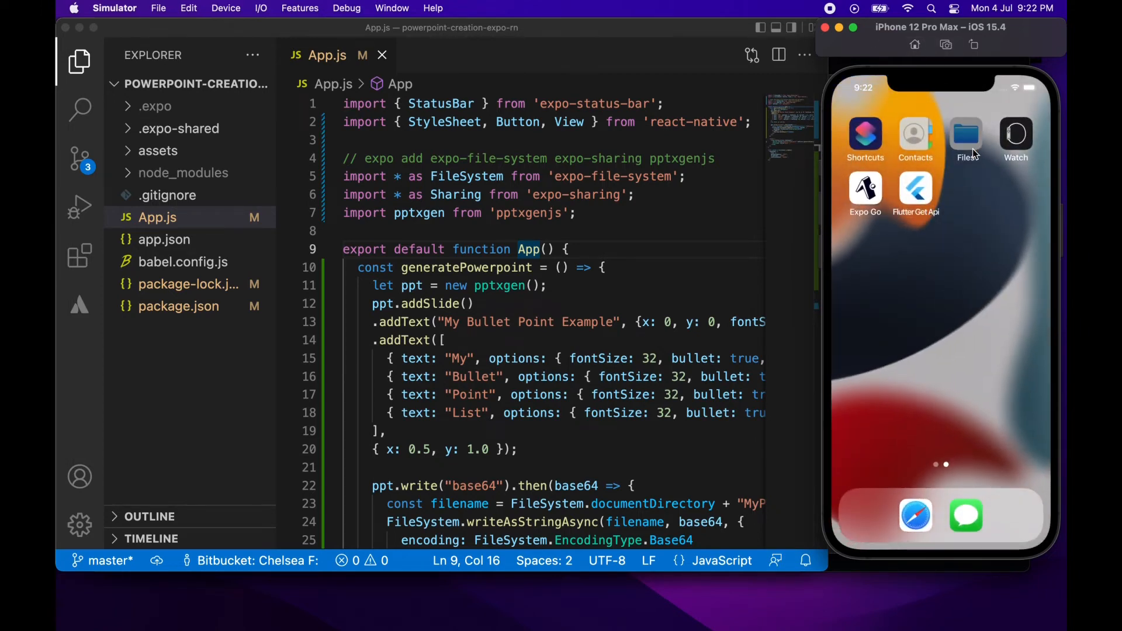
{"action": "left_click", "coordinate": [964, 137]}
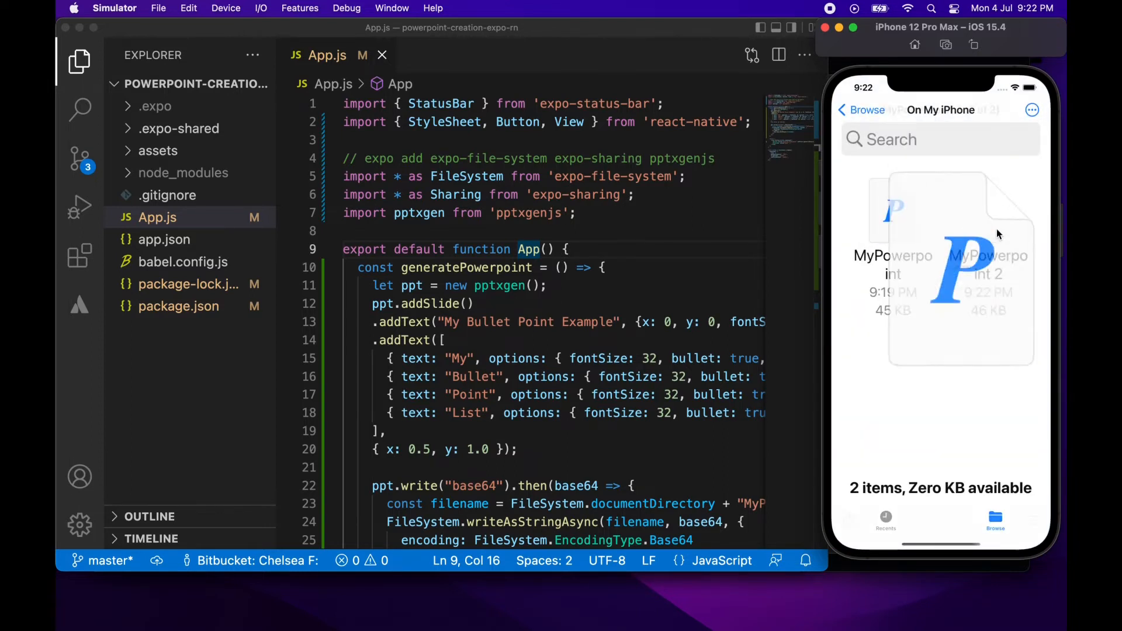
{"action": "left_click", "coordinate": [960, 272]}
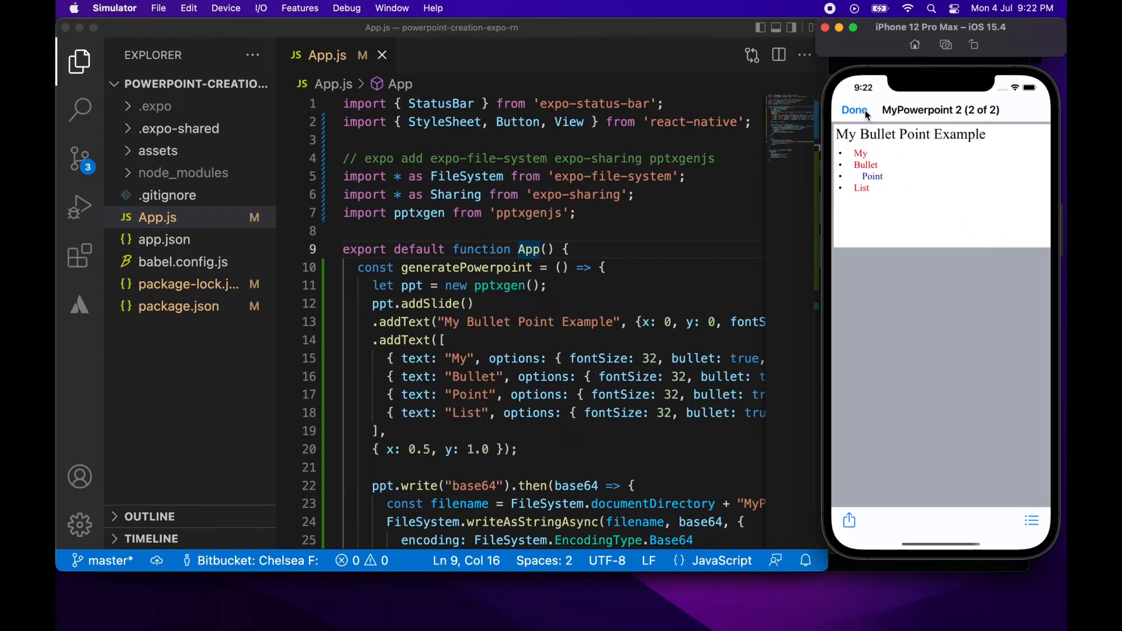
{"action": "left_click", "coordinate": [854, 109]}
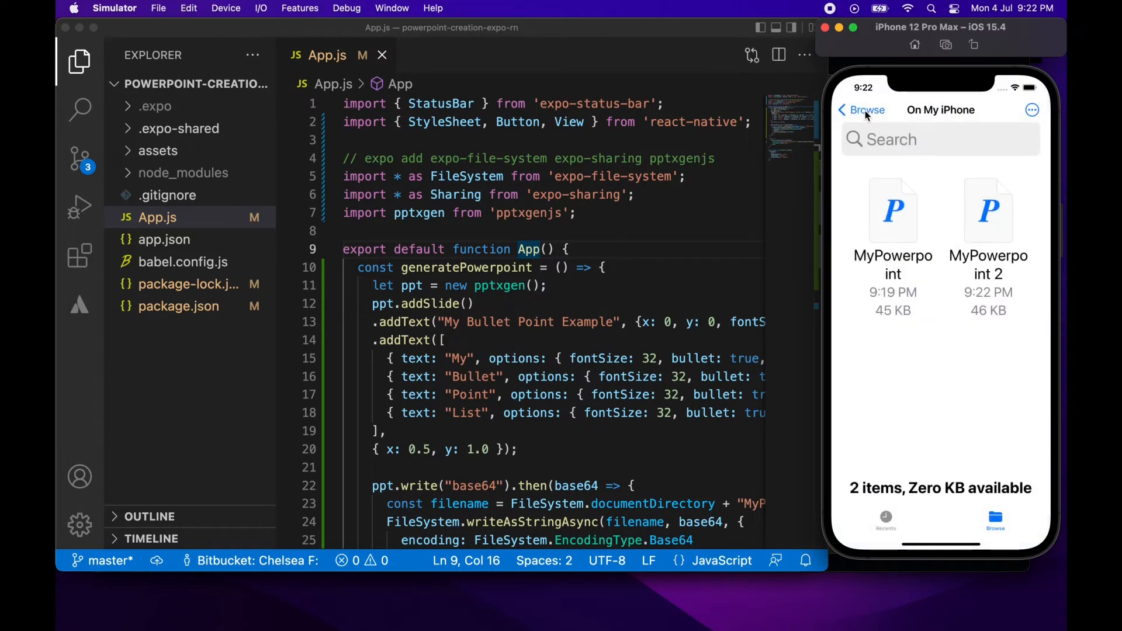
{"action": "left_click", "coordinate": [612, 428]}
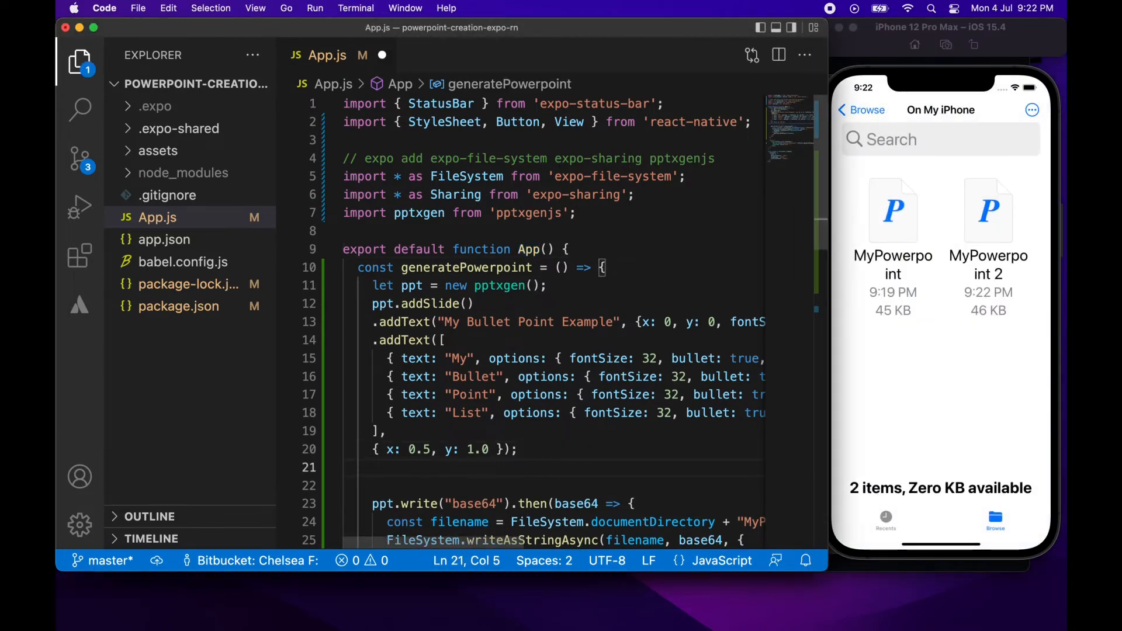
Add a second slide with the konigssee pixabay photo URL as its background path.
{"action": "type", "text": "let slide"}
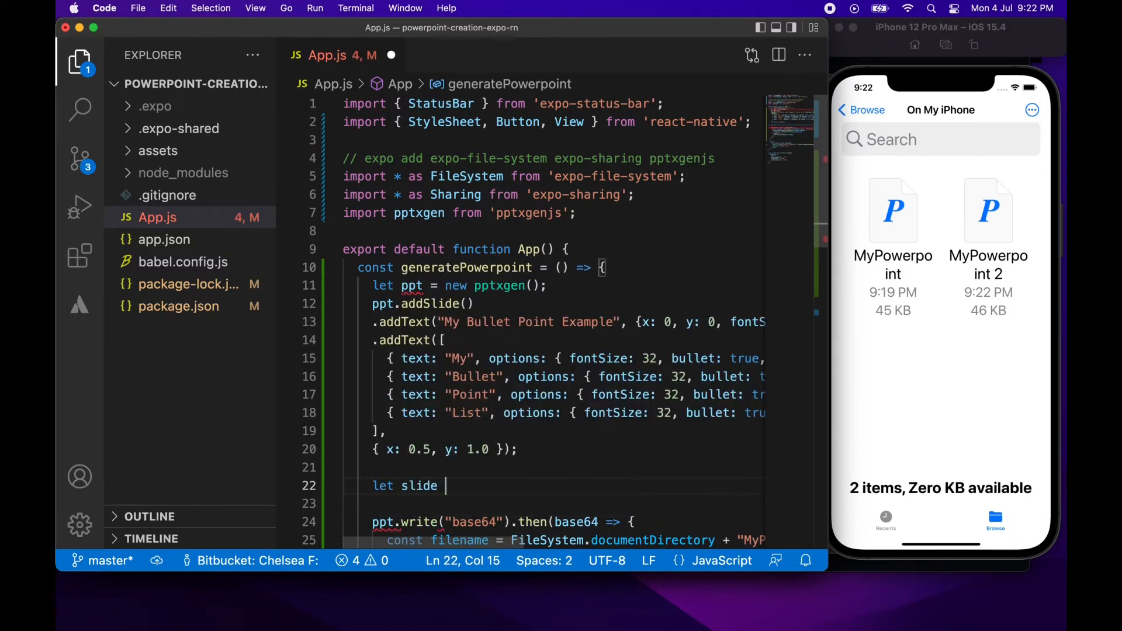
{"action": "type", "text": "= ppt.addS"}
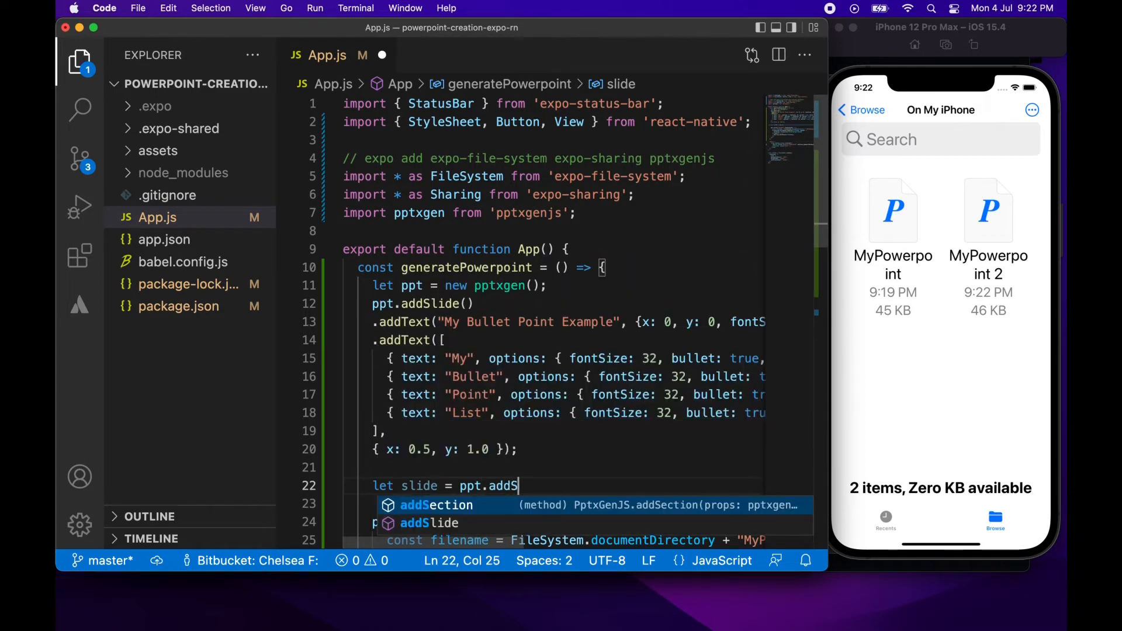
{"action": "type", "text": "lide"}
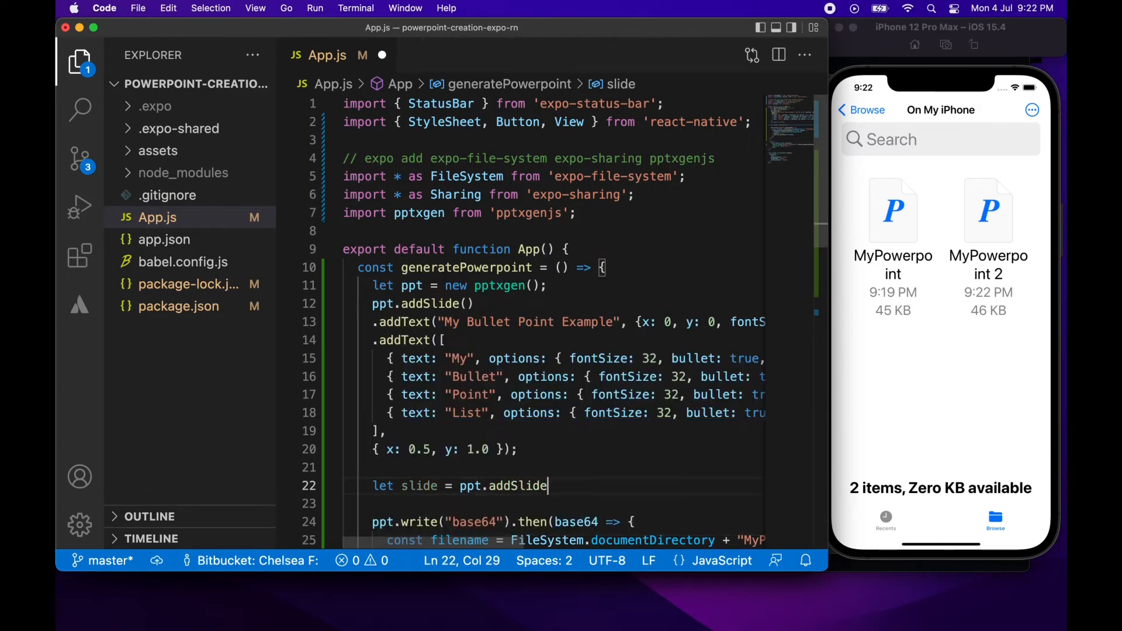
{"action": "type", "text": "()"}
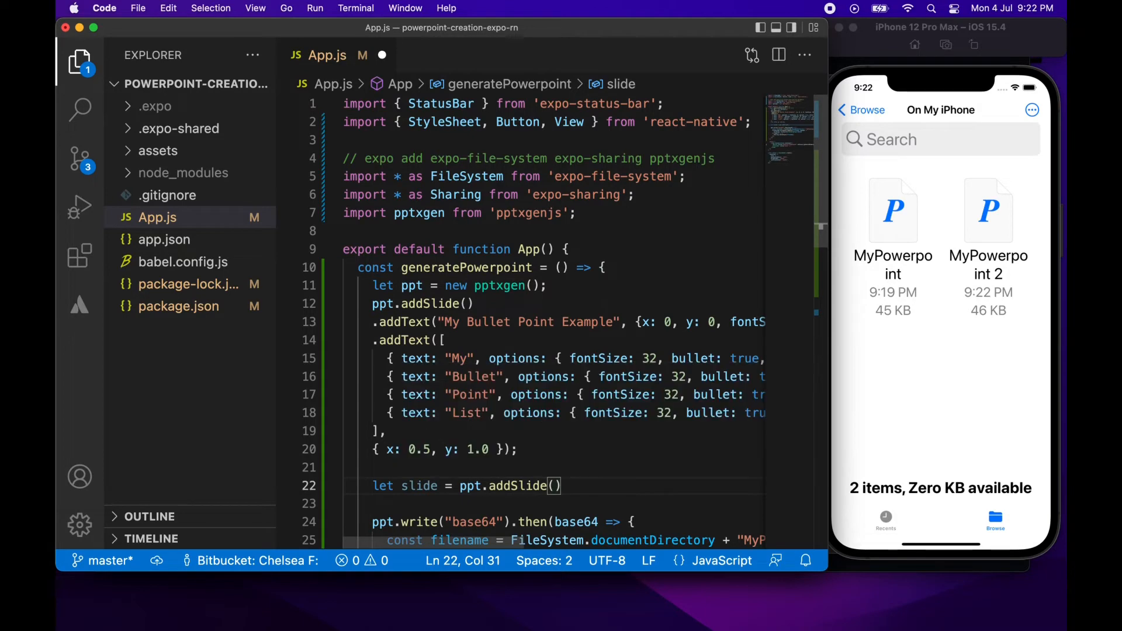
{"action": "type", "text": "slide.background"}
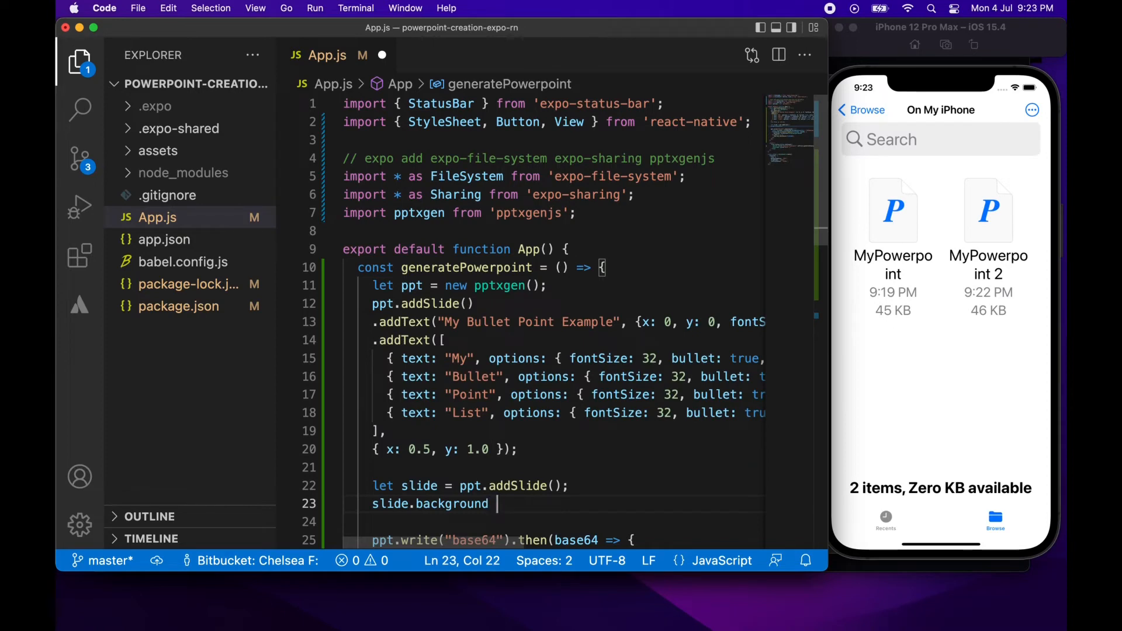
{"action": "type", "text": "= {}"}
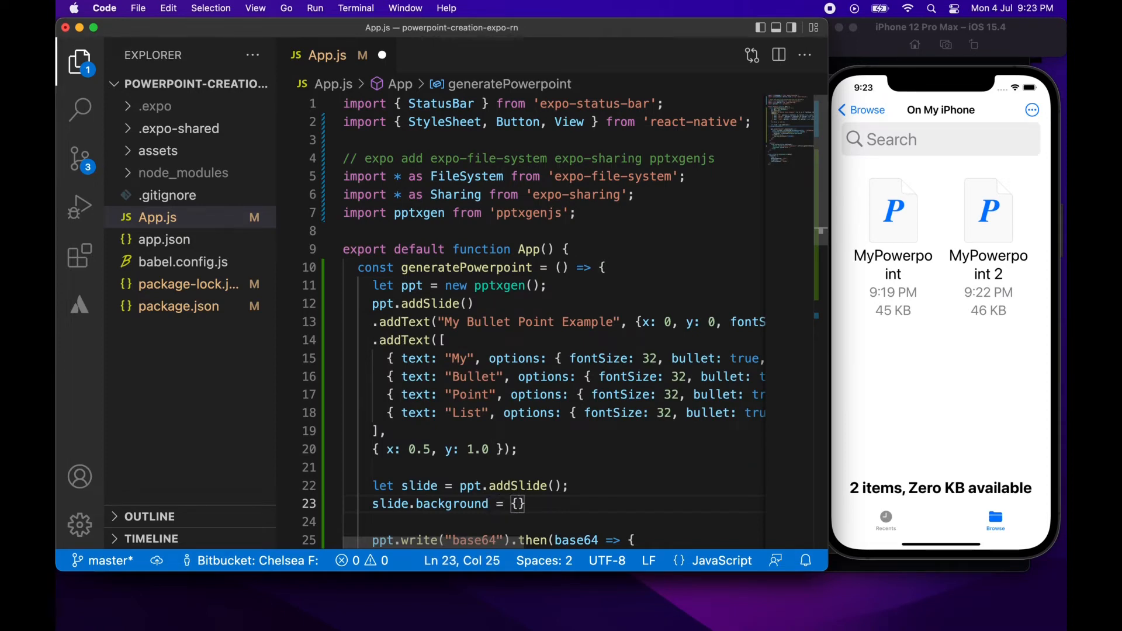
{"action": "type", "text": "path:"}
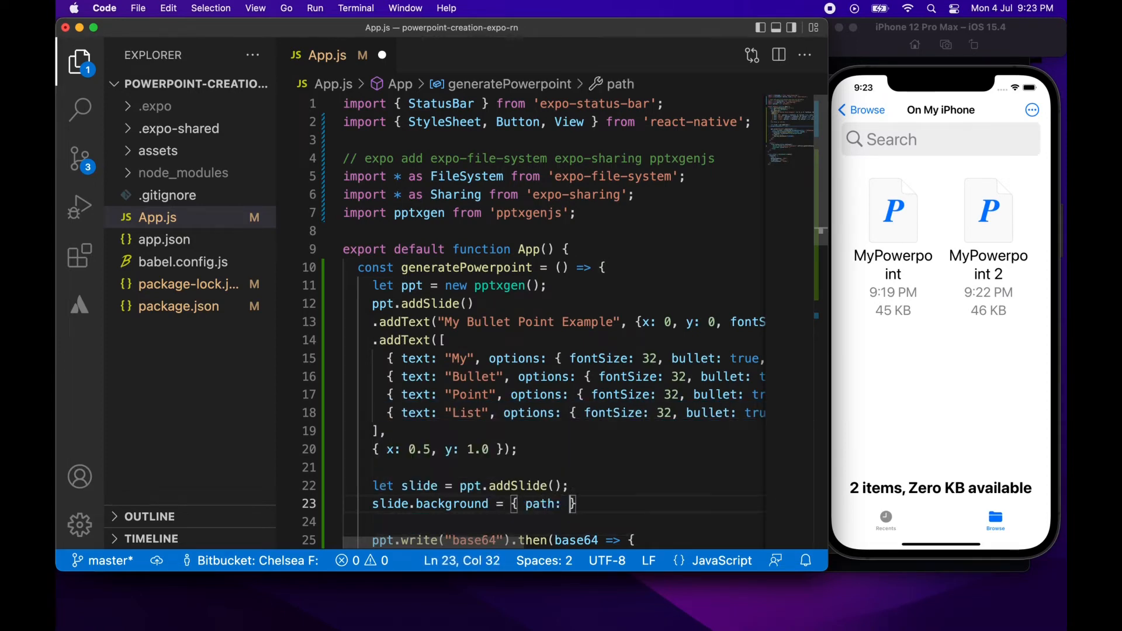
{"action": "type", "text": "\"\""}
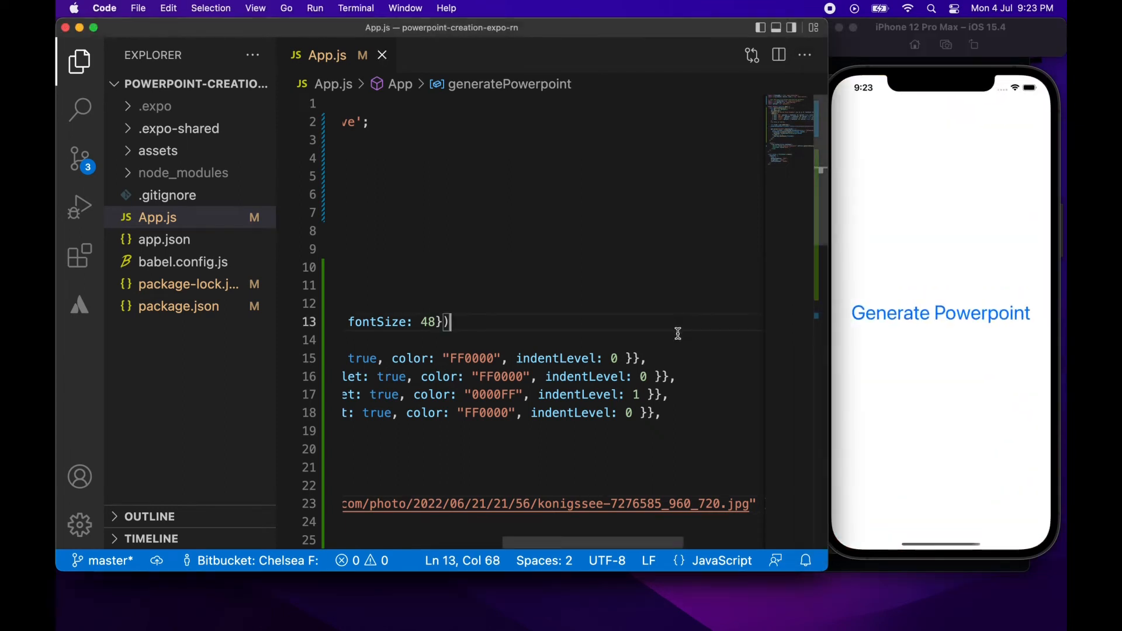
{"action": "mouse_move", "coordinate": [793, 416]}
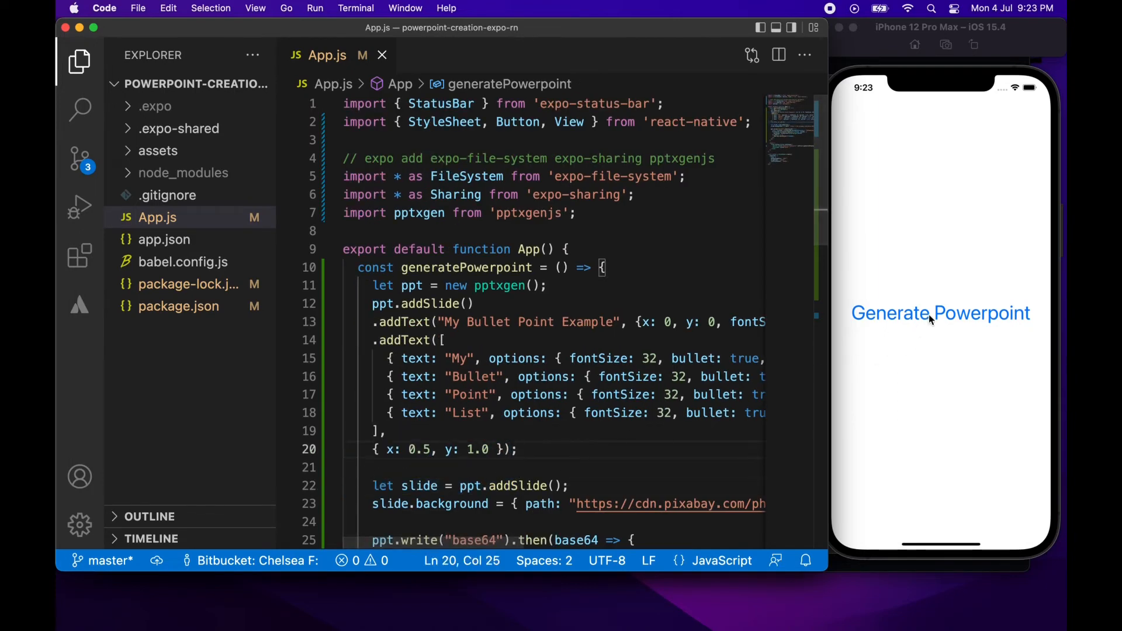
Save the generated MyPowerpoint.pptx to On My iPhone, then go home.
{"action": "left_click", "coordinate": [940, 312]}
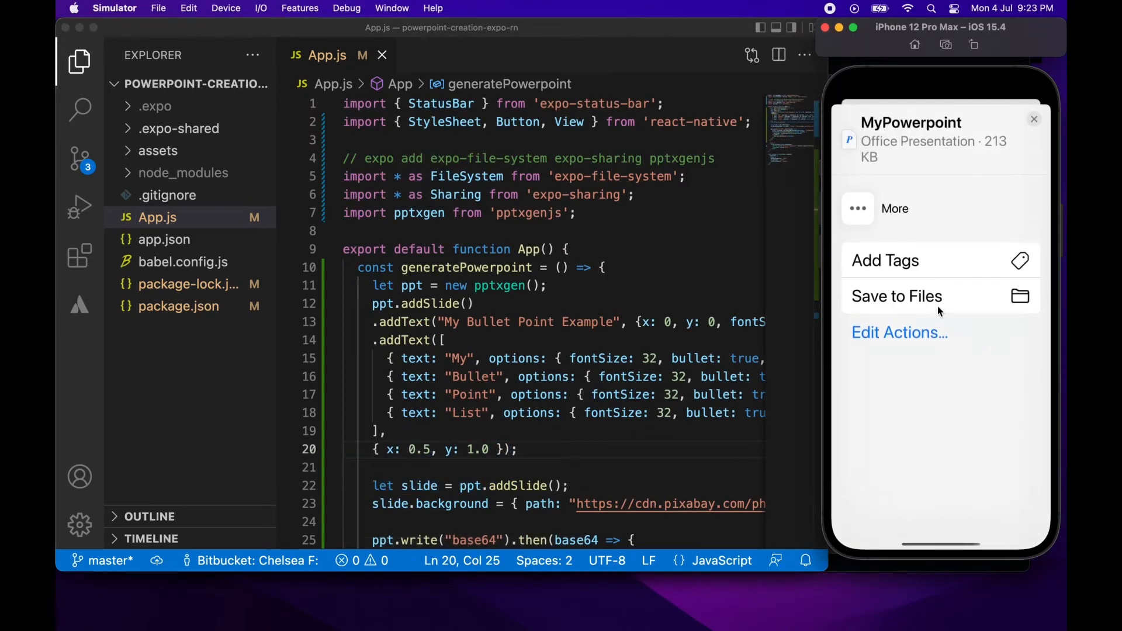
{"action": "left_click", "coordinate": [896, 296]}
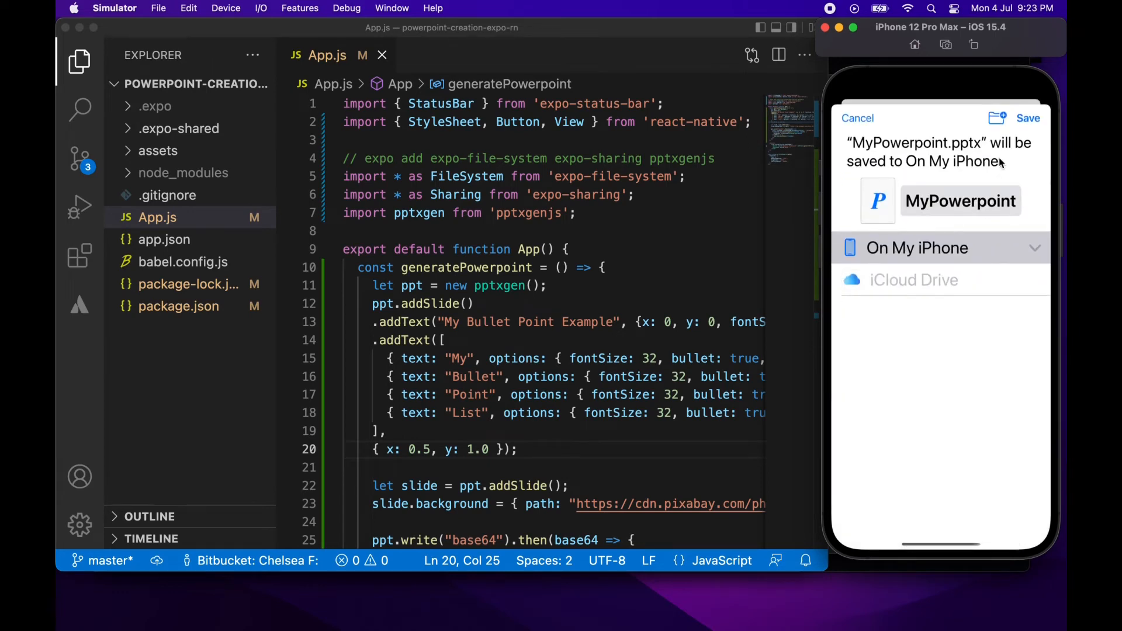
{"action": "left_click", "coordinate": [1027, 118]}
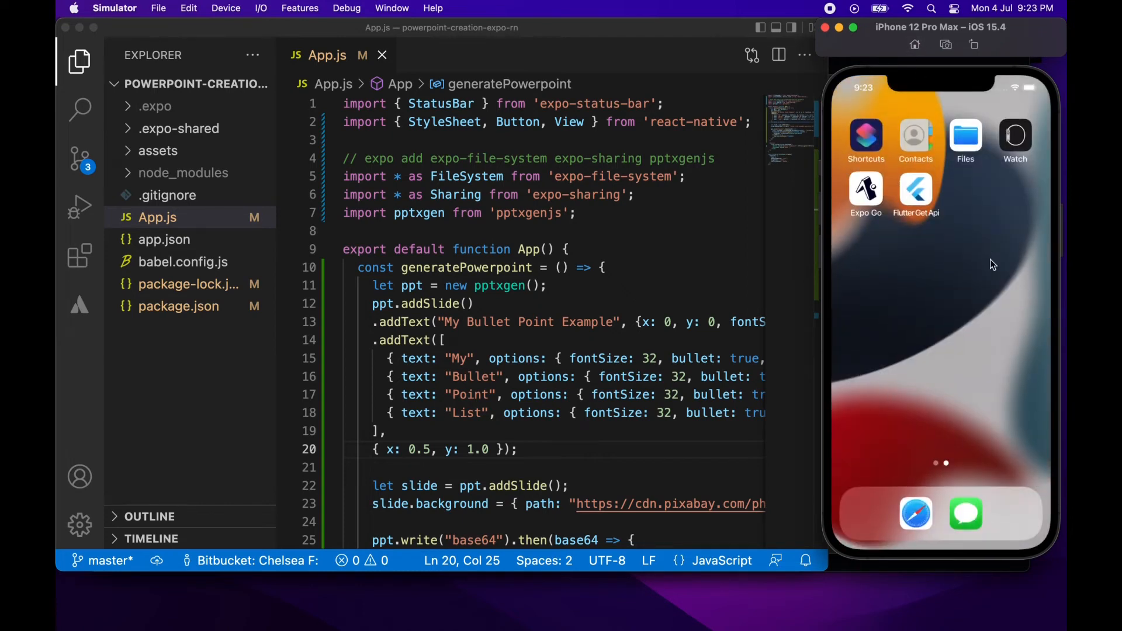
Preview MyPowerpoint 3 in Files, with its bullet slide and mountain-lake background slide.
{"action": "left_click", "coordinate": [965, 135]}
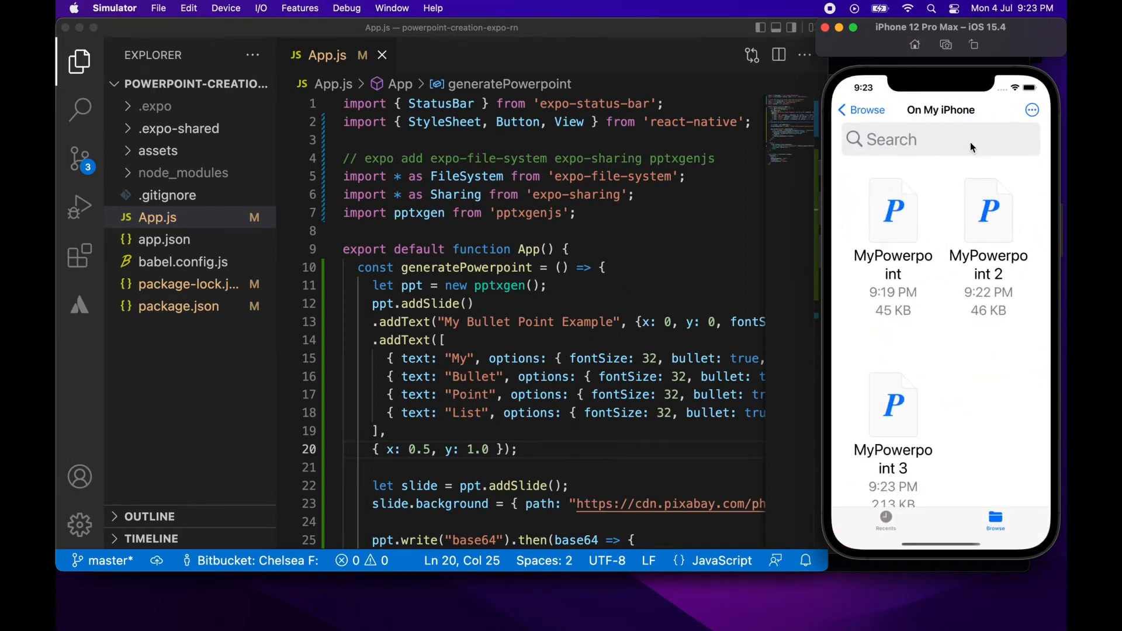
{"action": "left_click", "coordinate": [893, 405]}
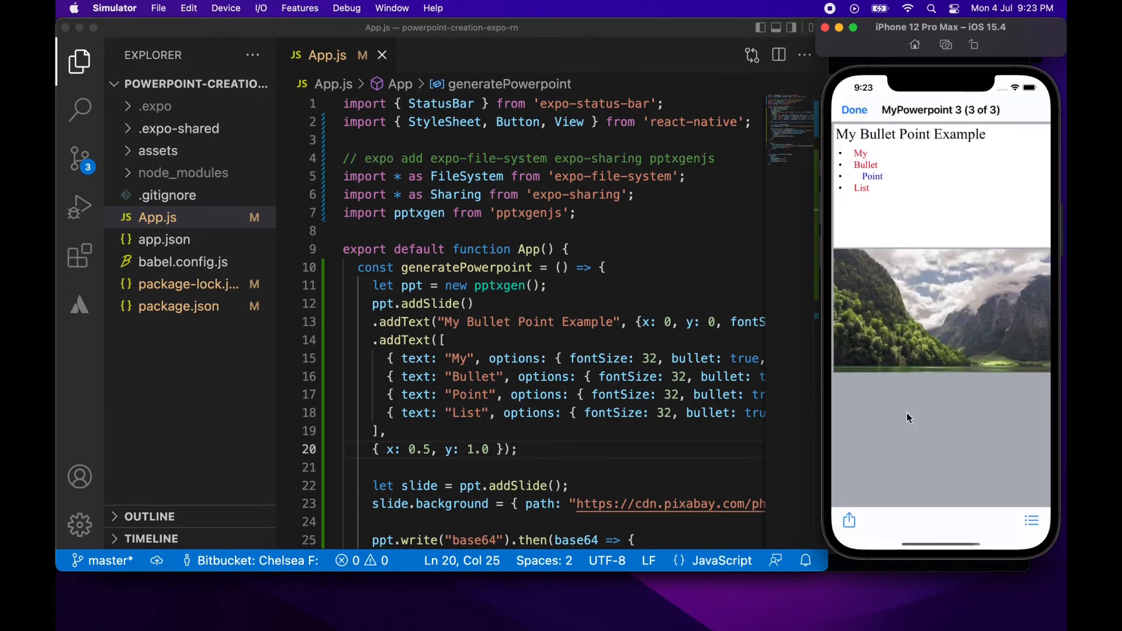
{"action": "mouse_move", "coordinate": [997, 341]}
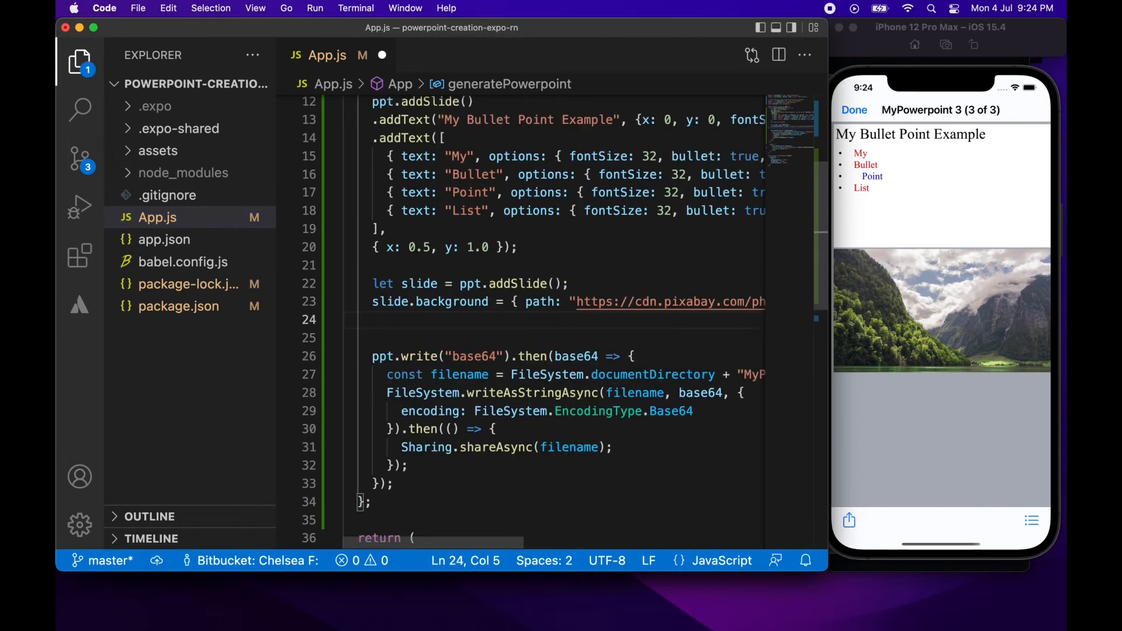
Add a slide.addText call with the text "Welcome" on slide two.
{"action": "type", "text": "slide.add"}
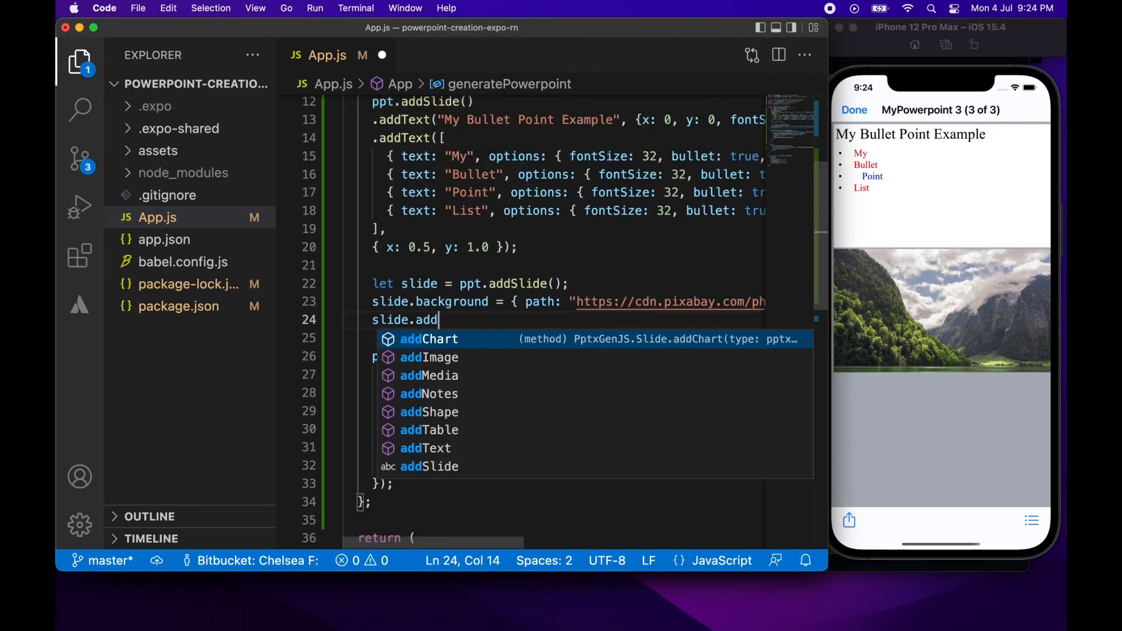
{"action": "type", "text": "Text(\""}
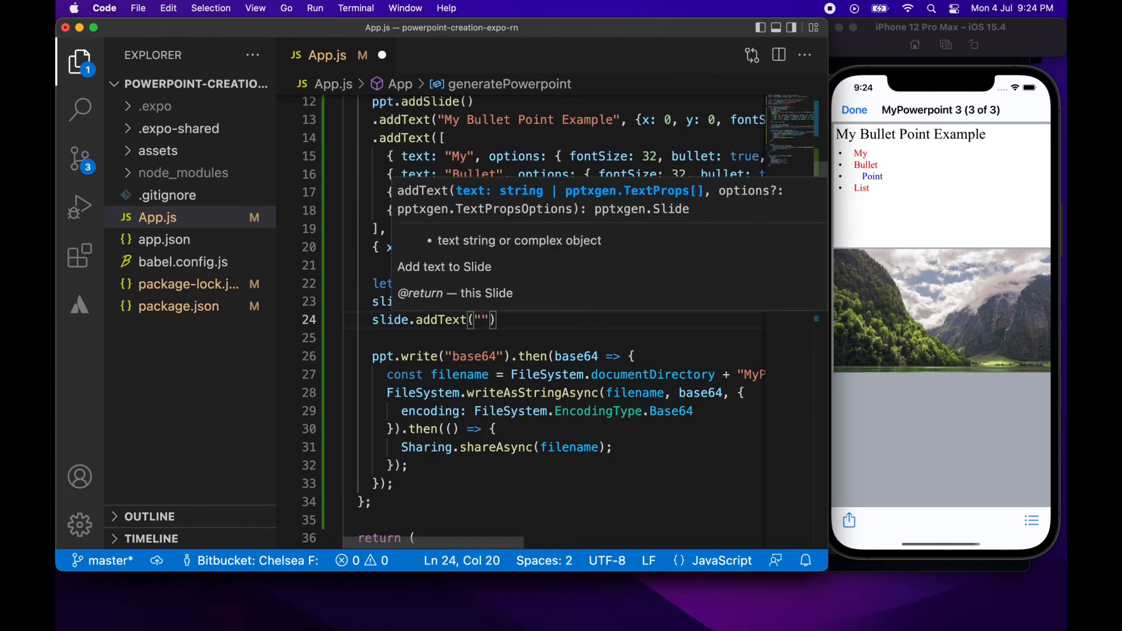
{"action": "type", "text": "Wle"}
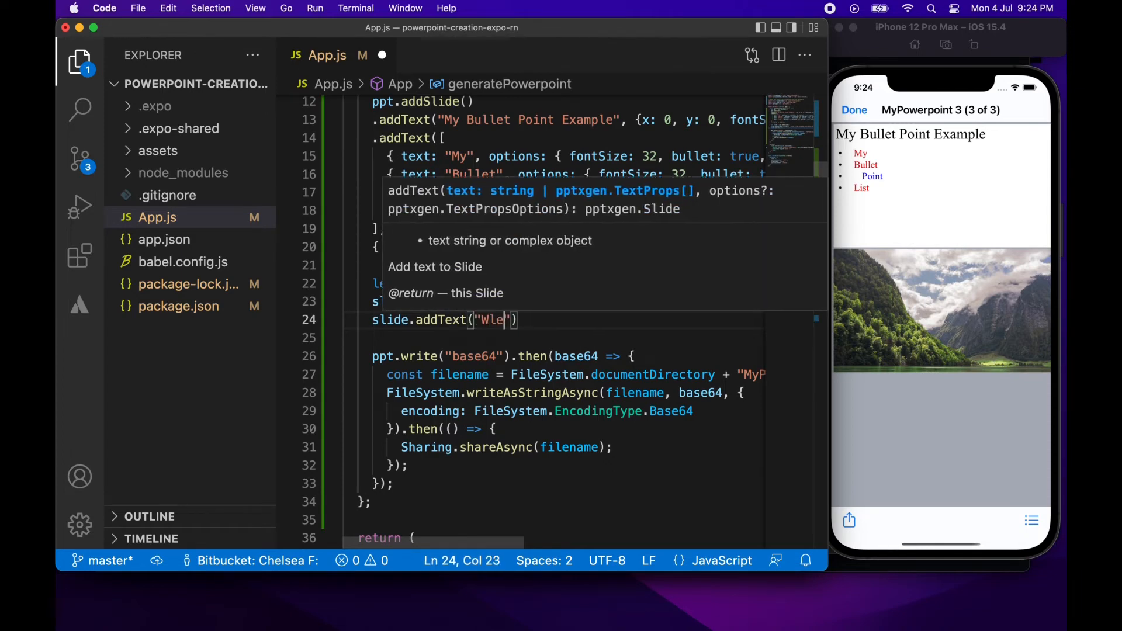
{"action": "type", "text": "Welco"}
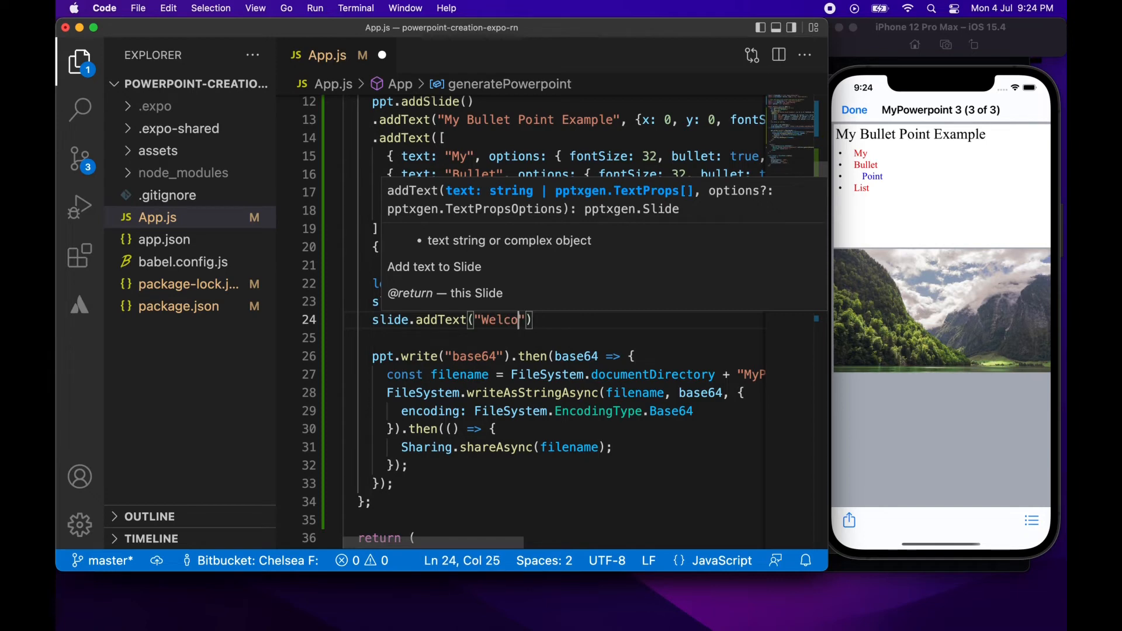
{"action": "type", "text": "me"}
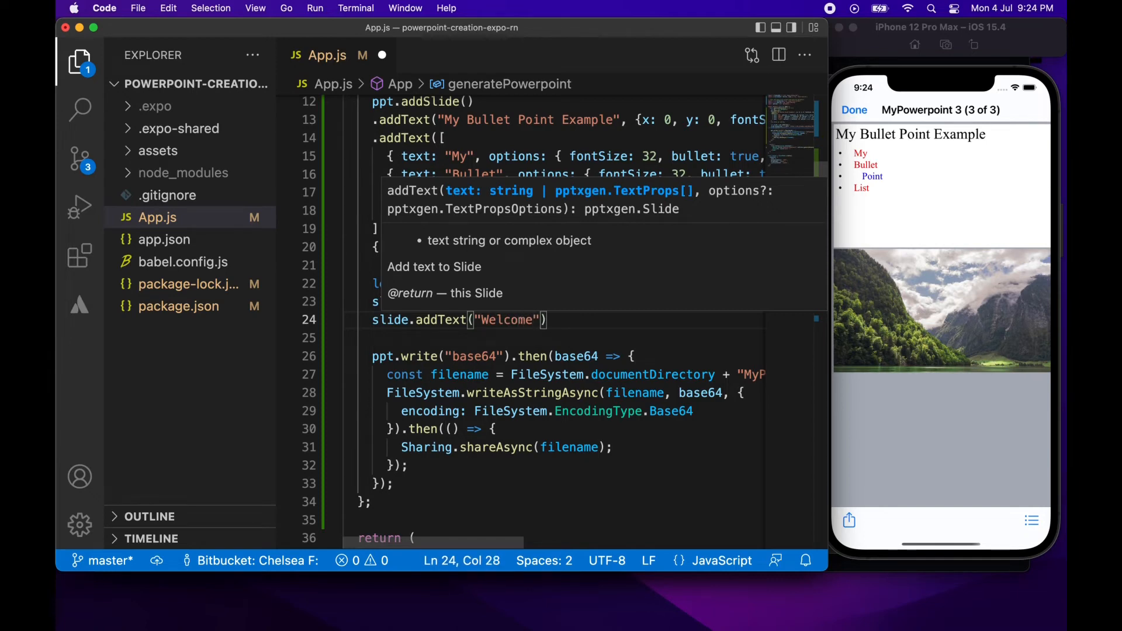
Give the Welcome text fontSize 128 with x and y at "50%".
{"action": "type", "text": ", font"}
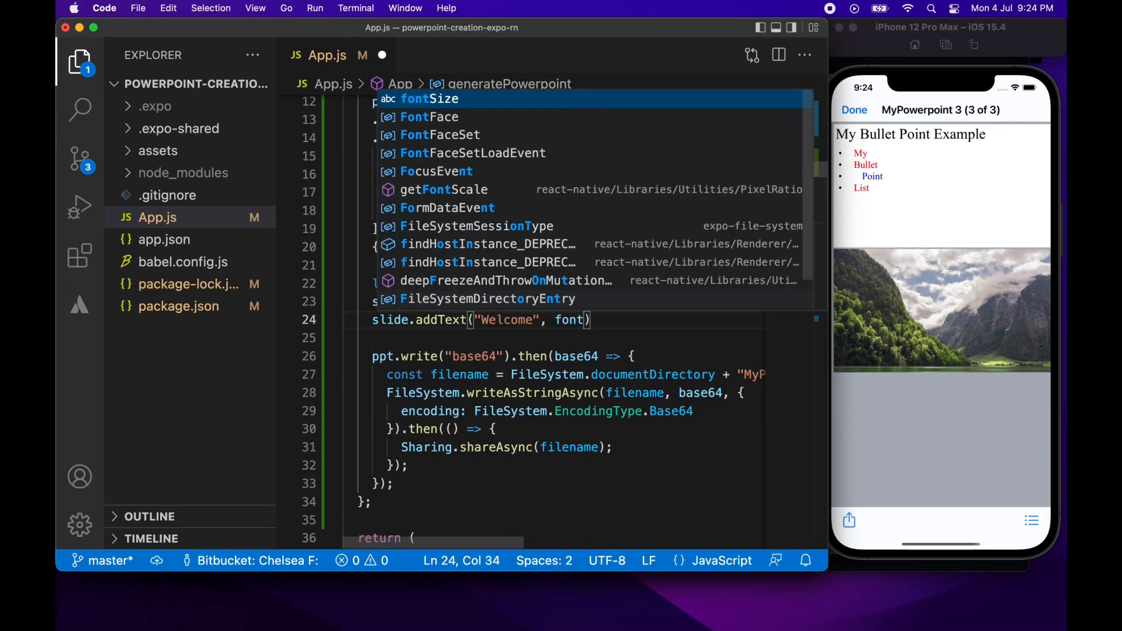
{"action": "type", "text": "Size:"}
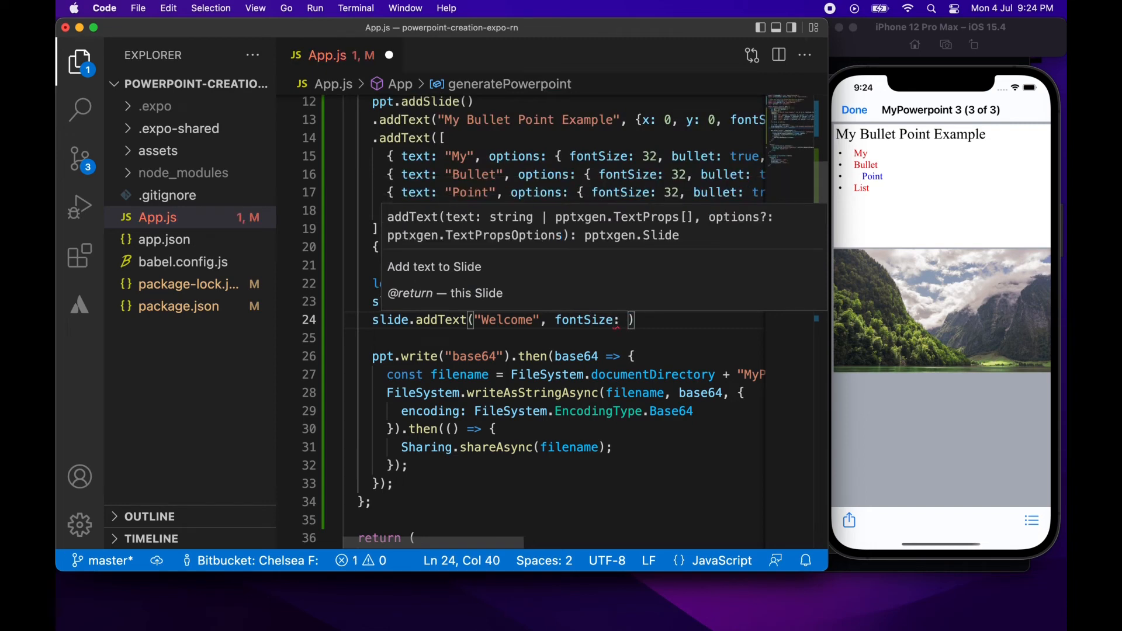
{"action": "type", "text": "12"}
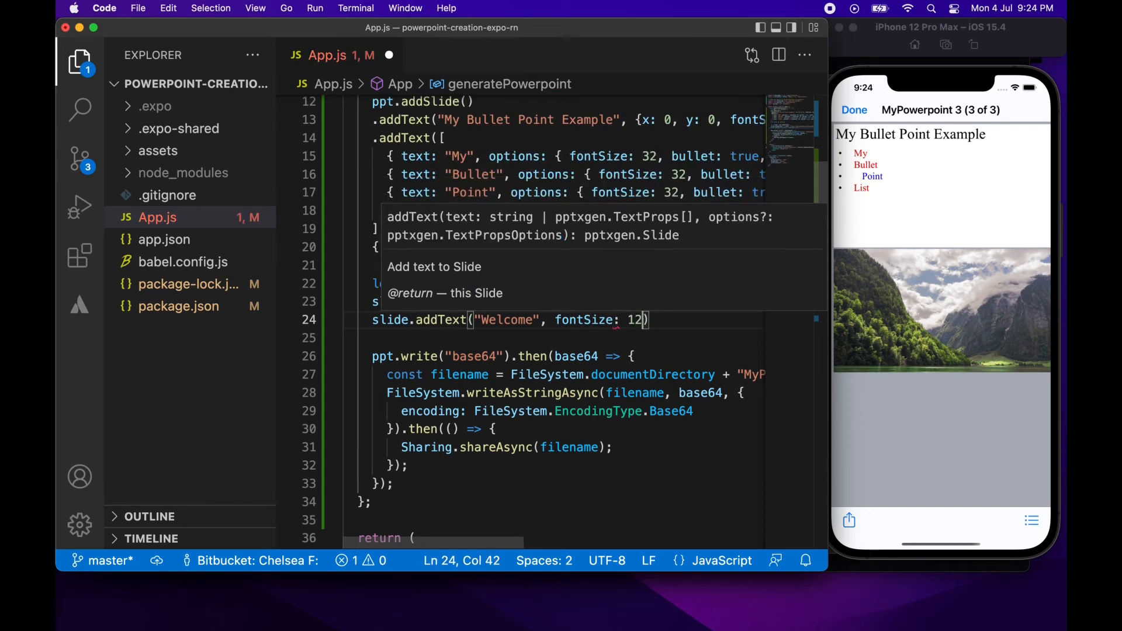
{"action": "key", "text": "Backspace"}
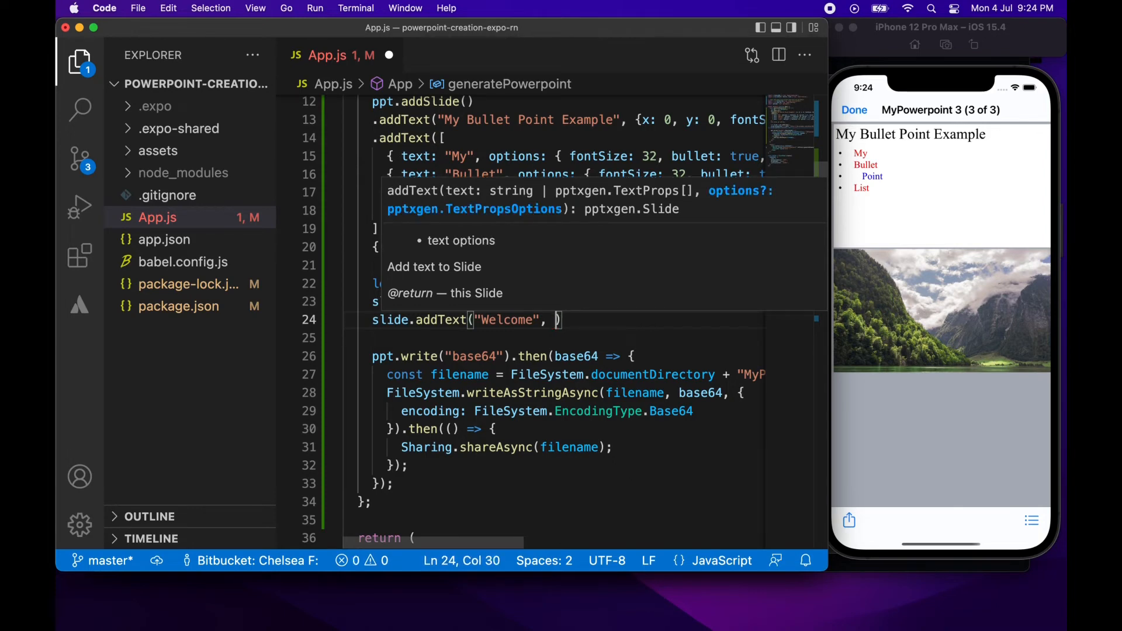
{"action": "type", "text": "{fontSize:"}
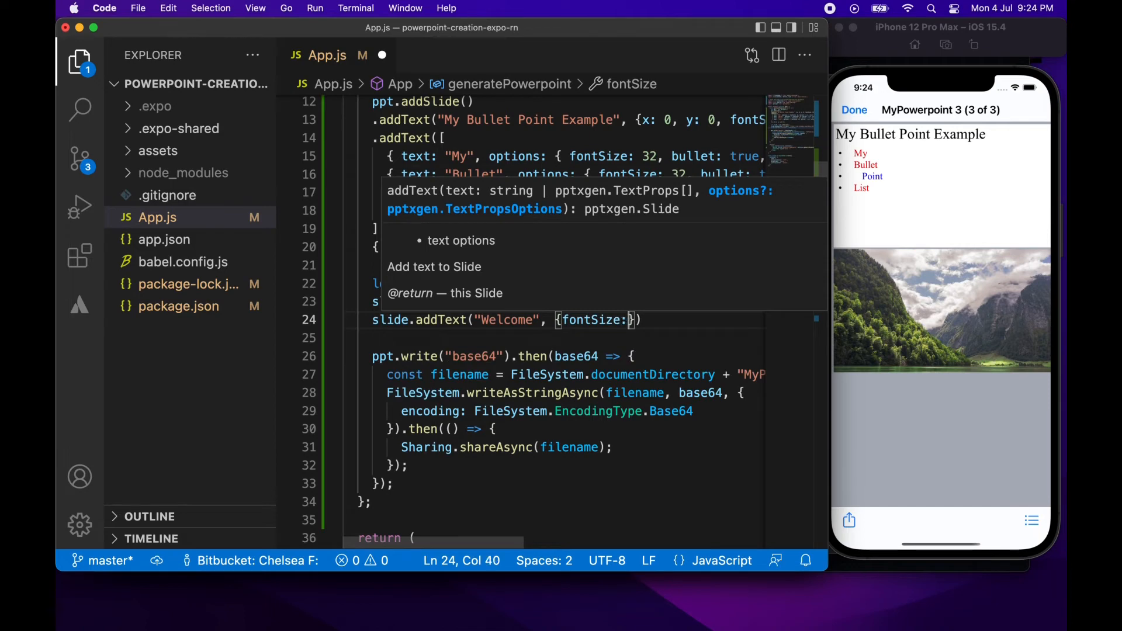
{"action": "type", "text": "128"}
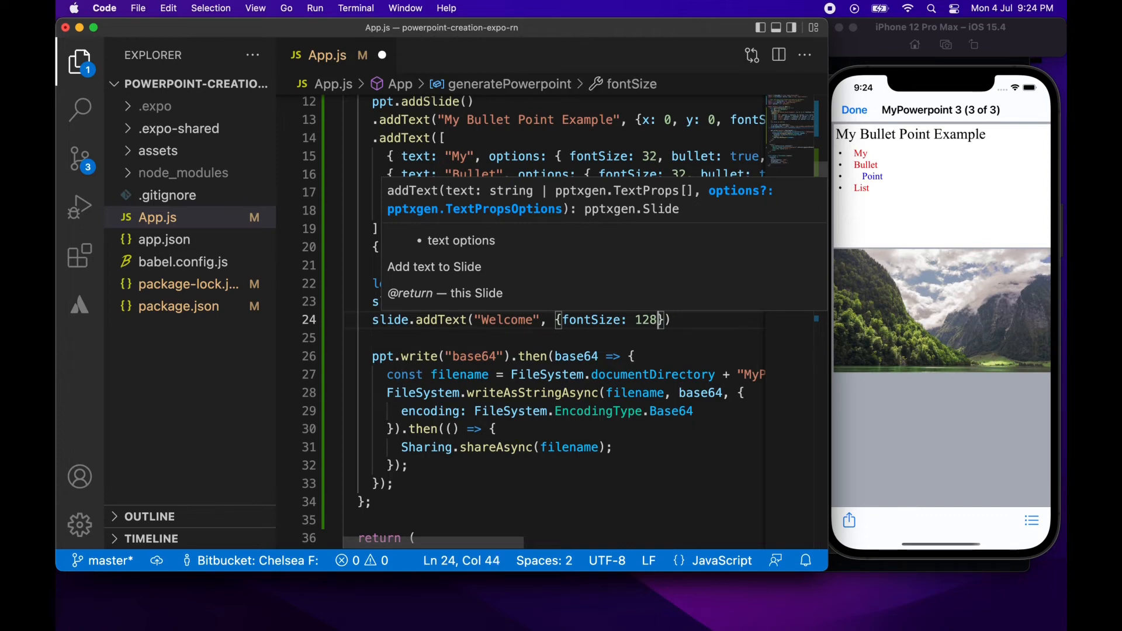
{"action": "type", "text": ", x: \"50"}
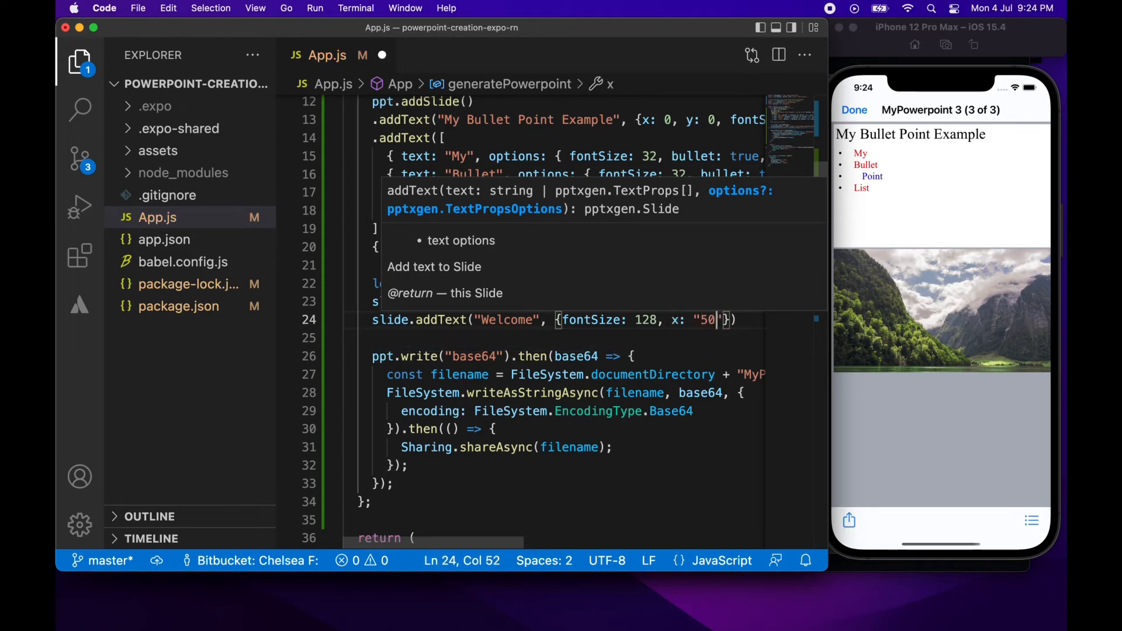
{"action": "type", "text": "%"}
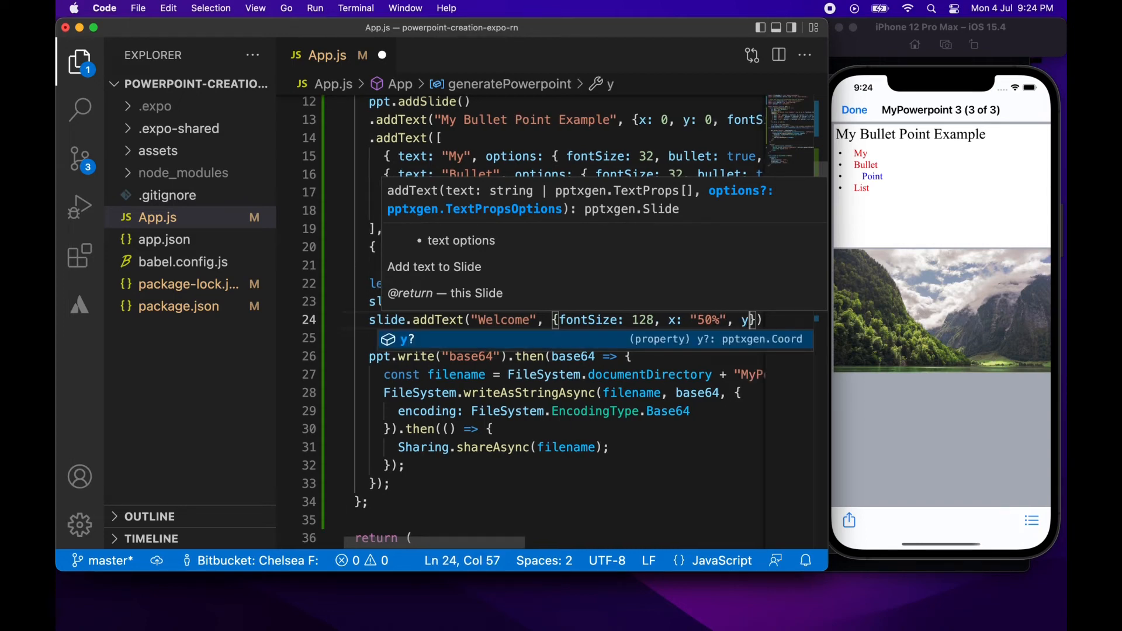
{"action": "type", "text": ":\"\""}
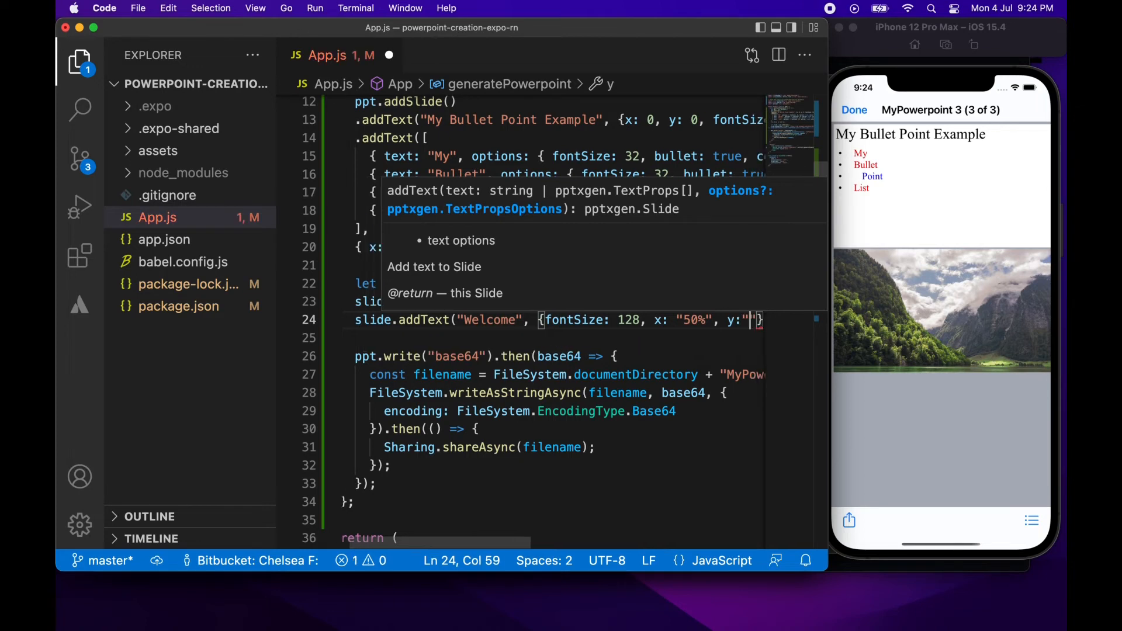
{"action": "type", "text": "50%"}
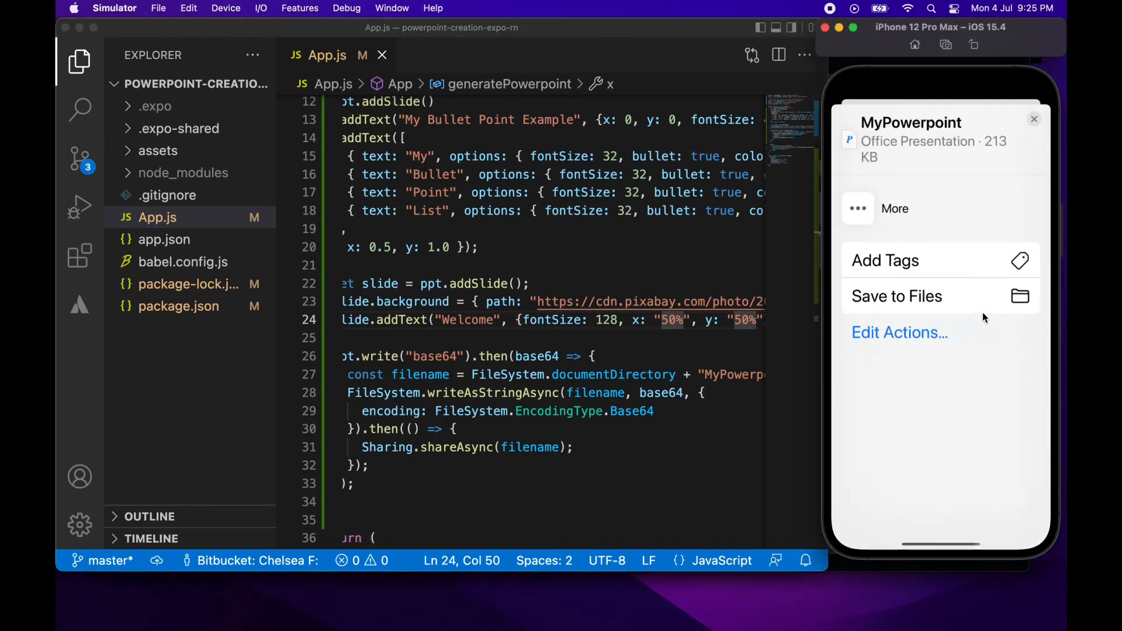
Save the regenerated presentation to On My iPhone and preview MyPowerpoint 4.
{"action": "left_click", "coordinate": [895, 296]}
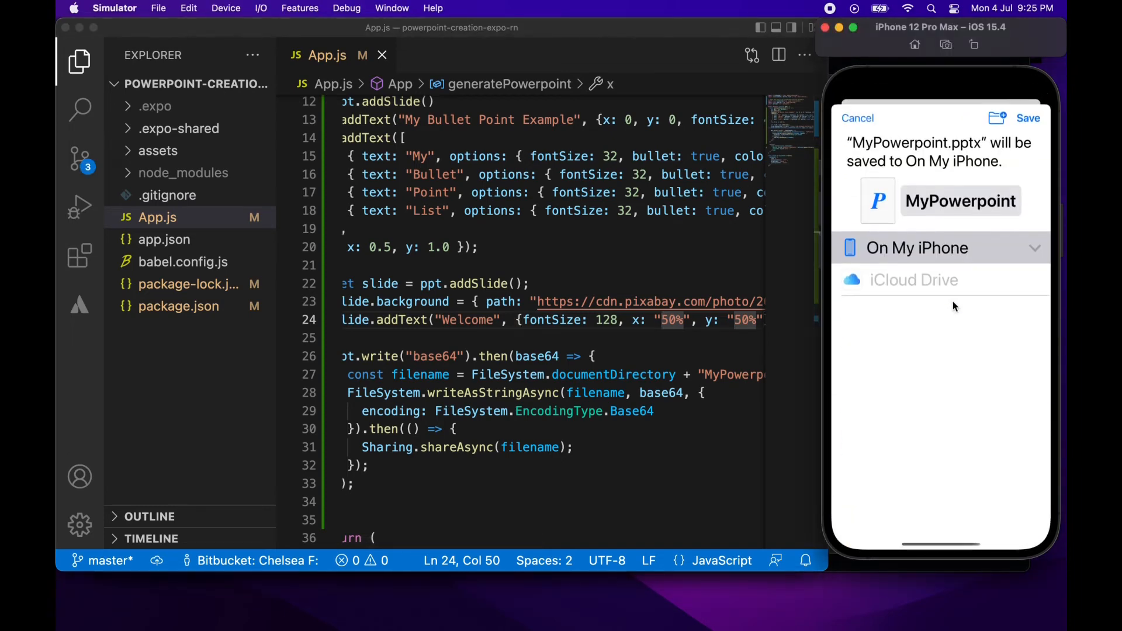
{"action": "left_click", "coordinate": [1027, 119]}
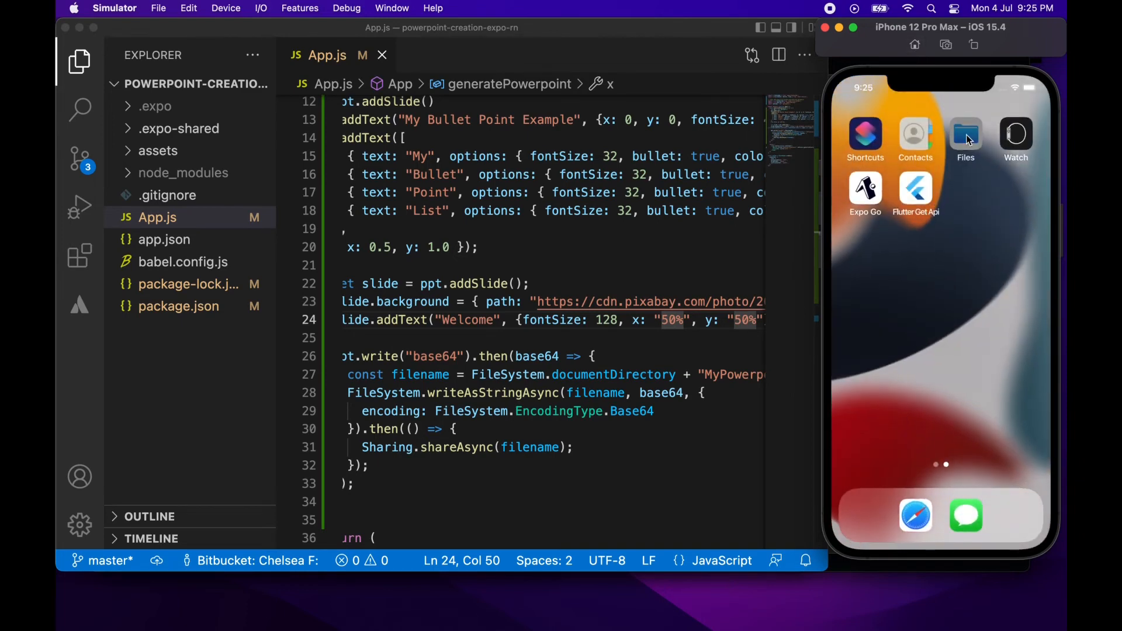
{"action": "left_click", "coordinate": [965, 136]}
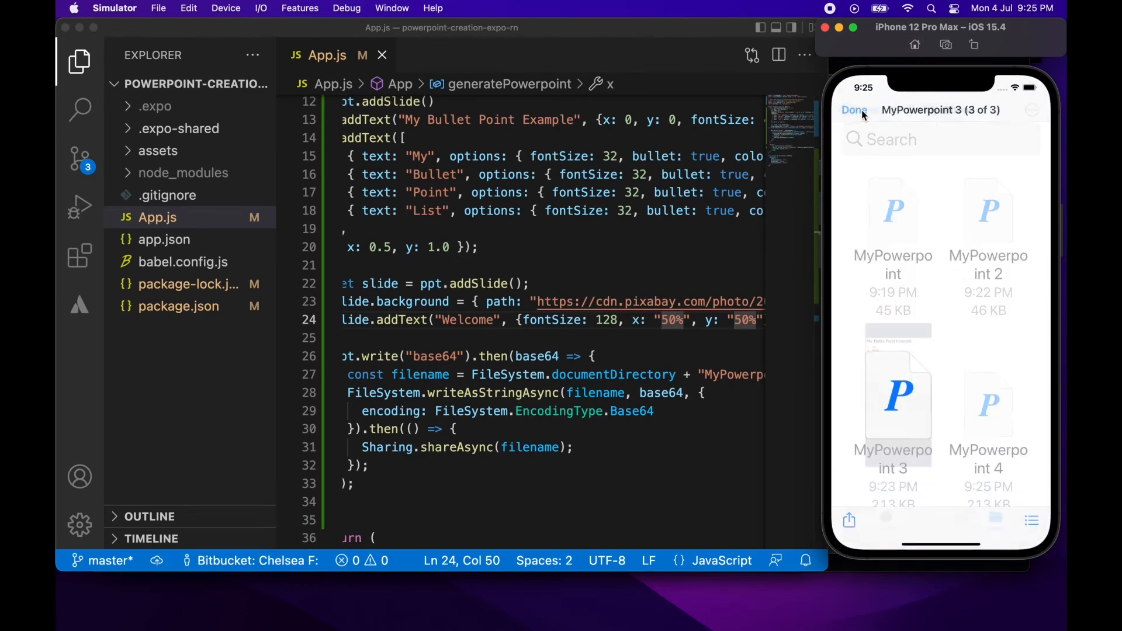
{"action": "left_click", "coordinate": [853, 109]}
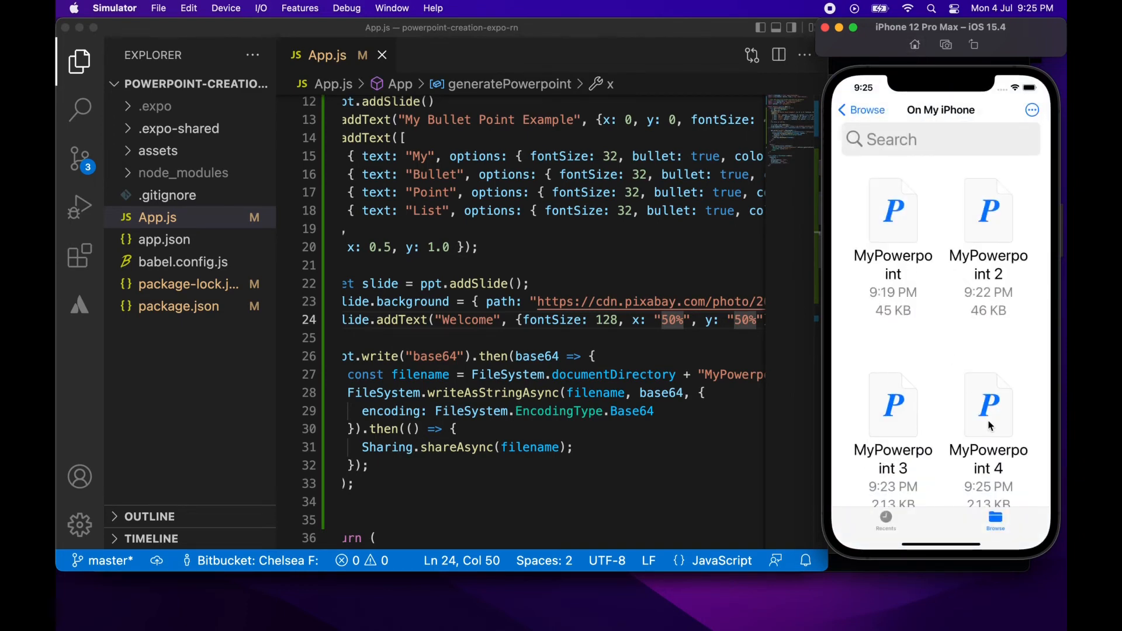
{"action": "left_click", "coordinate": [988, 405]}
{"action": "type", "text": "ppt."}
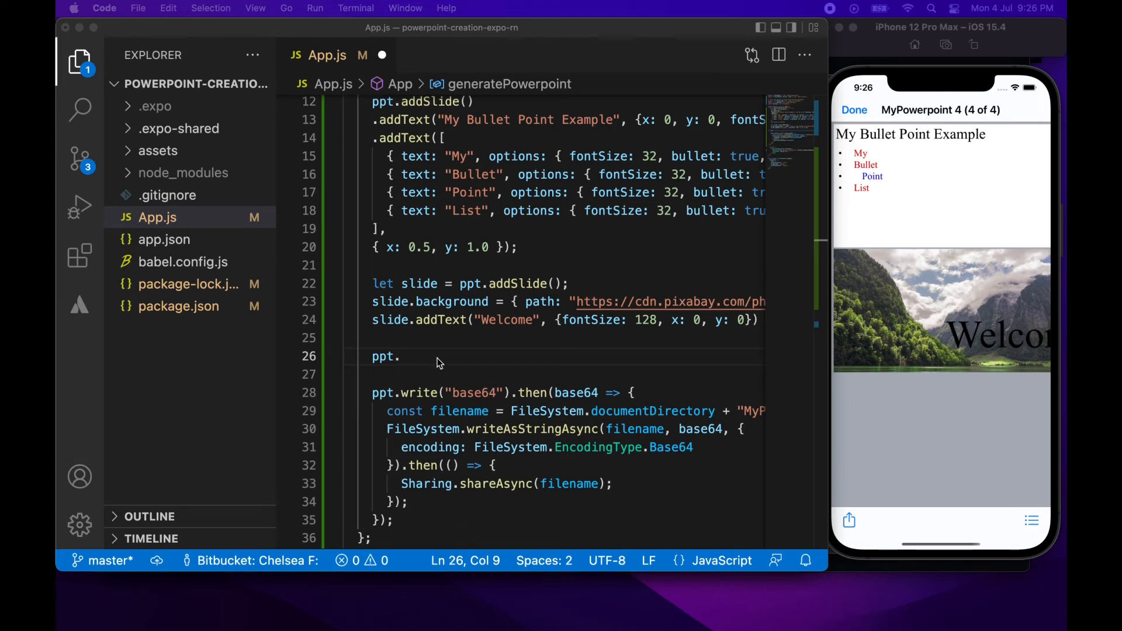
Add a third slide with addMedia type "online" linking to the YouTube embed URL.
{"action": "type", "text": "addS"}
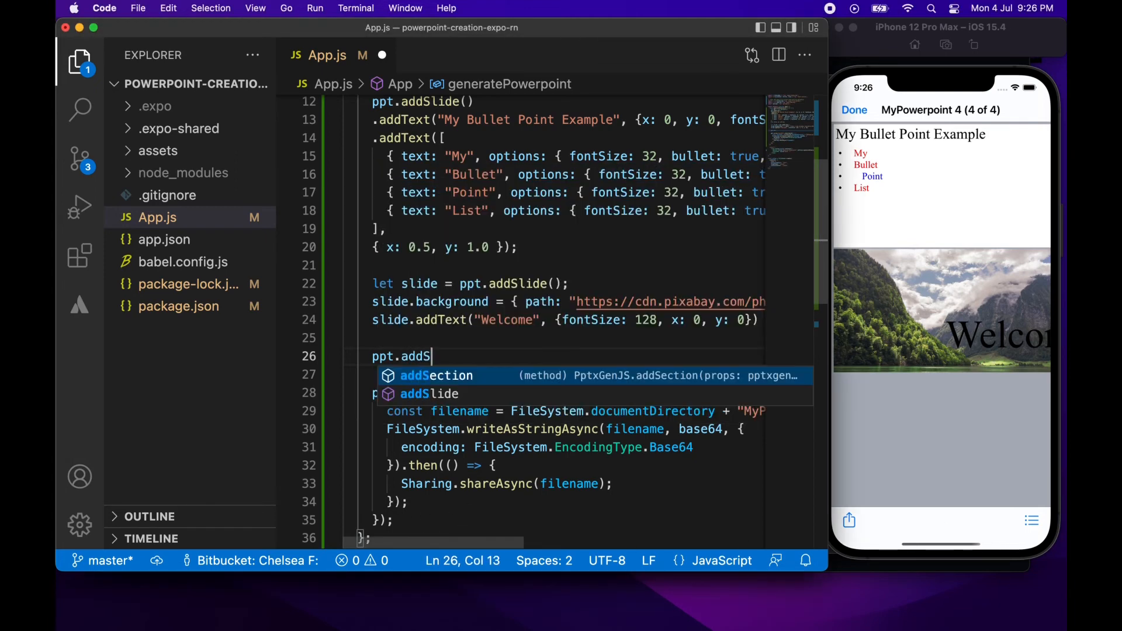
{"action": "type", "text": "lide"}
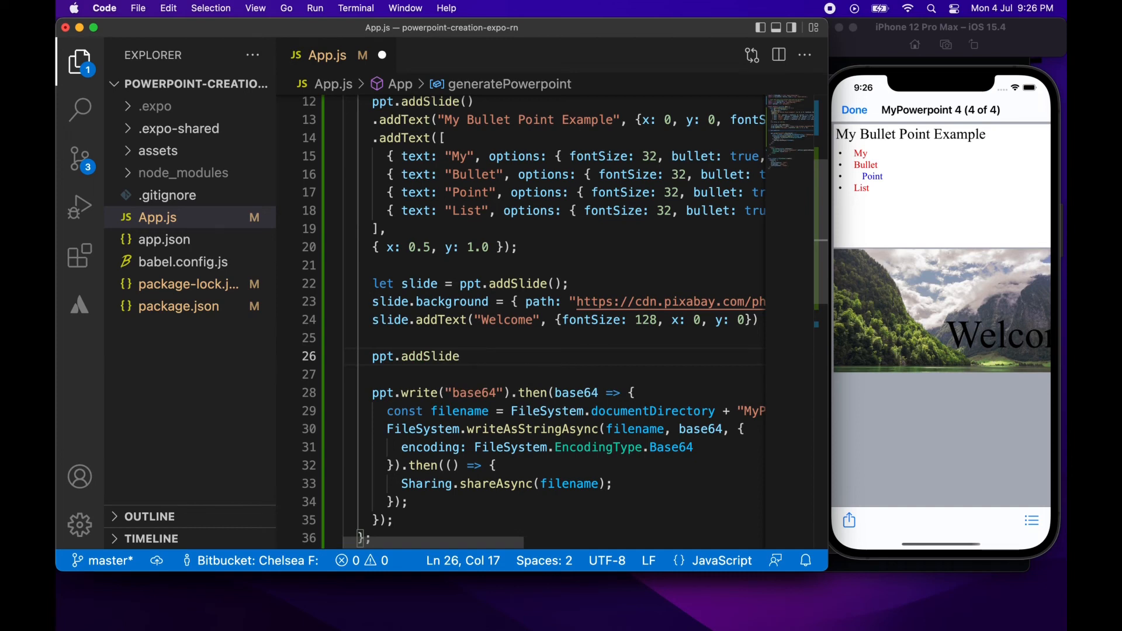
{"action": "type", "text": "()"}
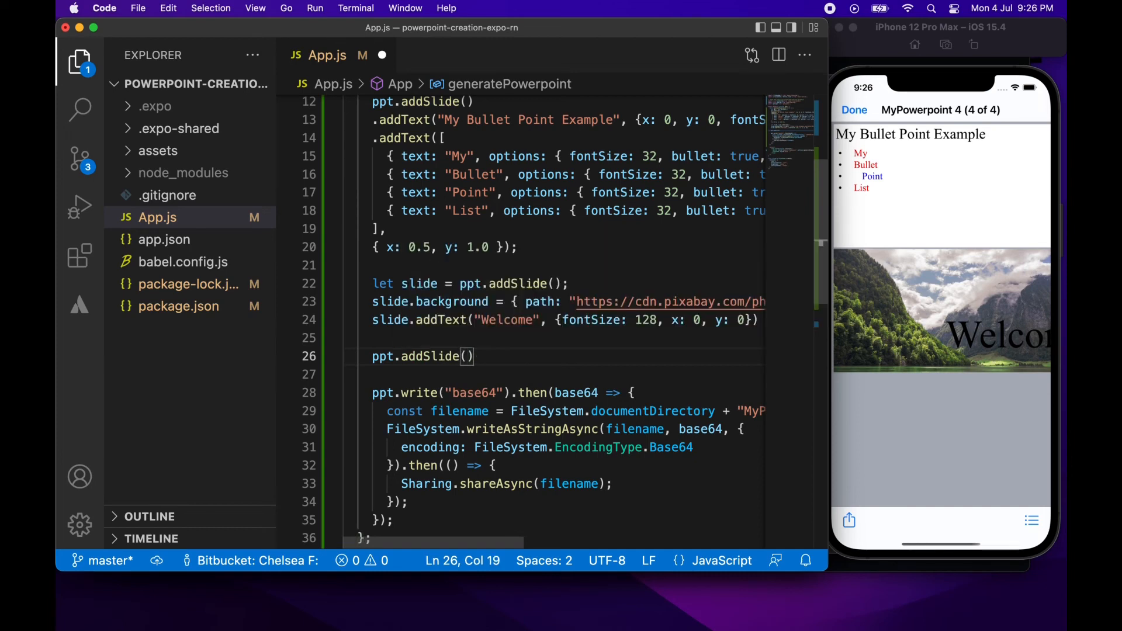
{"action": "type", "text": ".addMedia"}
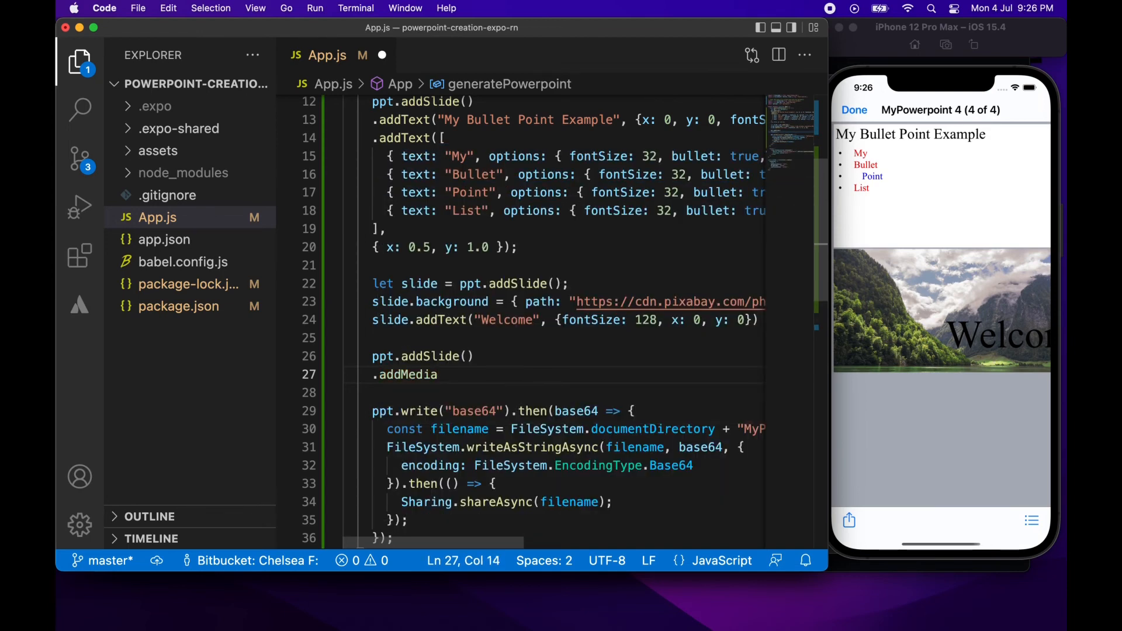
{"action": "type", "text": "("}
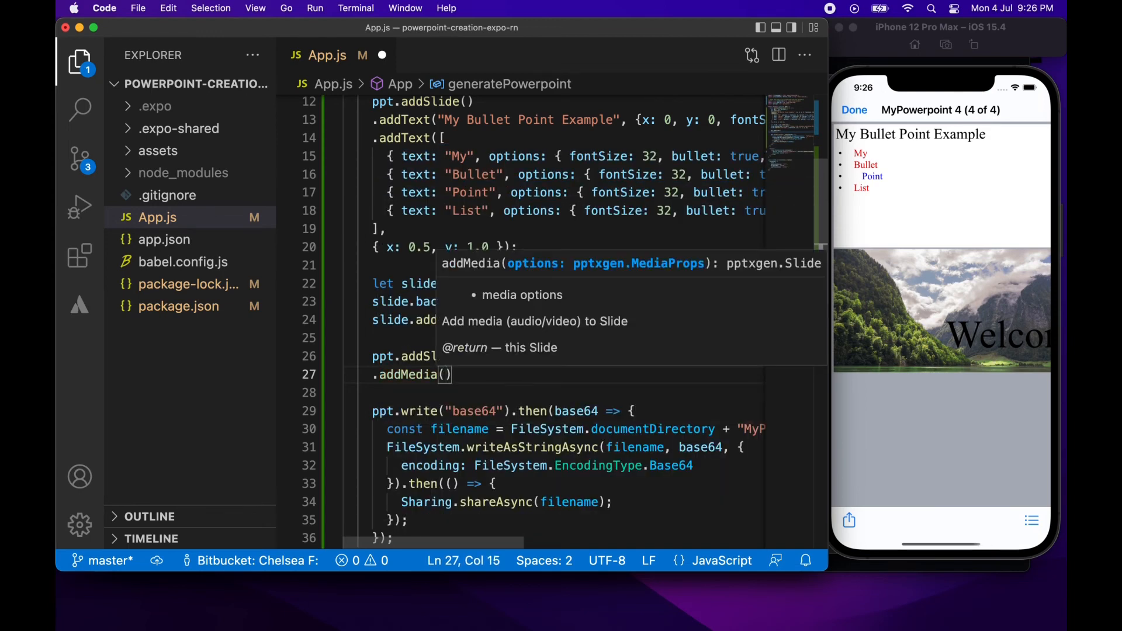
{"action": "type", "text": "{ t"}
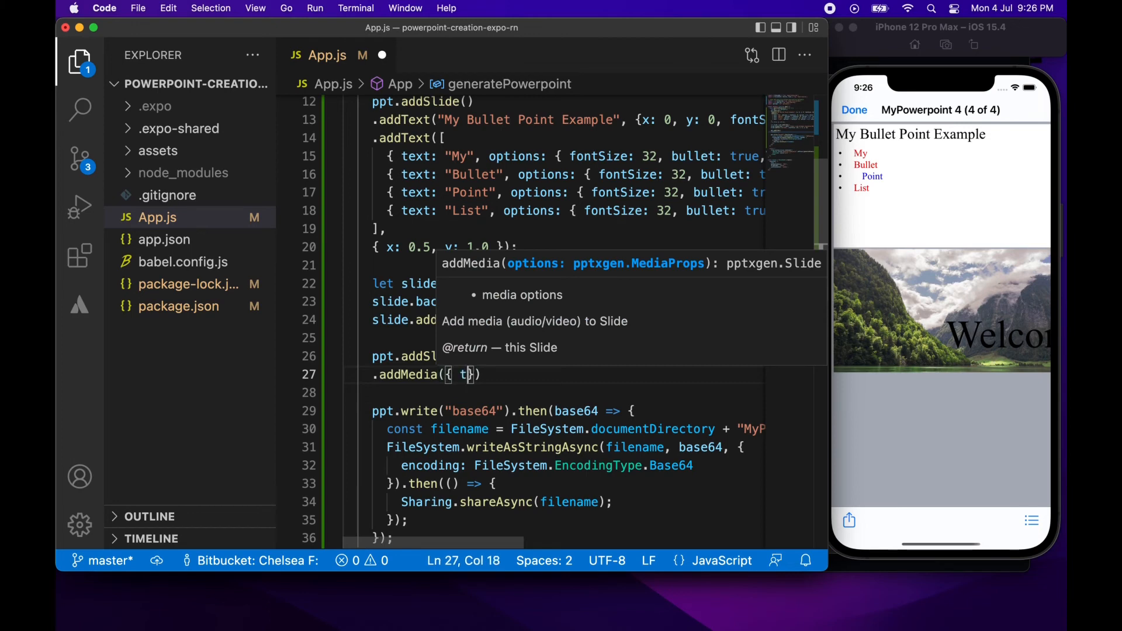
{"action": "type", "text": "type: \""}
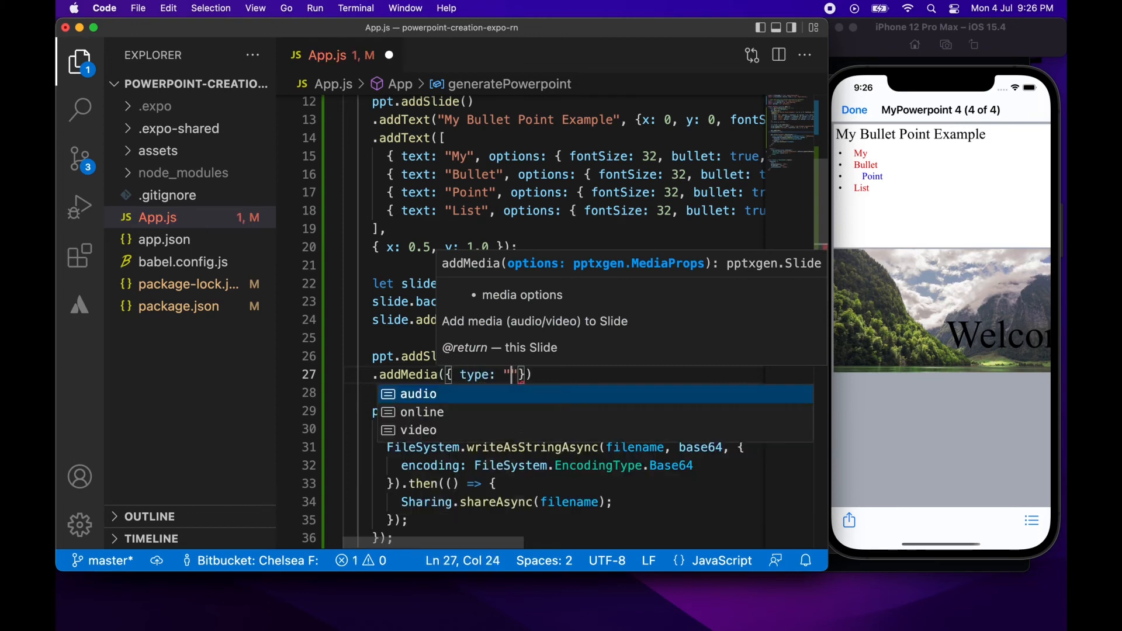
{"action": "type", "text": "online"}
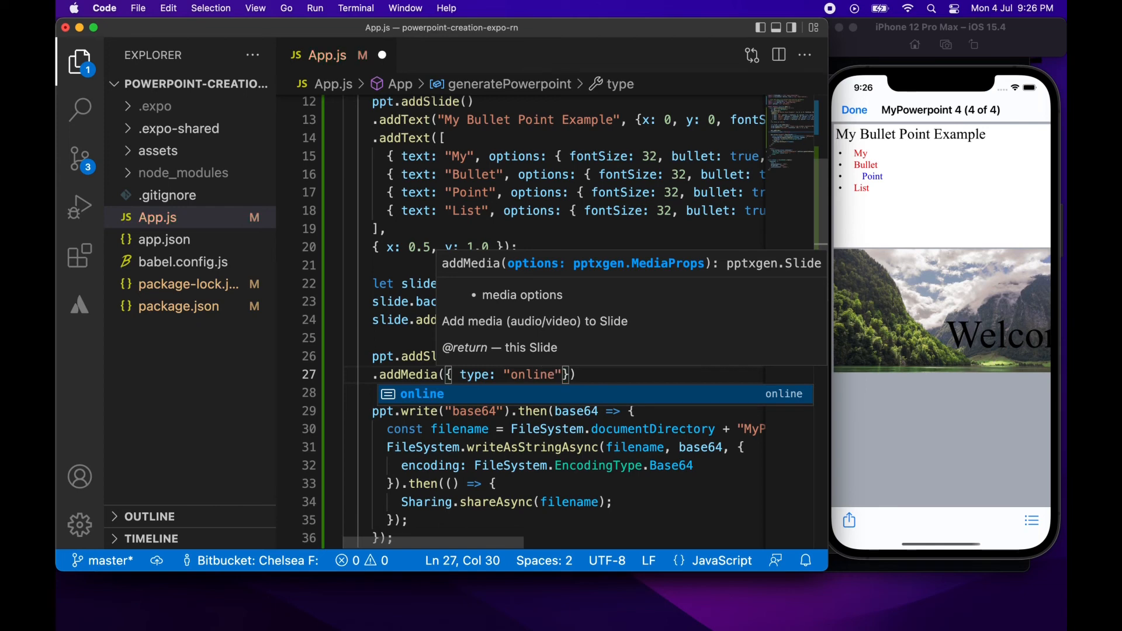
{"action": "type", "text": ", link: \"\""}
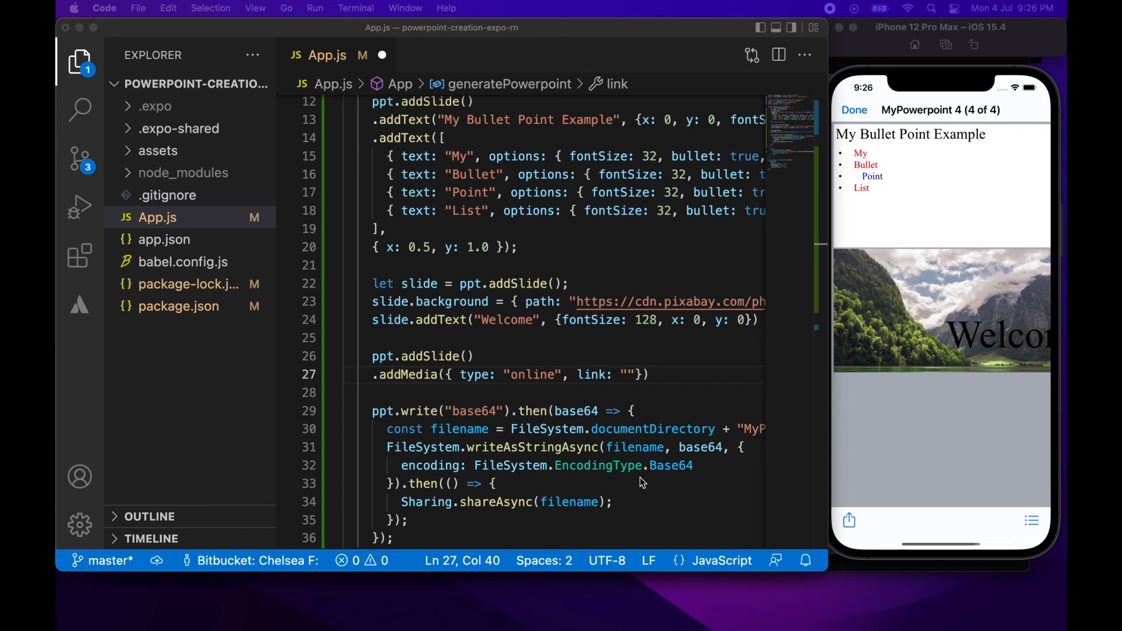
{"action": "left_click", "coordinate": [626, 374]}
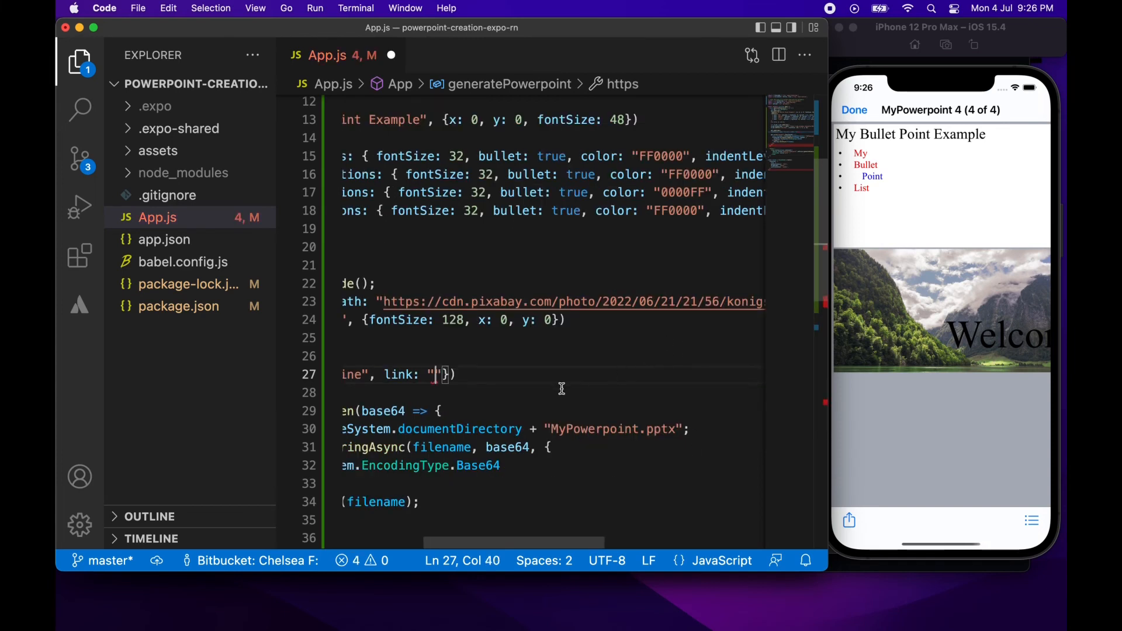
{"action": "double_click", "coordinate": [435, 374]}
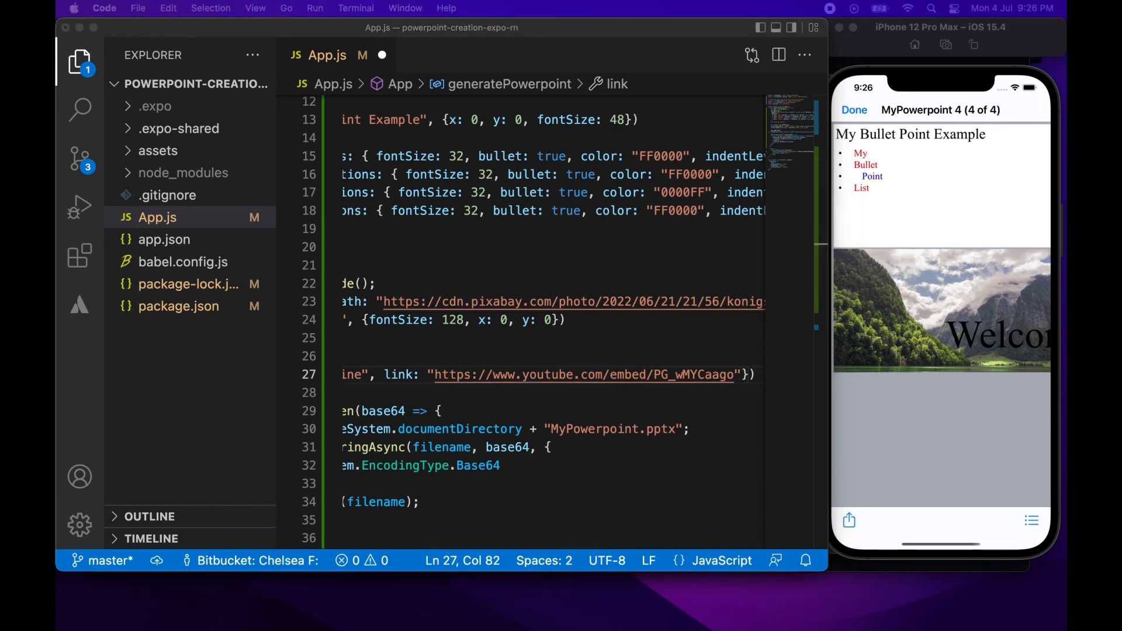
{"action": "mouse_move", "coordinate": [744, 383]}
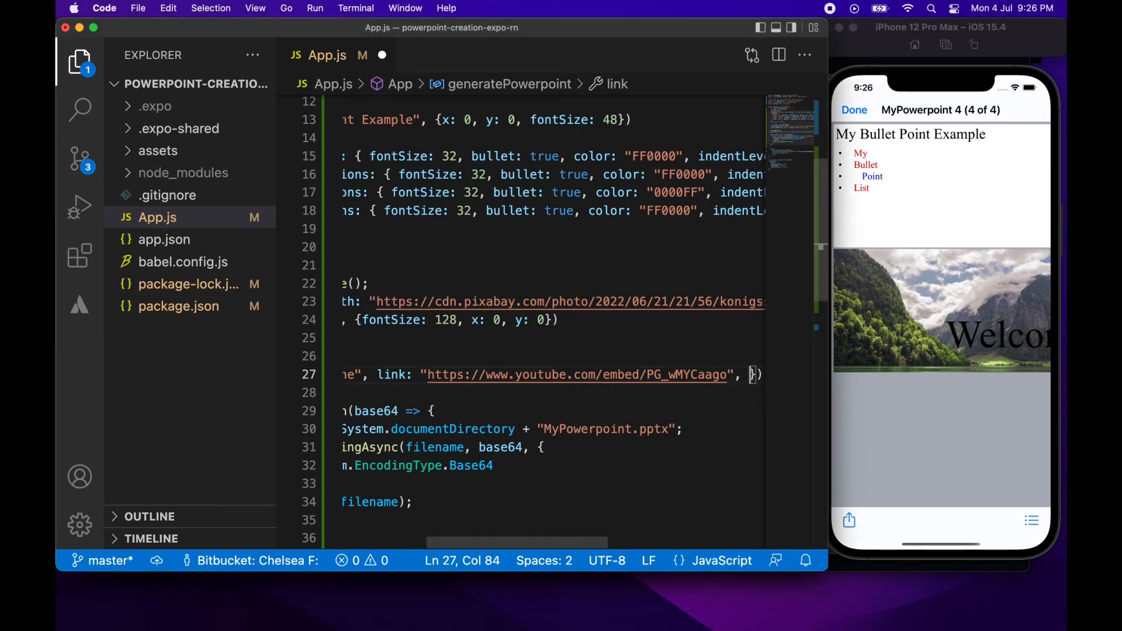
Set the YouTube media's w and h options to 100.
{"action": "type", "text": ", w: 100"}
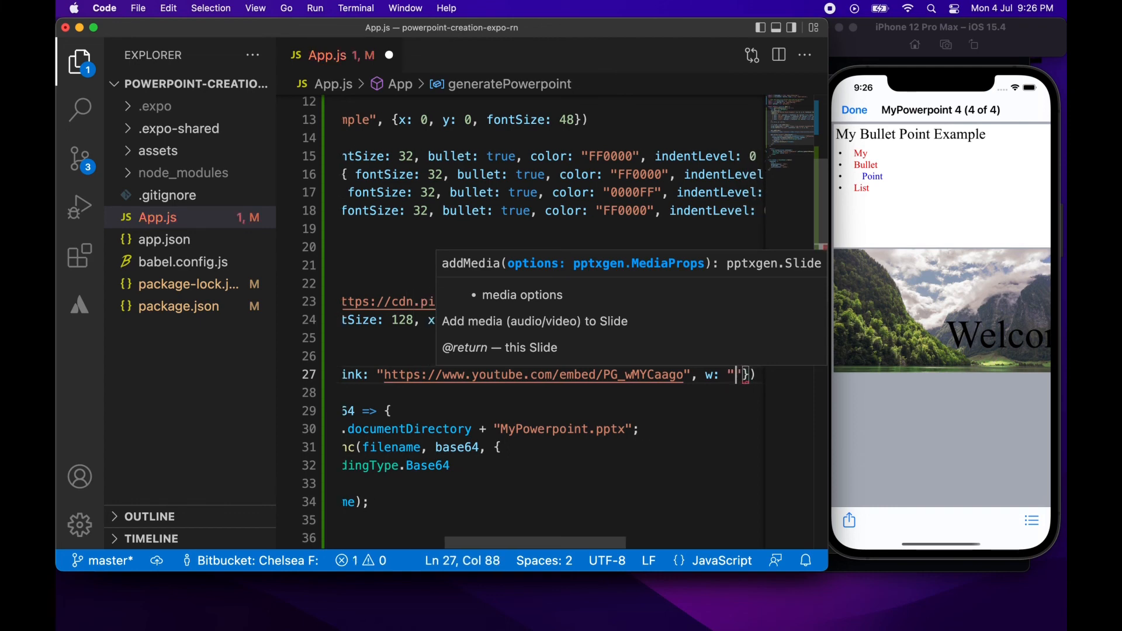
{"action": "type", "text": "100%"}
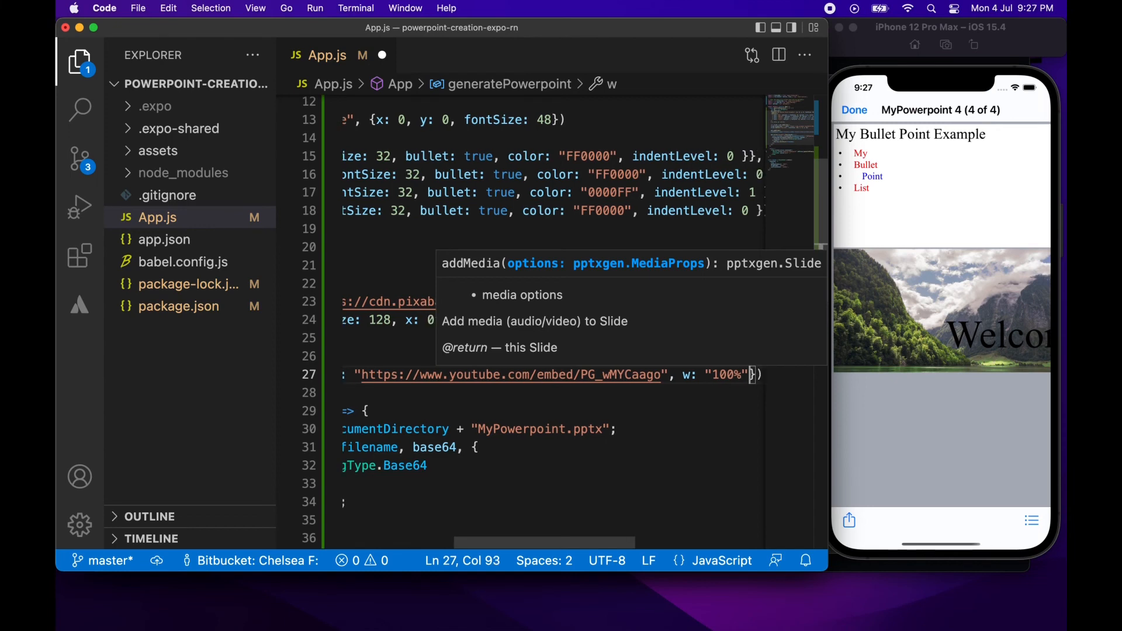
{"action": "type", "text": ", h:"}
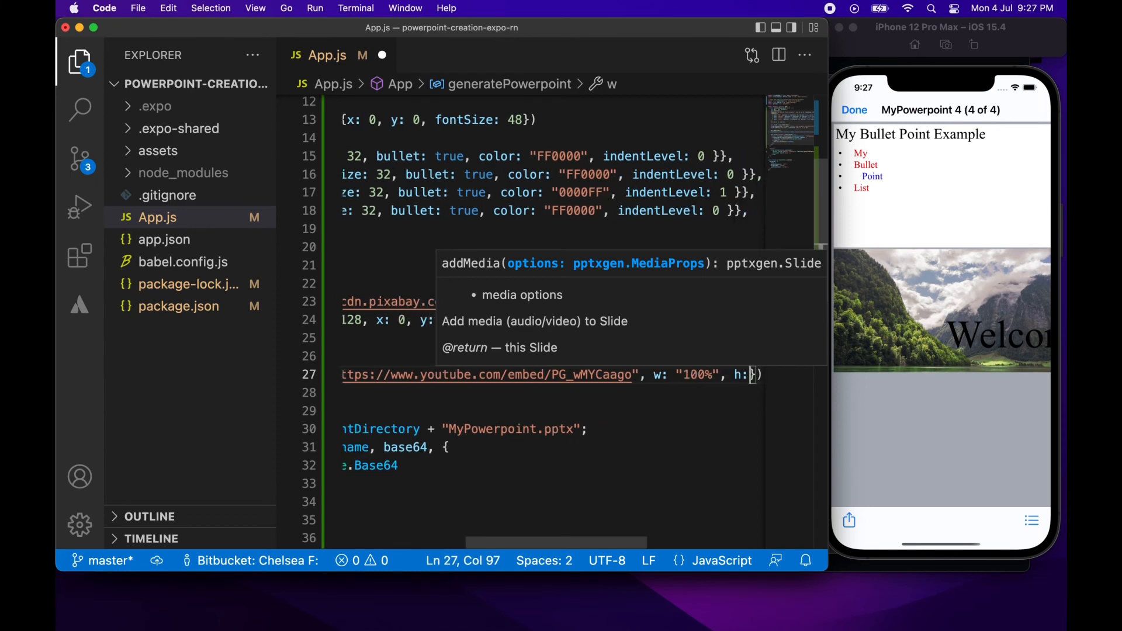
{"action": "type", "text": "100"}
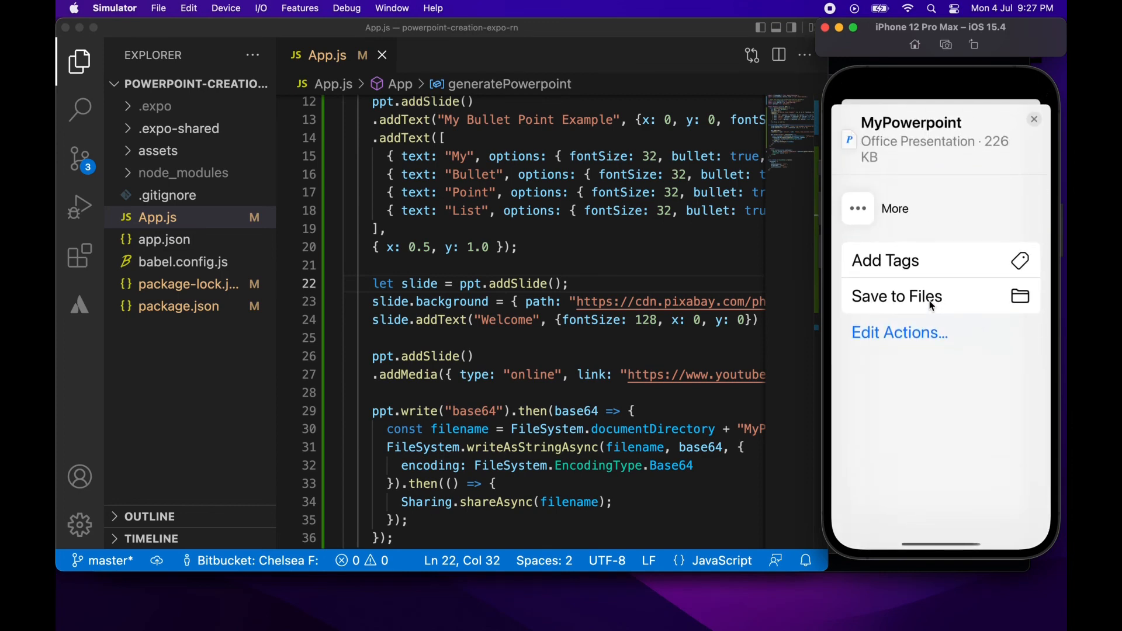
Save the new presentation to On My iPhone keeping both copies, then preview MyPowerpoint 5.
{"action": "left_click", "coordinate": [895, 296]}
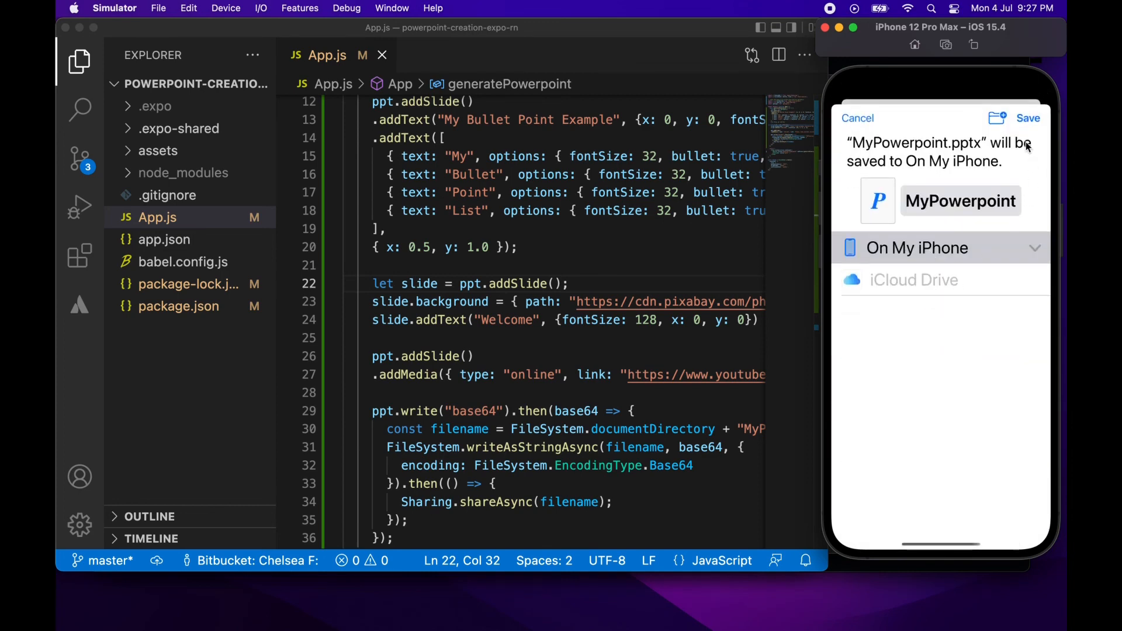
{"action": "left_click", "coordinate": [1027, 118]}
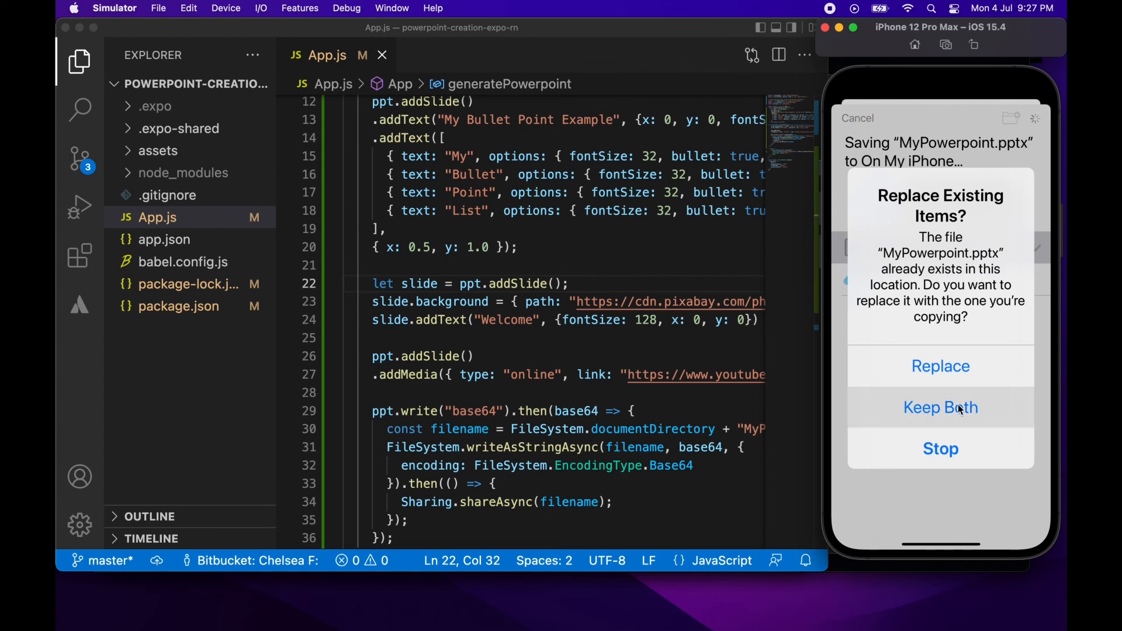
{"action": "left_click", "coordinate": [940, 408]}
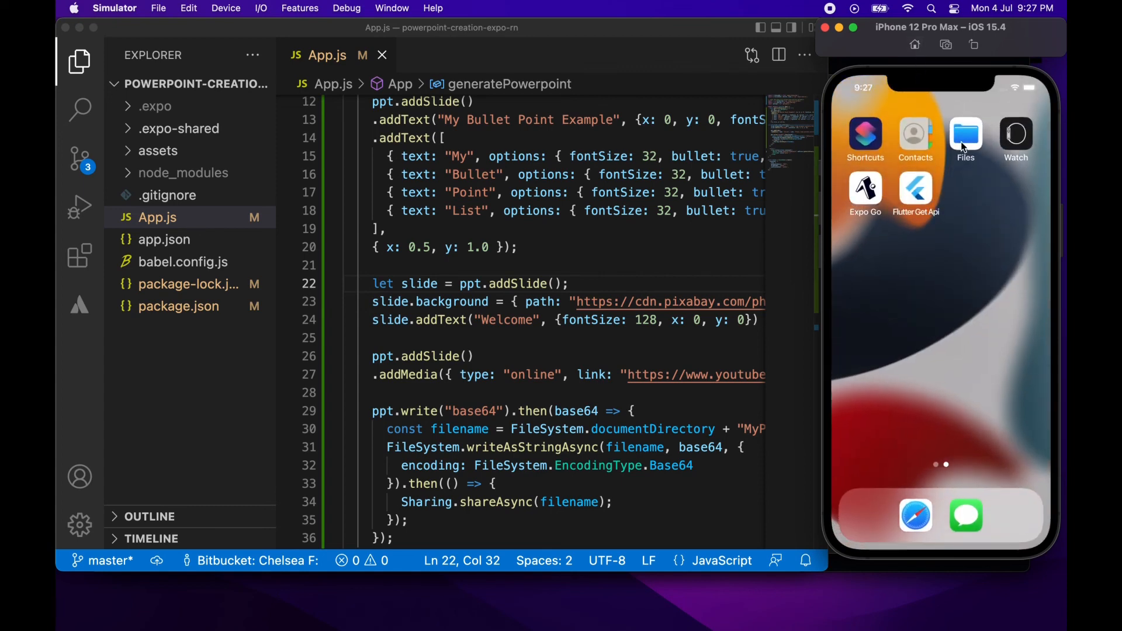
{"action": "left_click", "coordinate": [965, 135]}
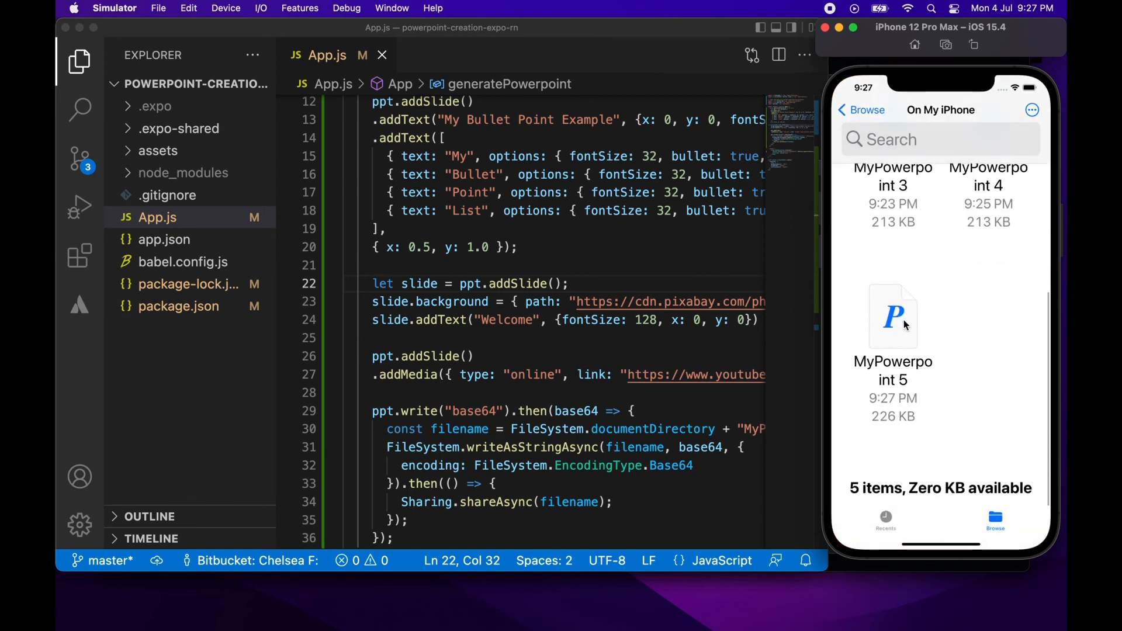
{"action": "left_click", "coordinate": [893, 316]}
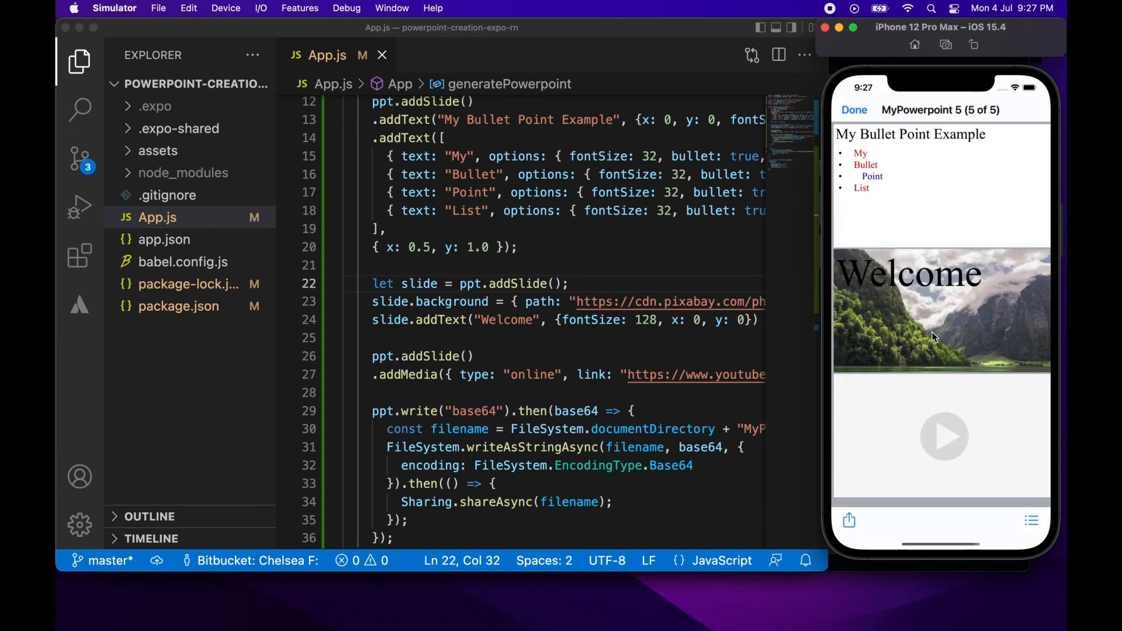
{"action": "mouse_move", "coordinate": [916, 311]}
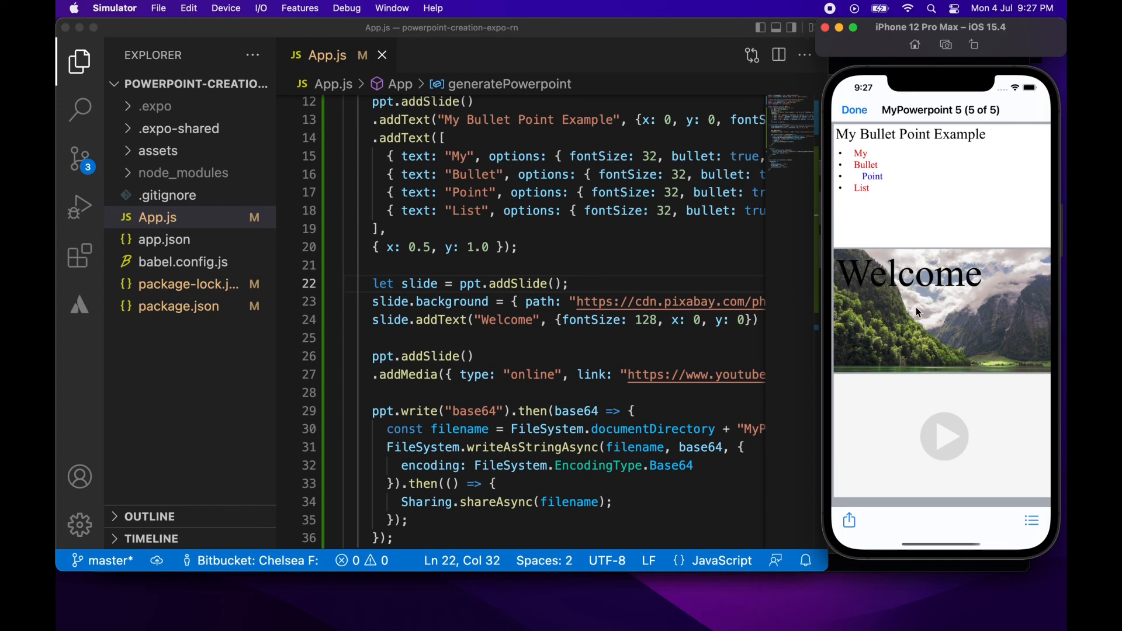
{"action": "mouse_move", "coordinate": [950, 446]}
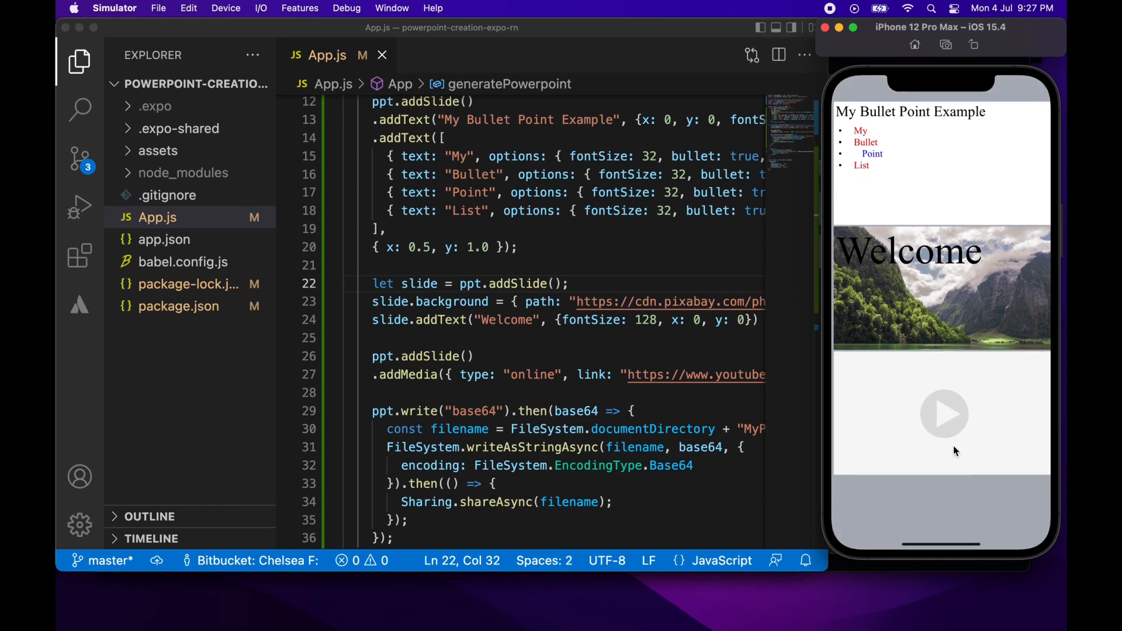
{"action": "mouse_move", "coordinate": [1014, 367]}
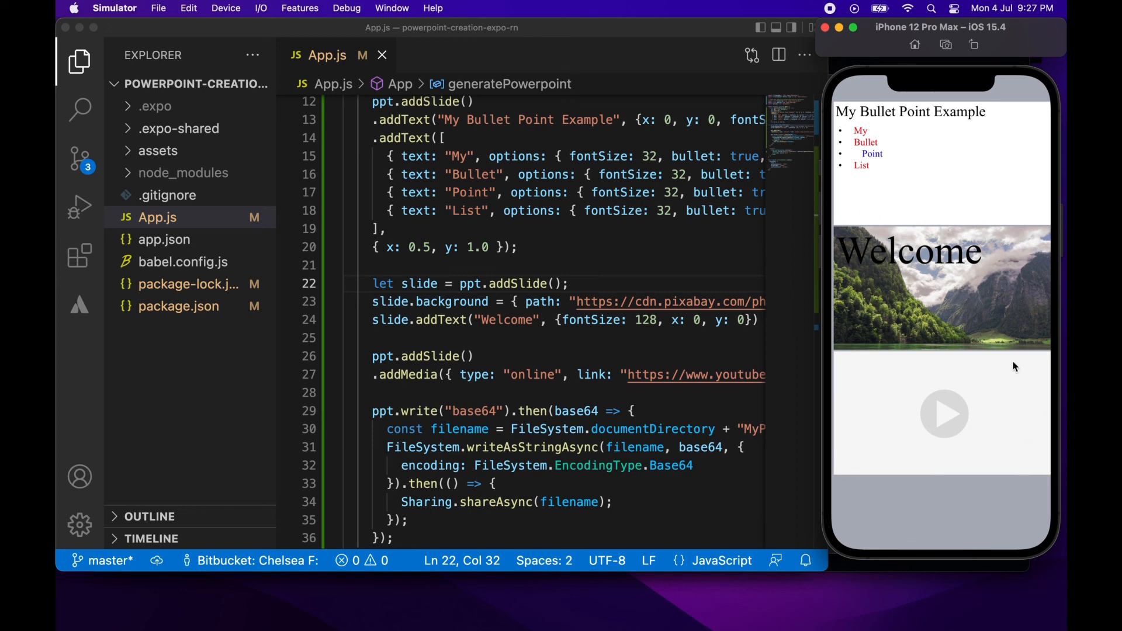
{"action": "mouse_move", "coordinate": [950, 300]}
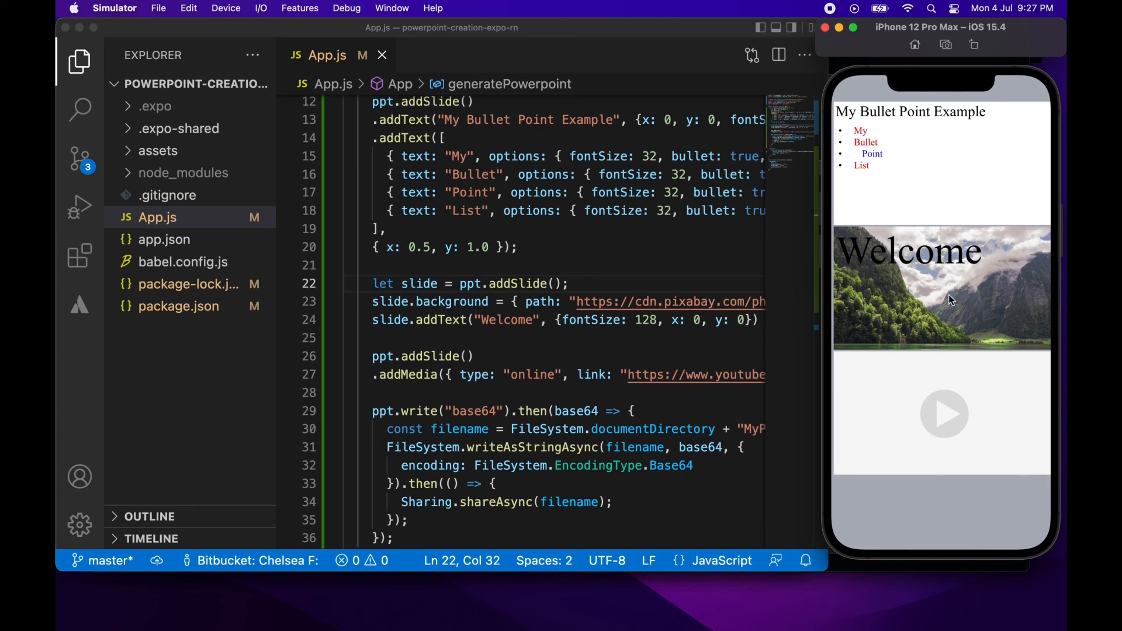